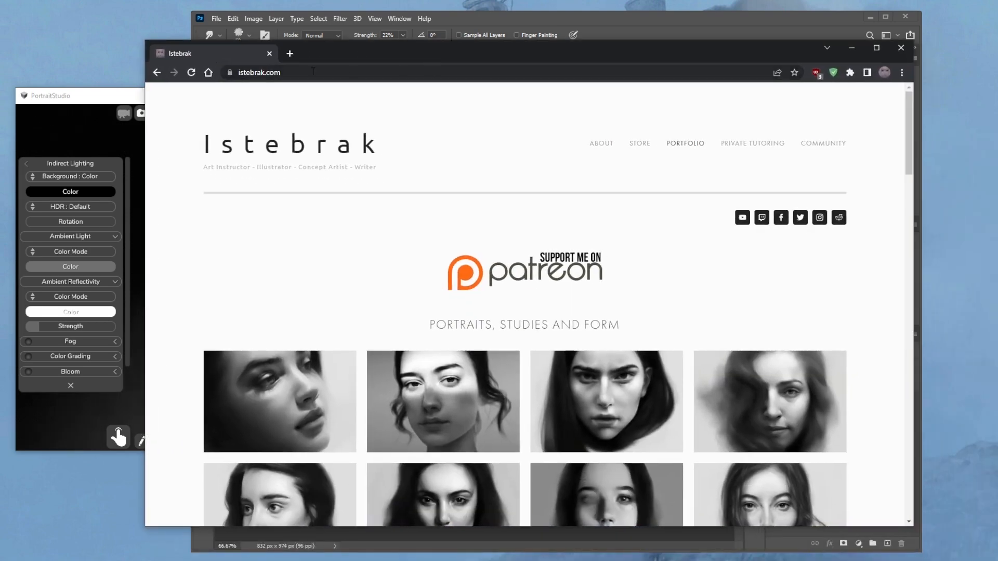
mouse_move(642, 34)
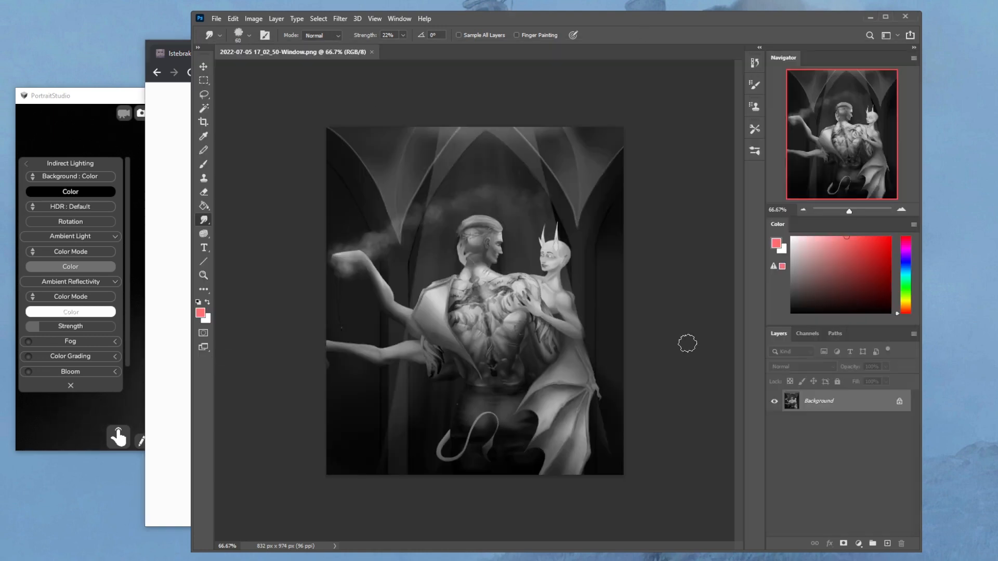
Open r/istebrak from istebrak.com's Reddit icon and scroll through its posts
click(179, 54)
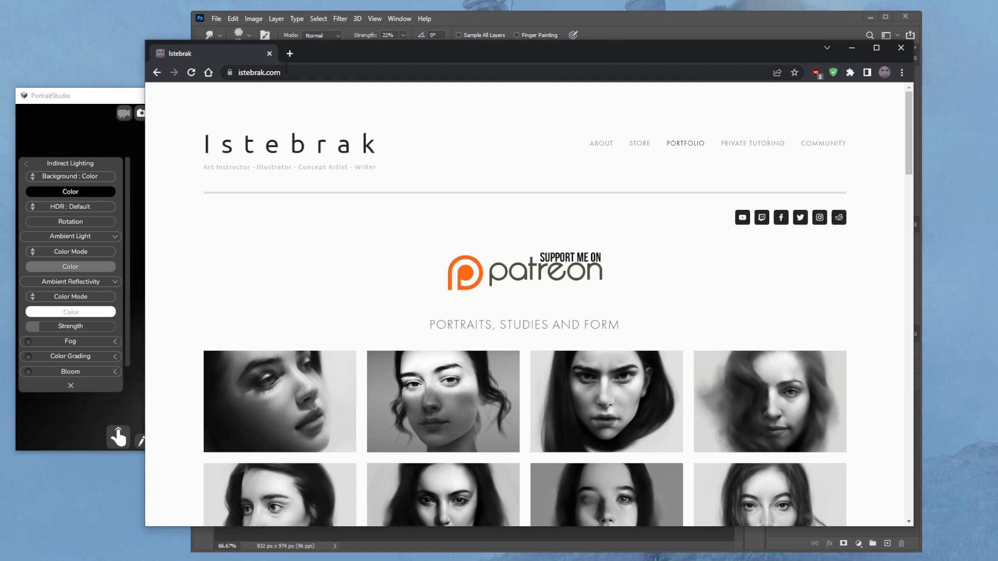
click(838, 218)
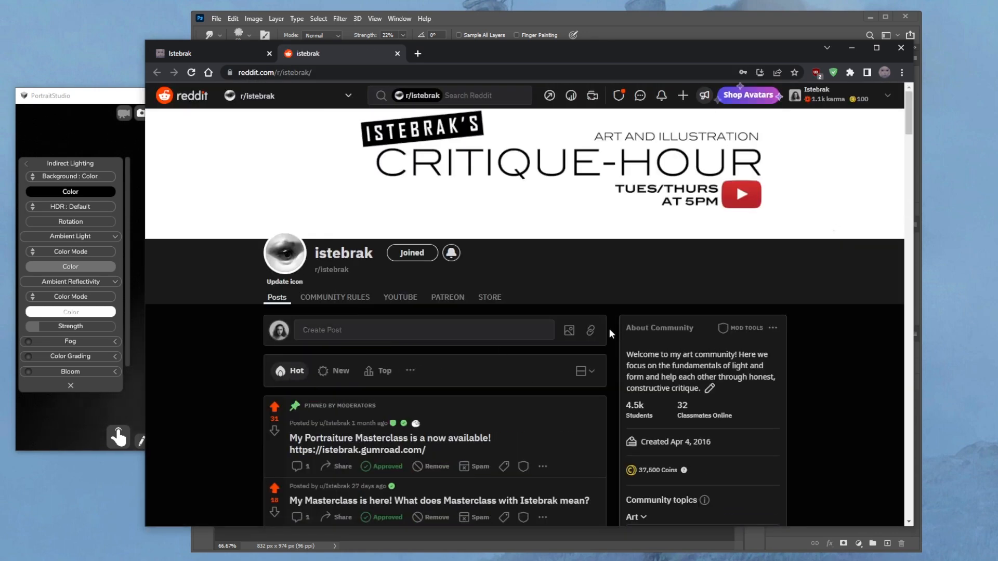
scroll(down, 3)
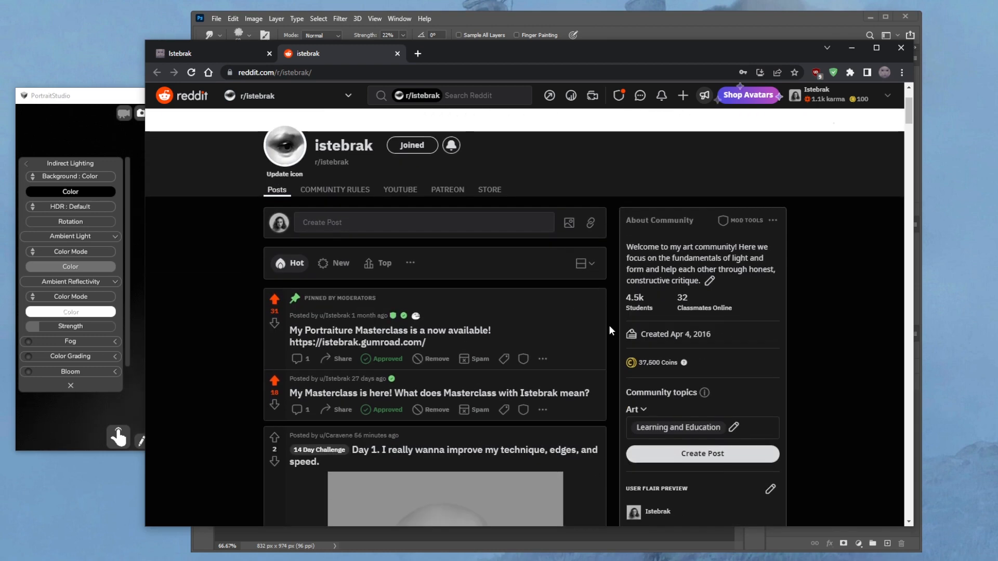
scroll(down, 3)
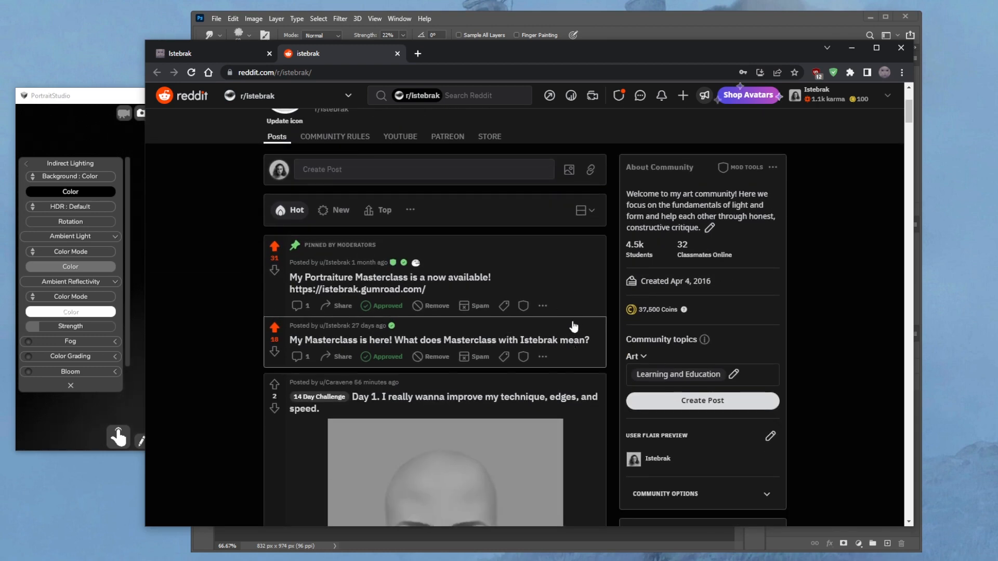
mouse_move(477, 348)
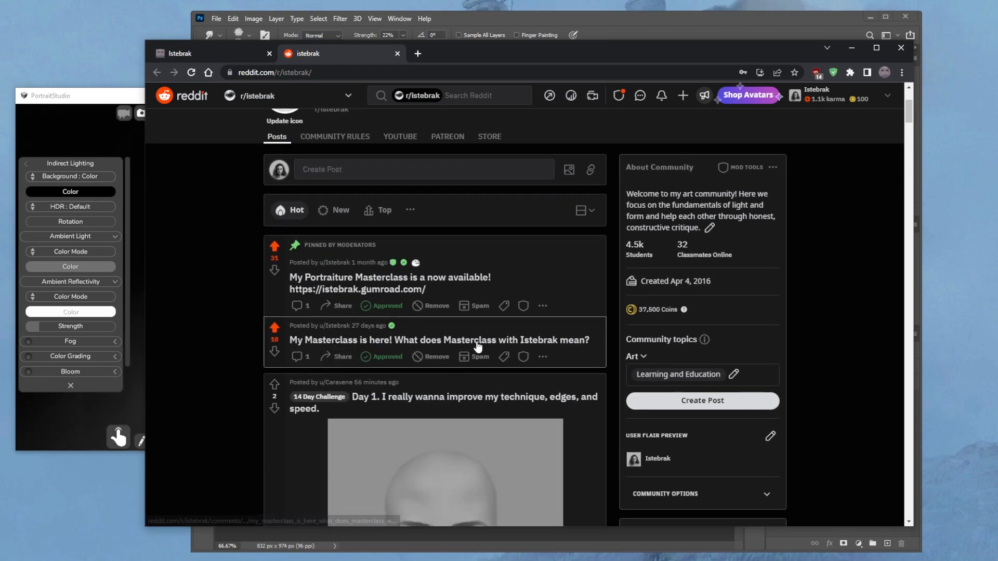
mouse_move(595, 350)
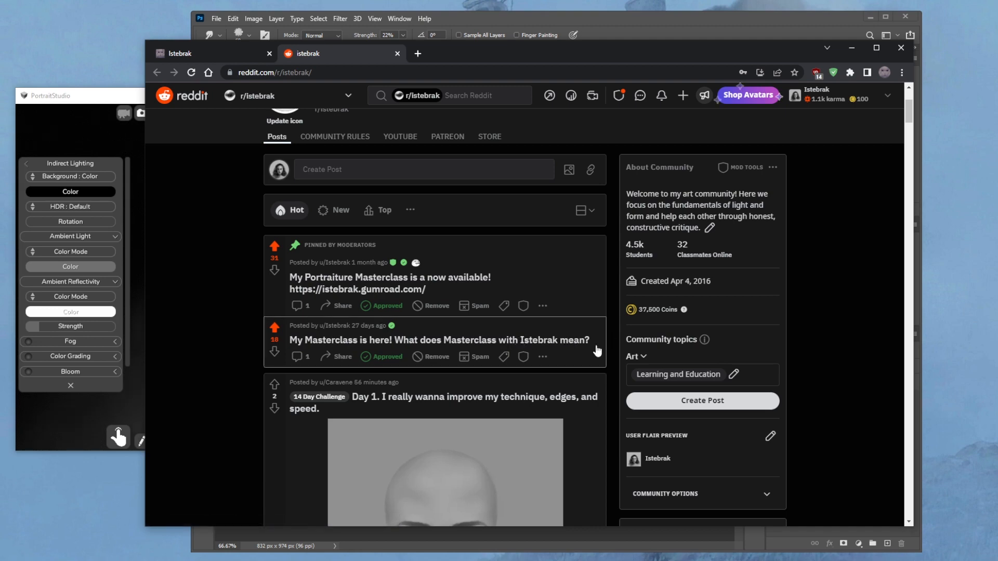
mouse_move(597, 339)
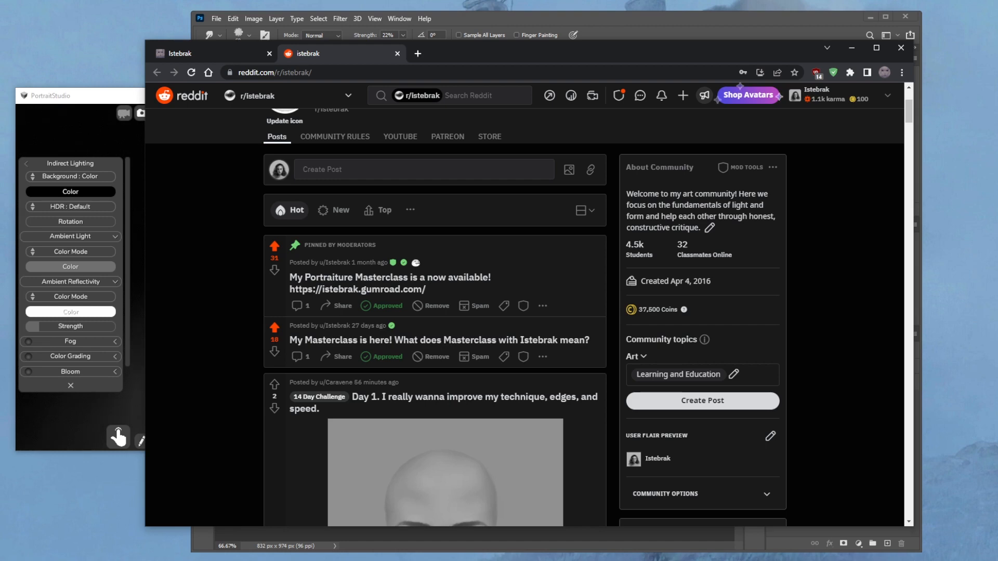
mouse_move(588, 346)
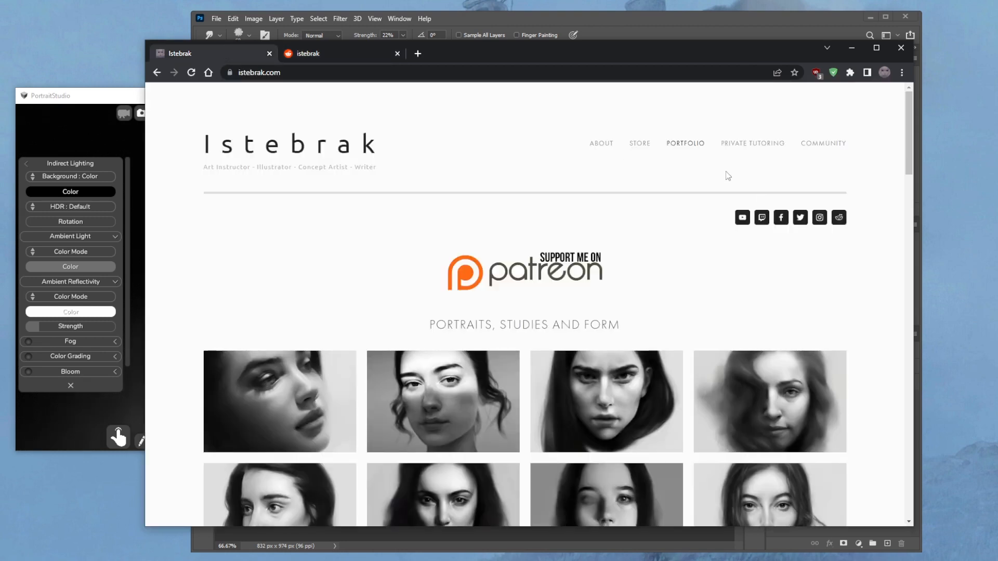
Go to the istebrak.com STORE page with the Portraiture Masterclass banner
click(640, 143)
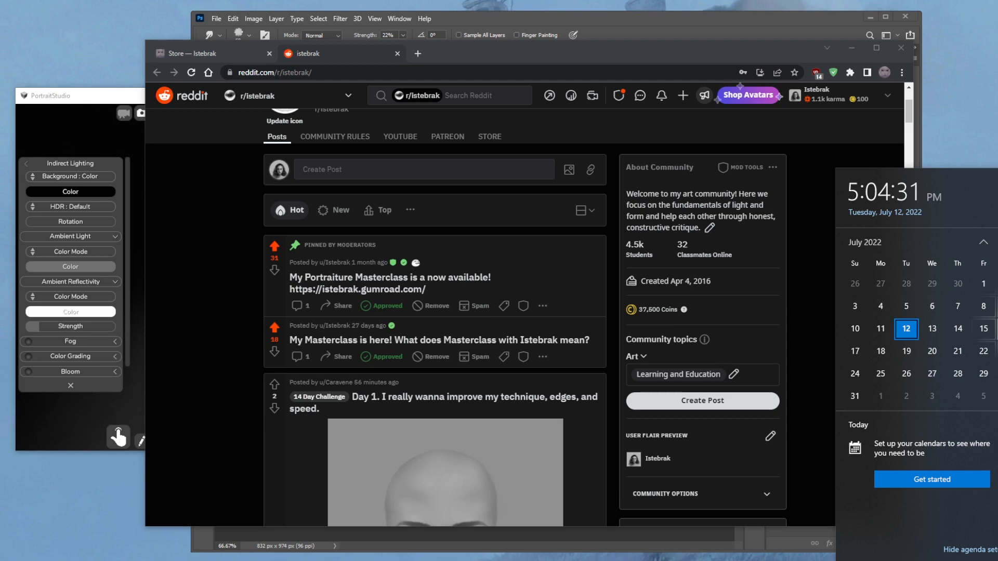
click(210, 53)
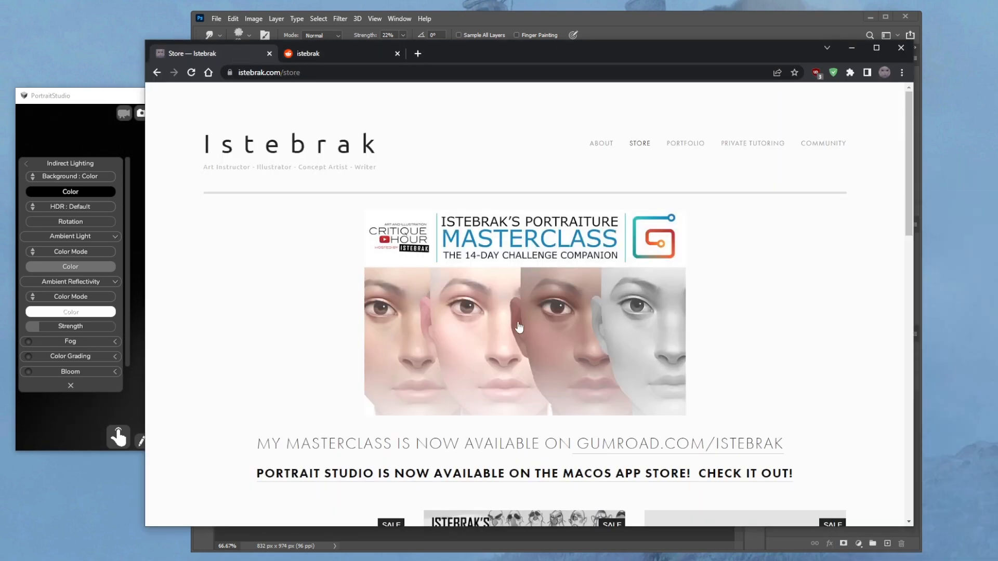
mouse_move(523, 341)
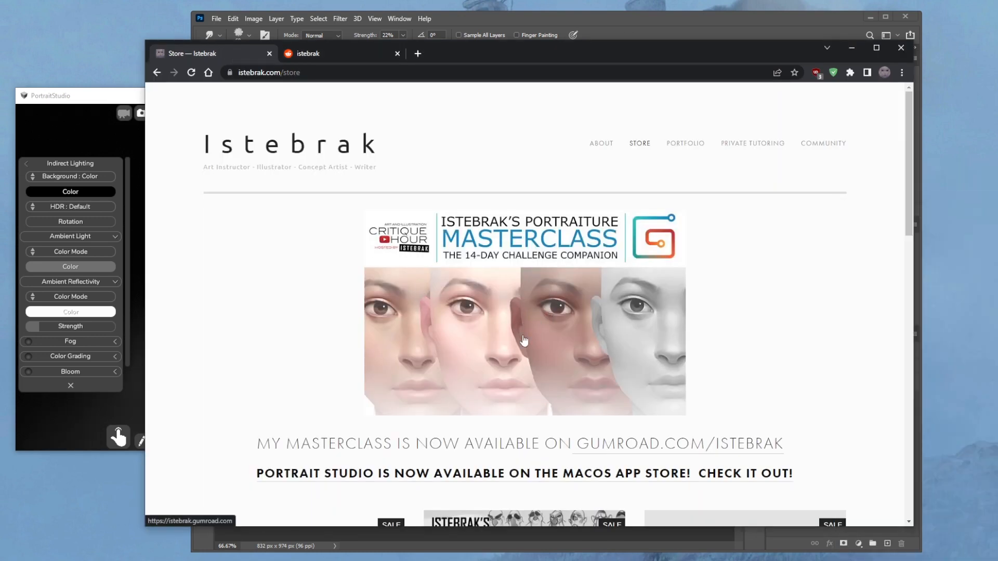
mouse_move(525, 329)
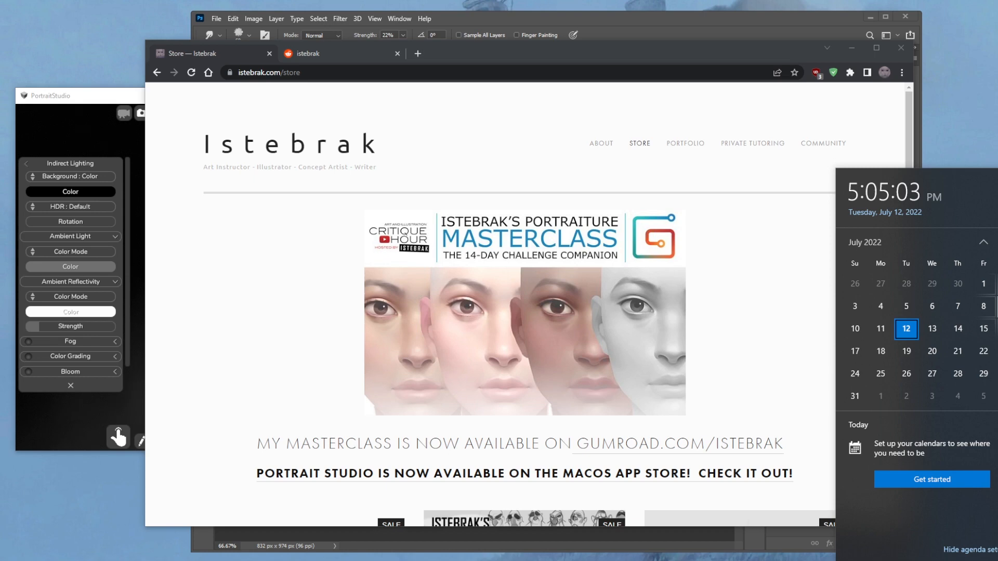
mouse_move(239, 58)
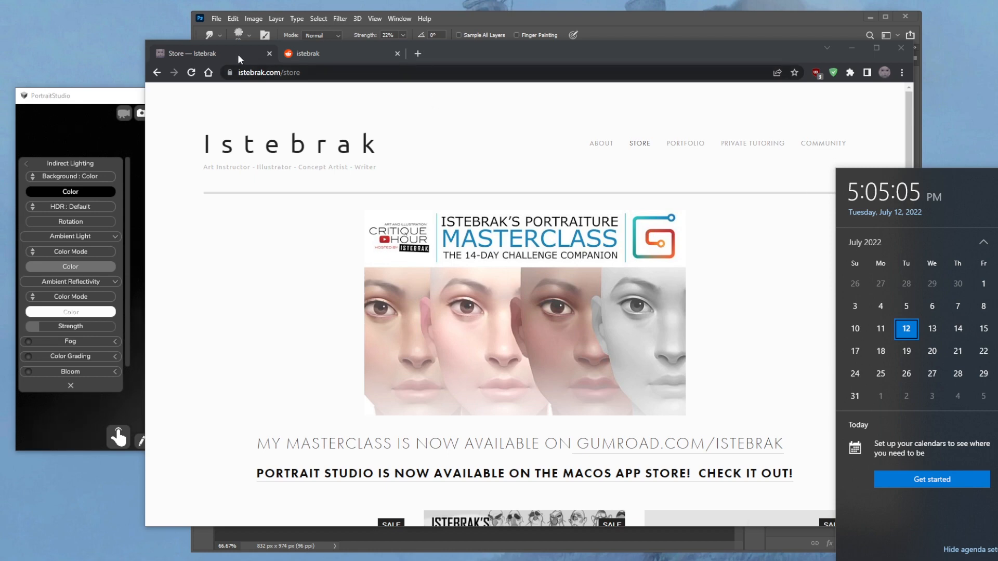
Return to the PORTFOLIO page showing social links, Patreon banner and portrait studies
click(685, 142)
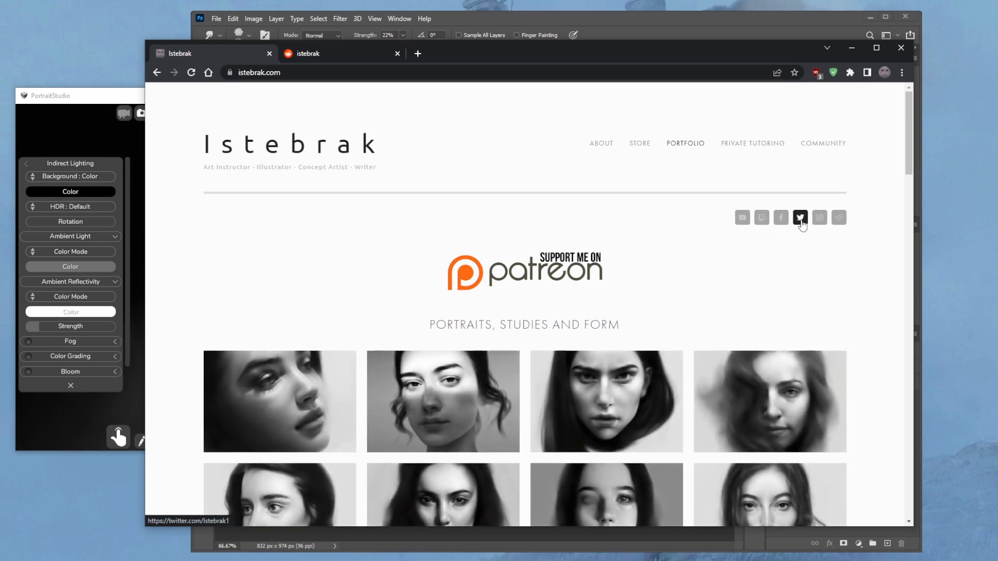
mouse_move(761, 218)
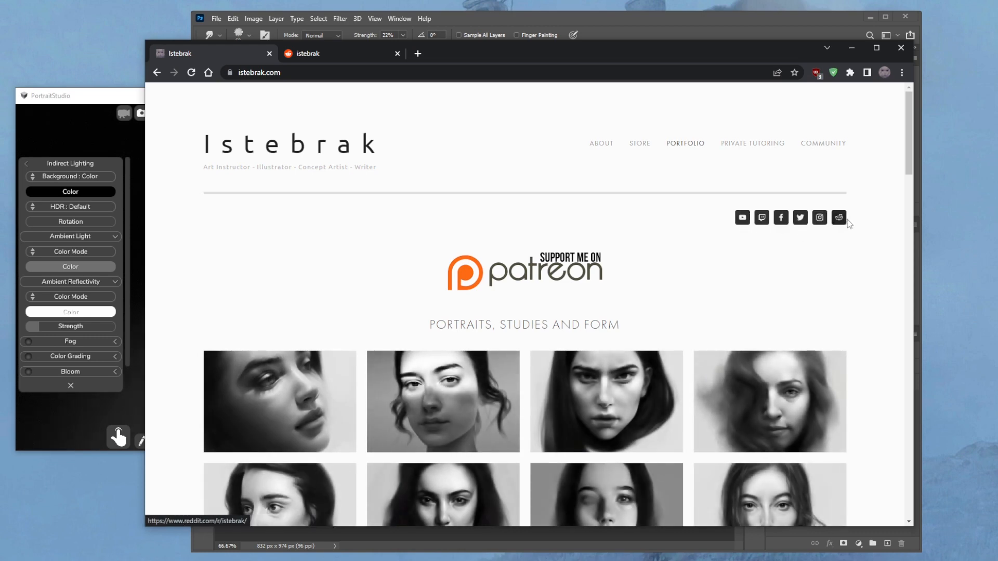
mouse_move(740, 196)
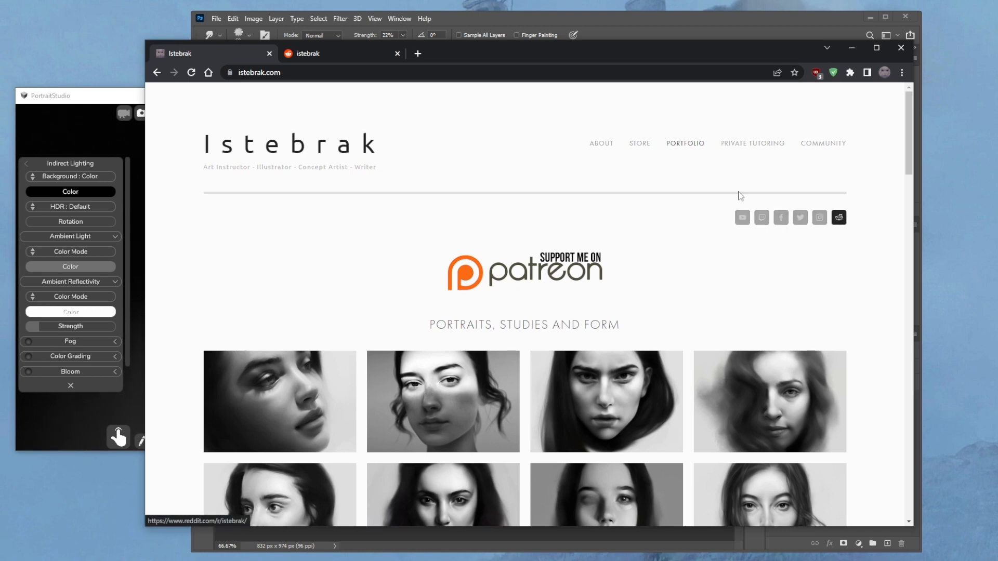
mouse_move(760, 217)
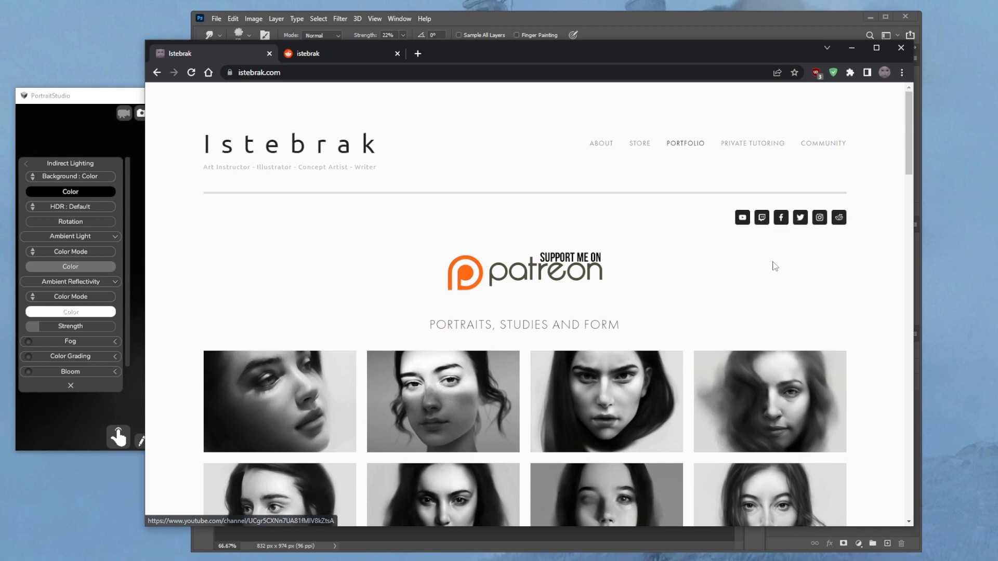
mouse_move(838, 217)
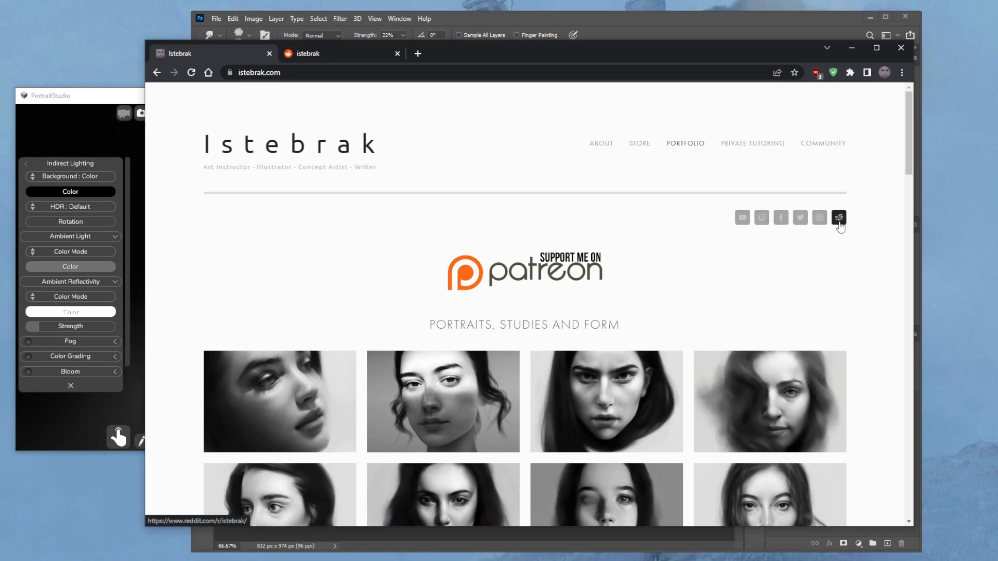
mouse_move(840, 230)
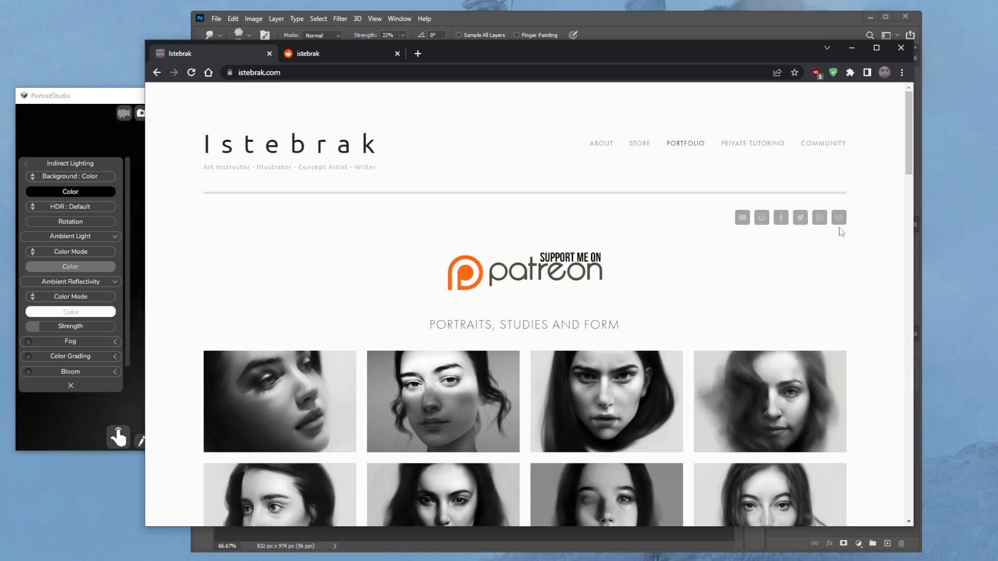
mouse_move(819, 217)
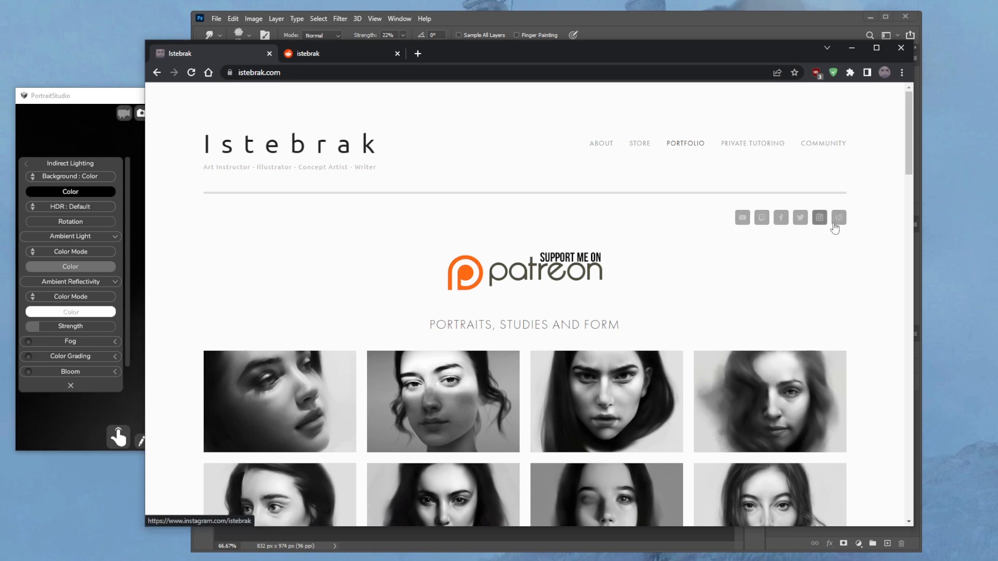
mouse_move(788, 196)
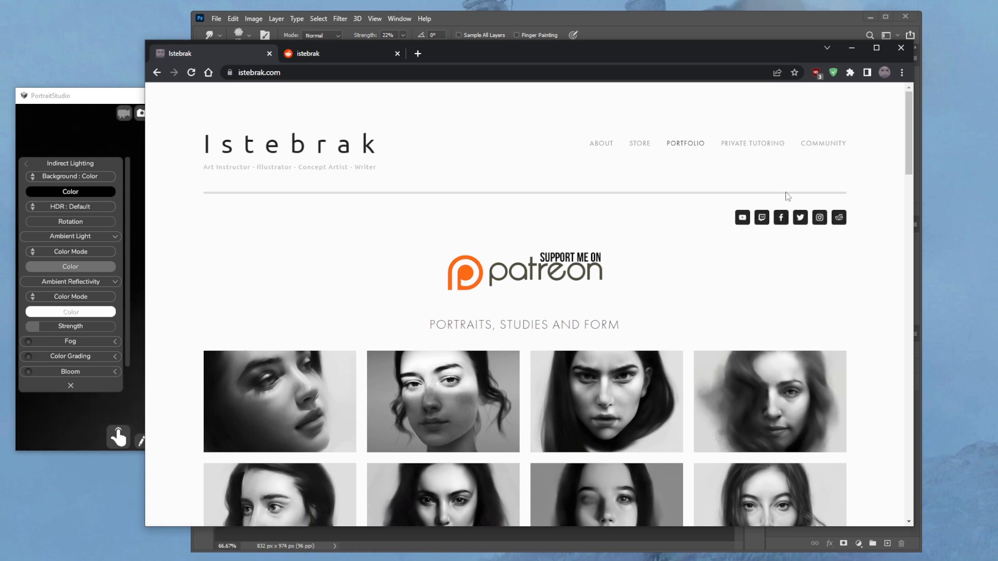
mouse_move(485, 5)
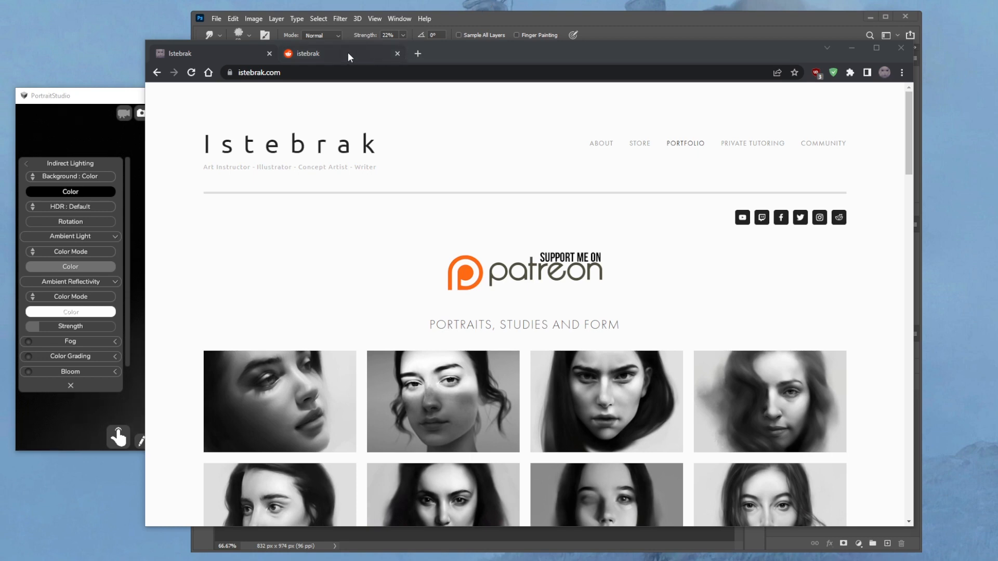
click(307, 54)
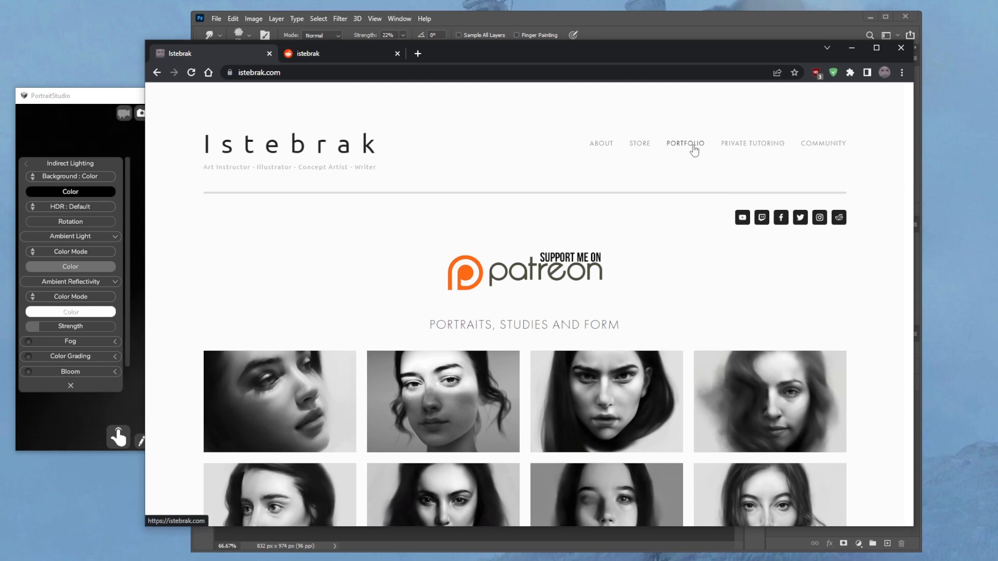
mouse_move(940, 487)
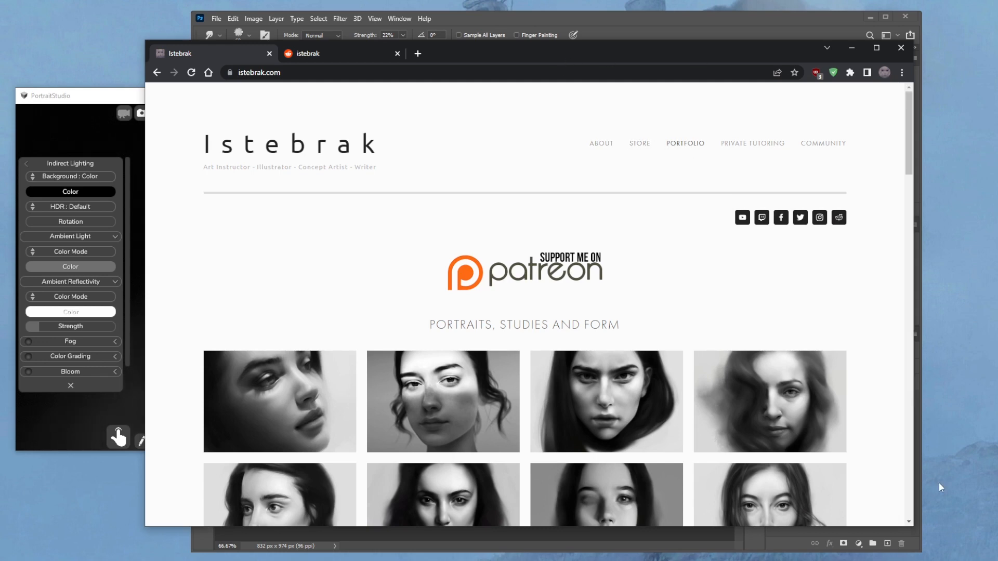
click(980, 552)
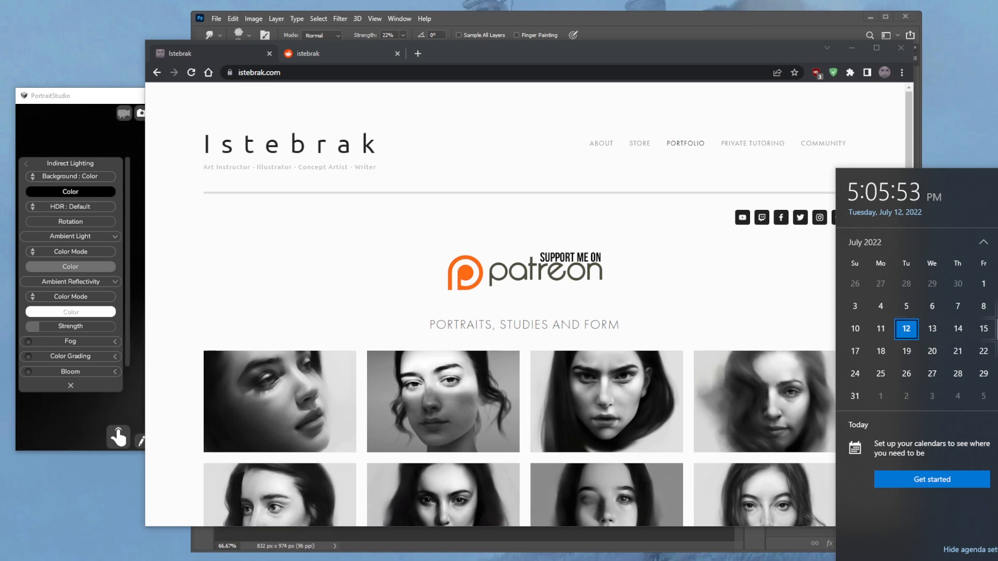
mouse_move(549, 304)
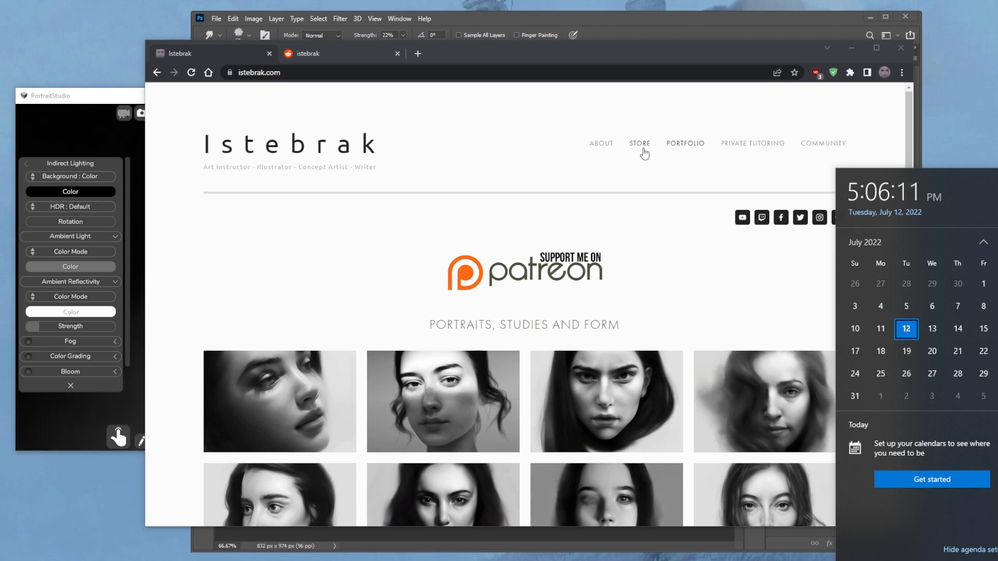
Reopen the STORE page listing PortraitStudio and the sketching and dry-oil brush packs
click(639, 144)
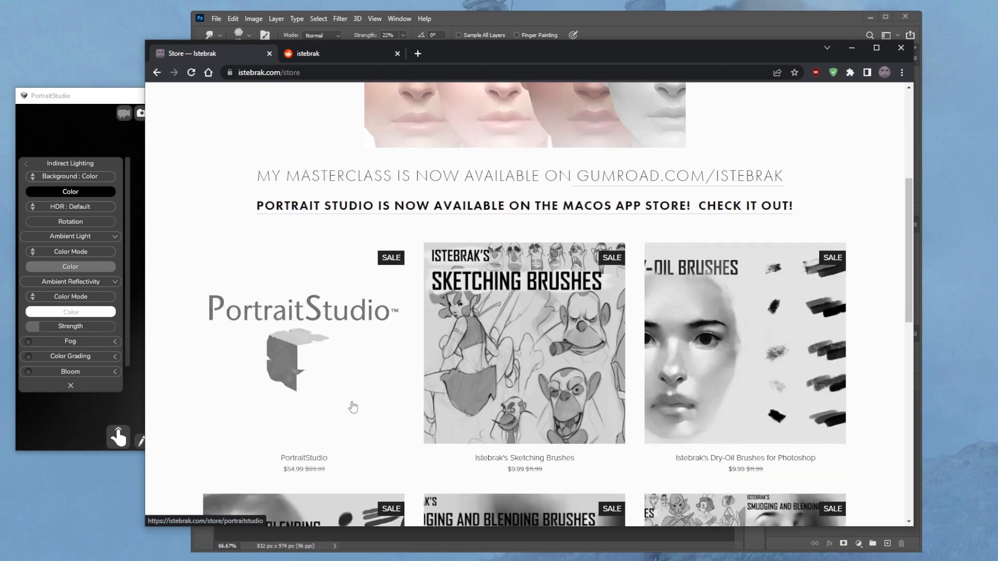
mouse_move(290, 476)
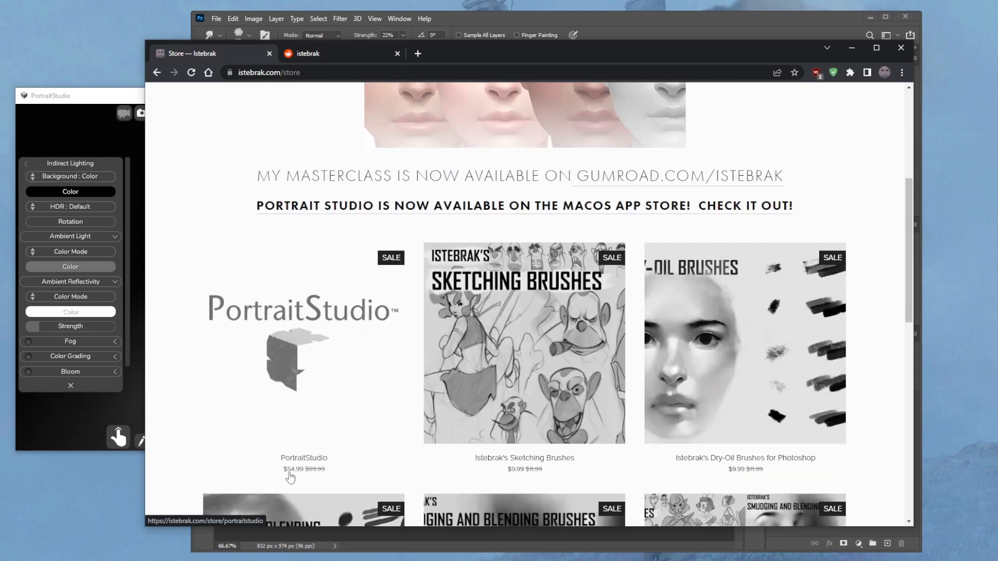
mouse_move(318, 491)
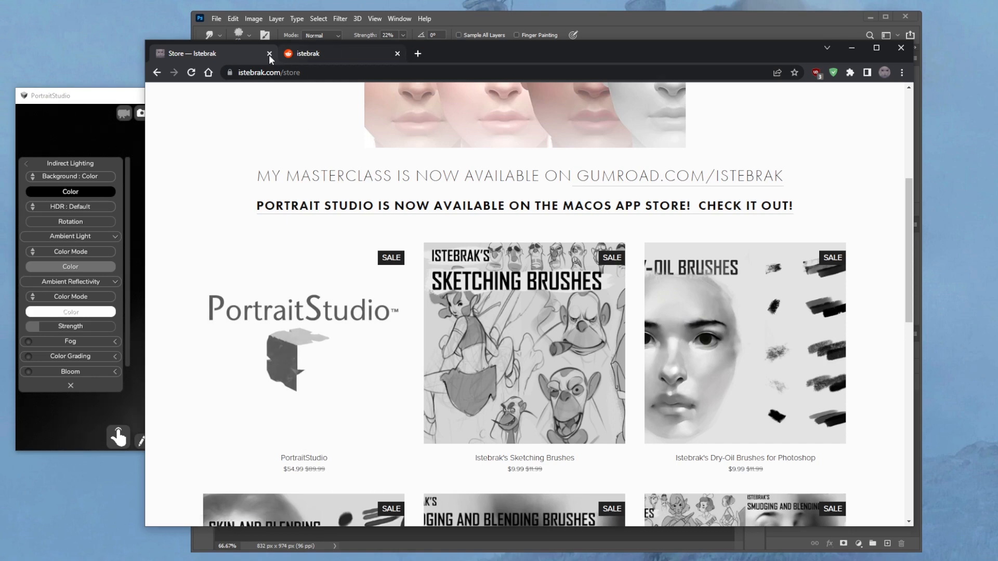
click(269, 53)
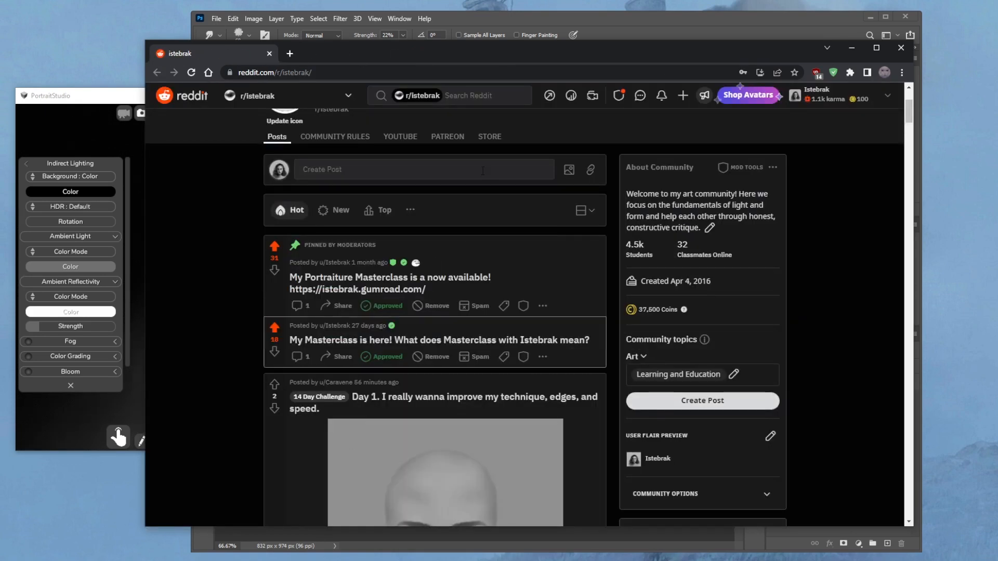
scroll(down, 3)
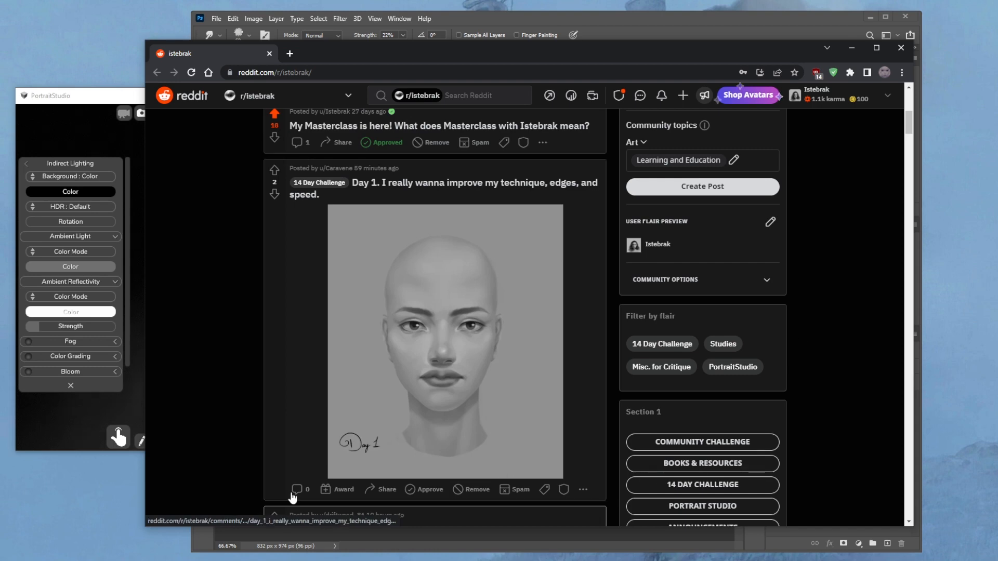
mouse_move(395, 402)
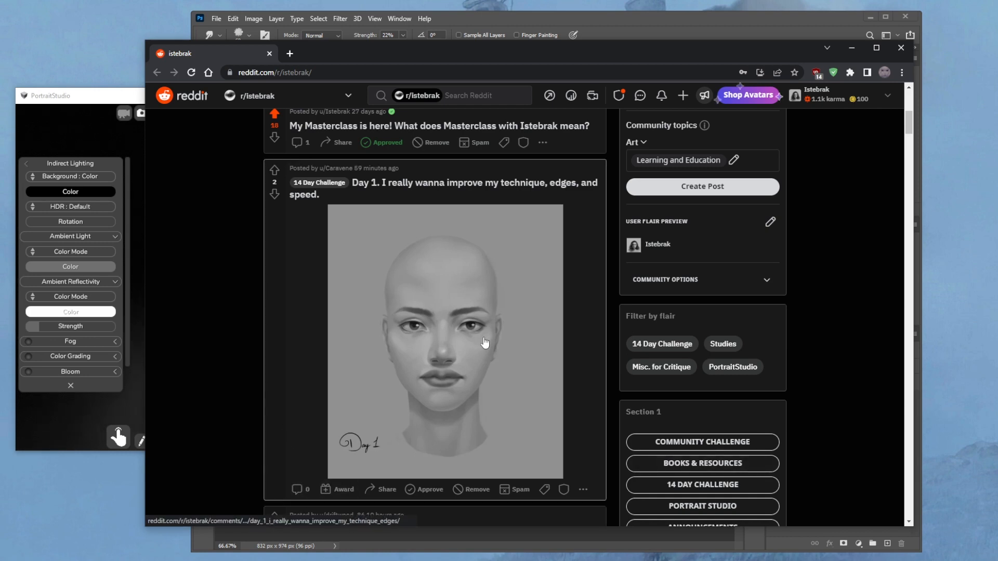
mouse_move(661, 343)
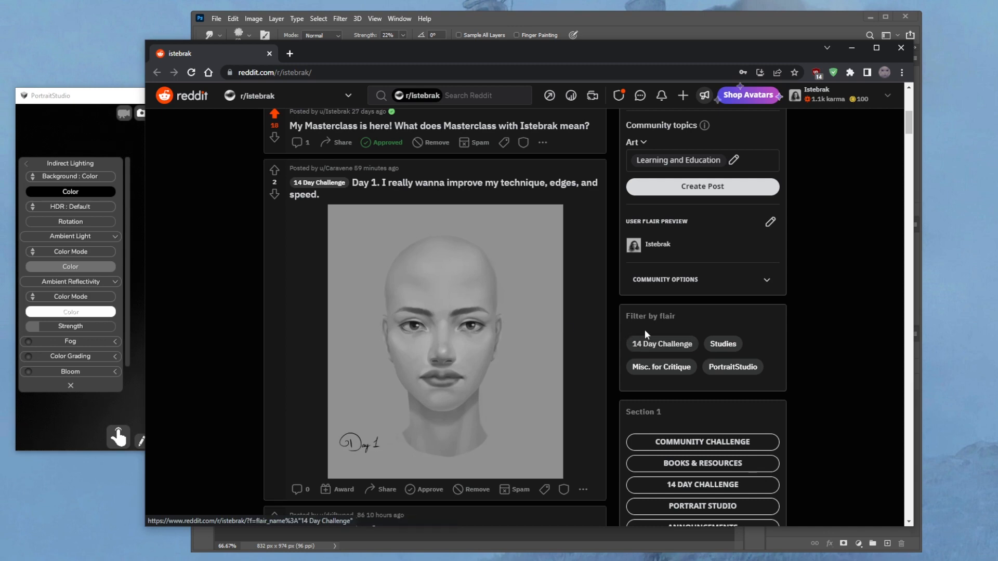
mouse_move(613, 347)
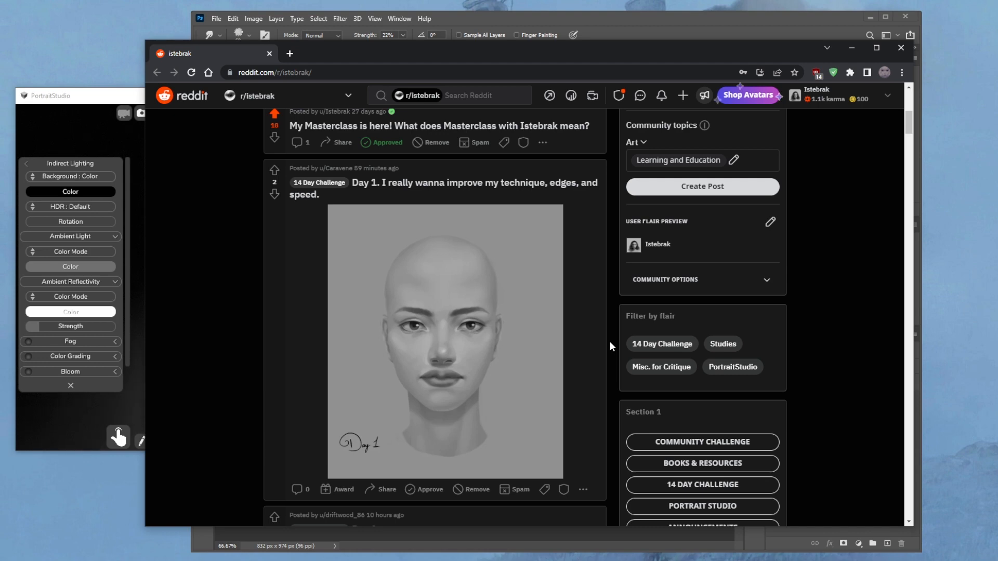
mouse_move(495, 358)
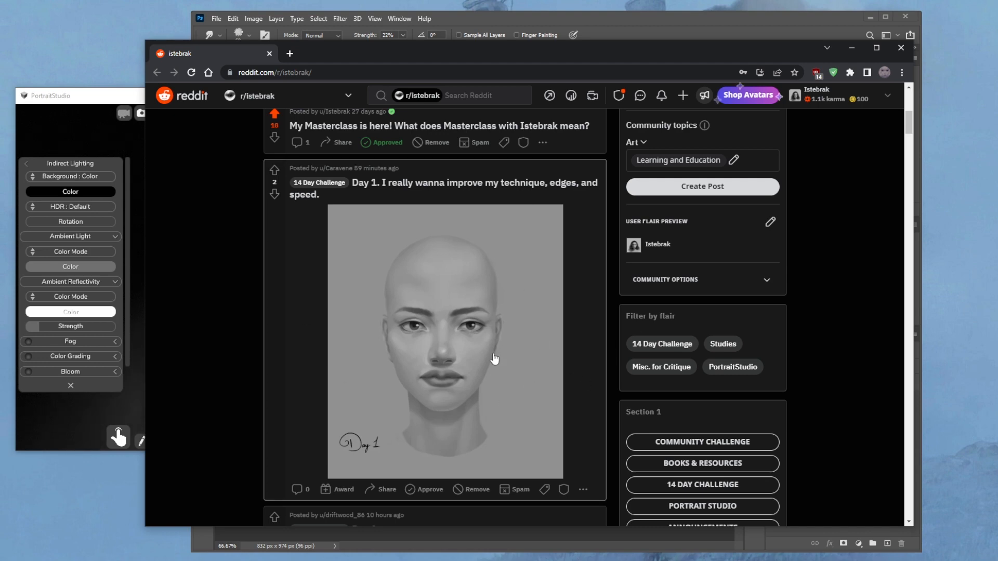
mouse_move(611, 341)
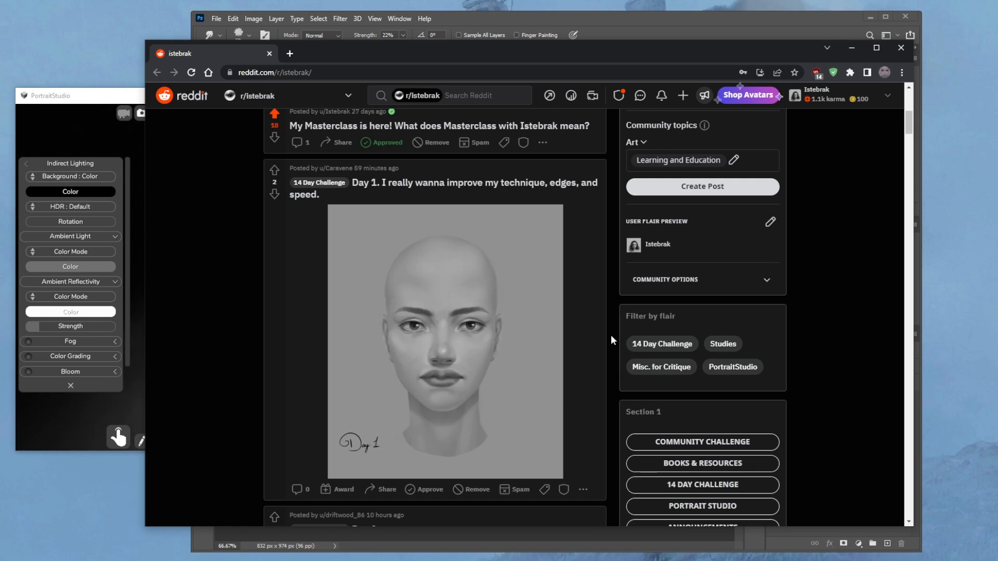
mouse_move(808, 321)
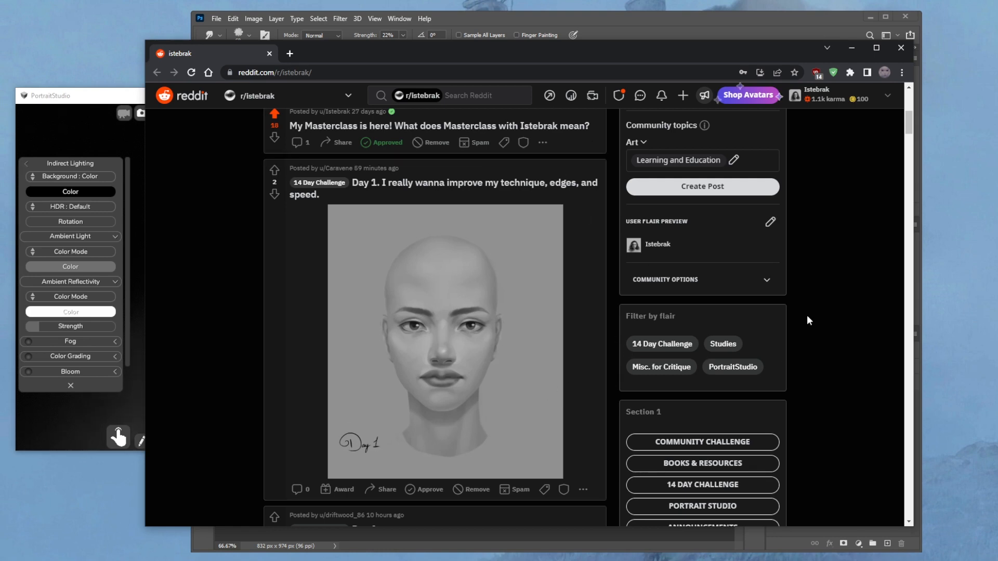
mouse_move(643, 5)
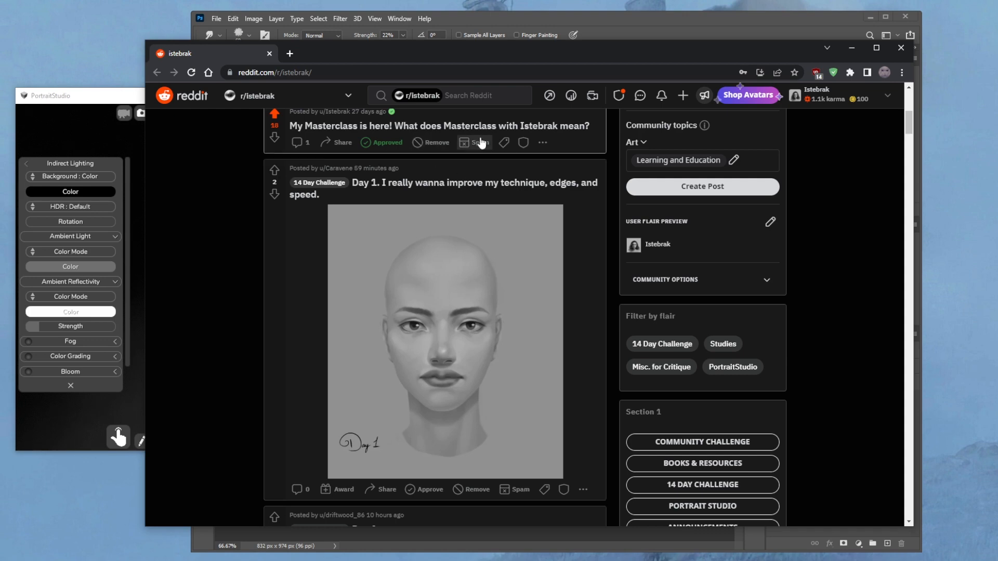
mouse_move(611, 229)
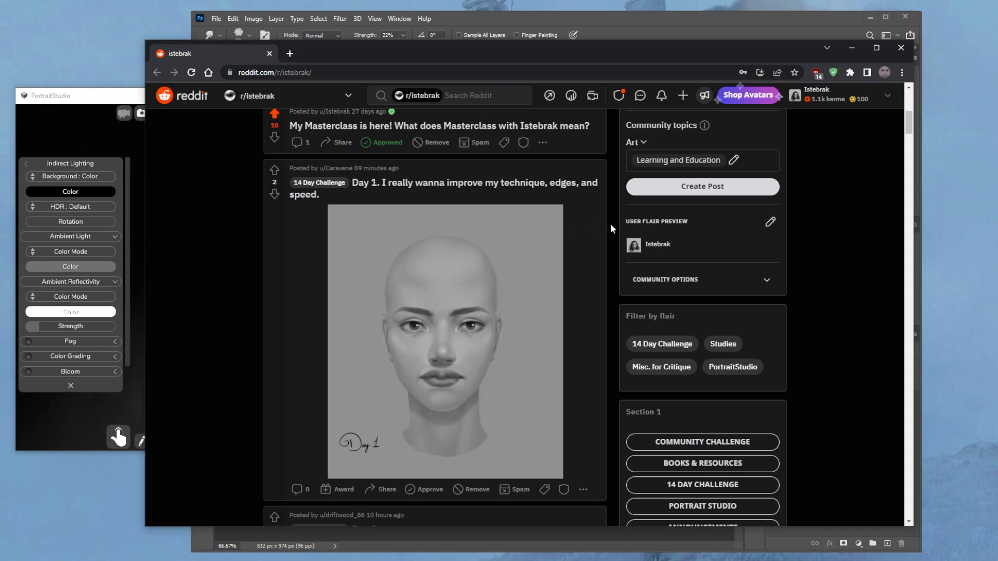
scroll(up, 3)
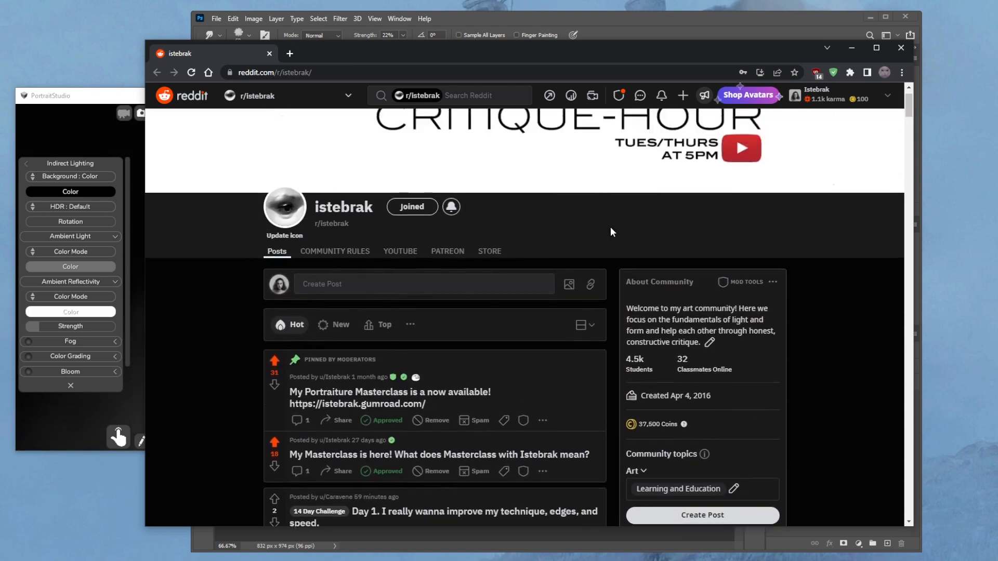
scroll(up, 3)
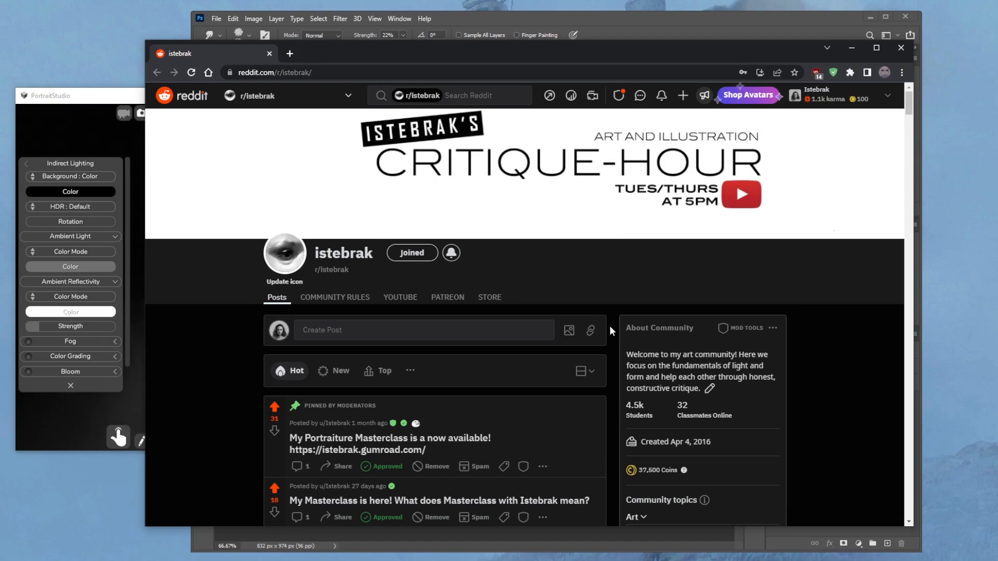
mouse_move(612, 330)
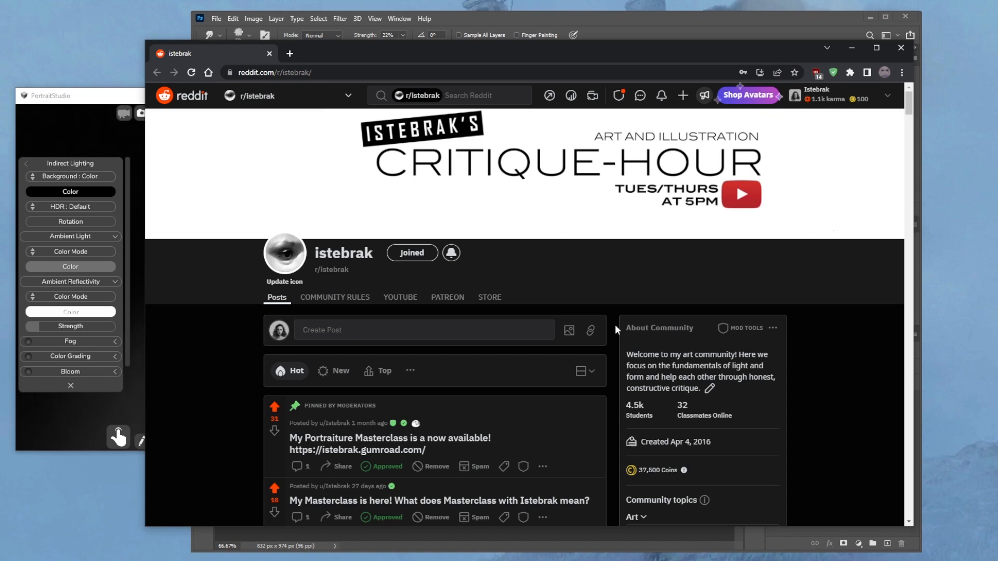
mouse_move(409, 440)
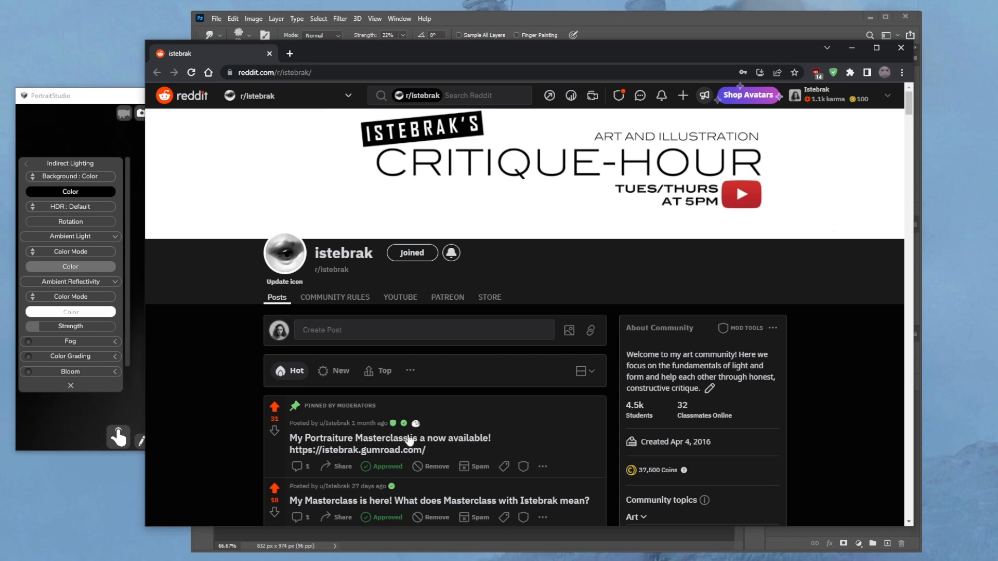
mouse_move(609, 336)
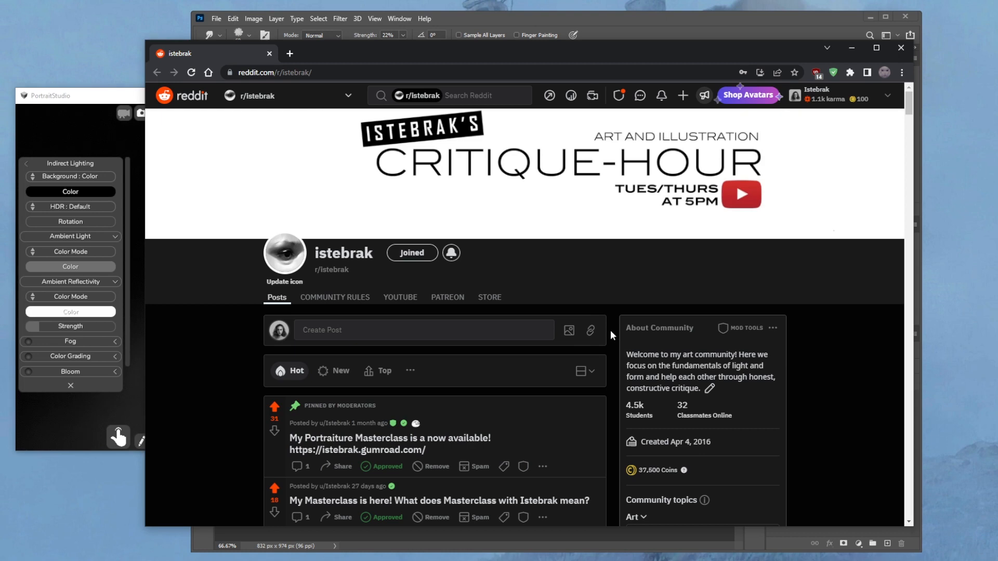
scroll(down, 3)
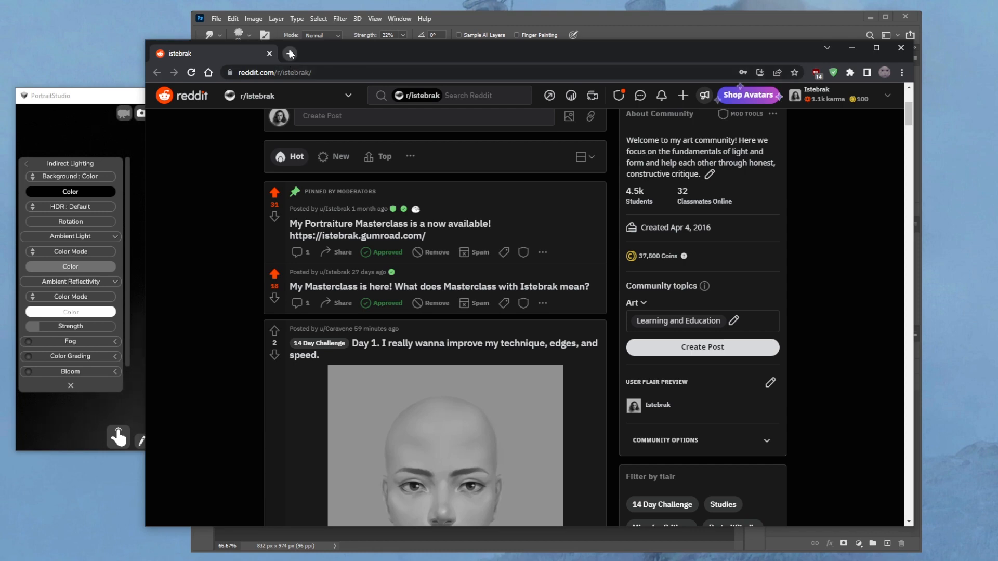
Open a new browser tab for istebrak.com beside the subreddit
click(287, 53)
text(istebrak.com)
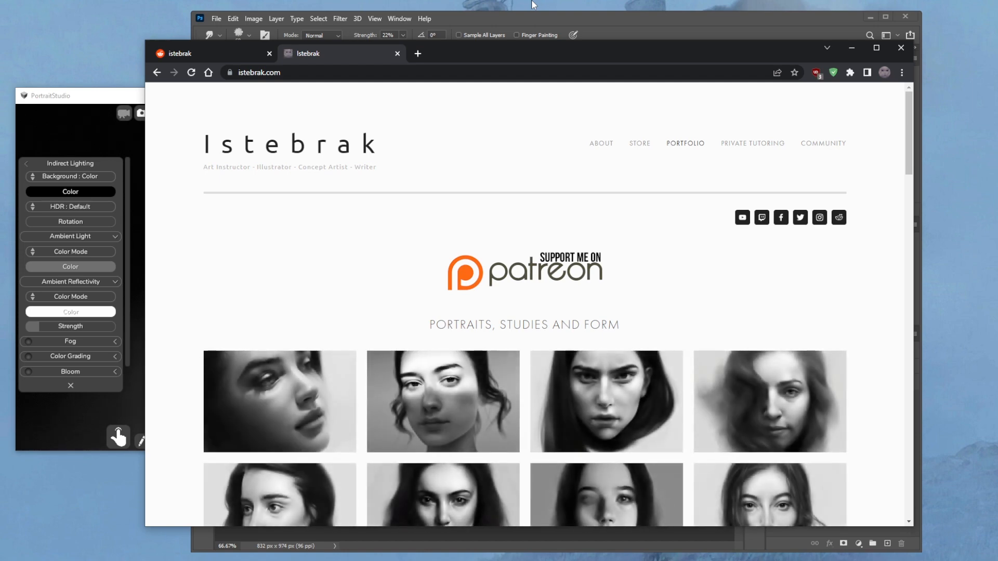
mouse_move(539, 276)
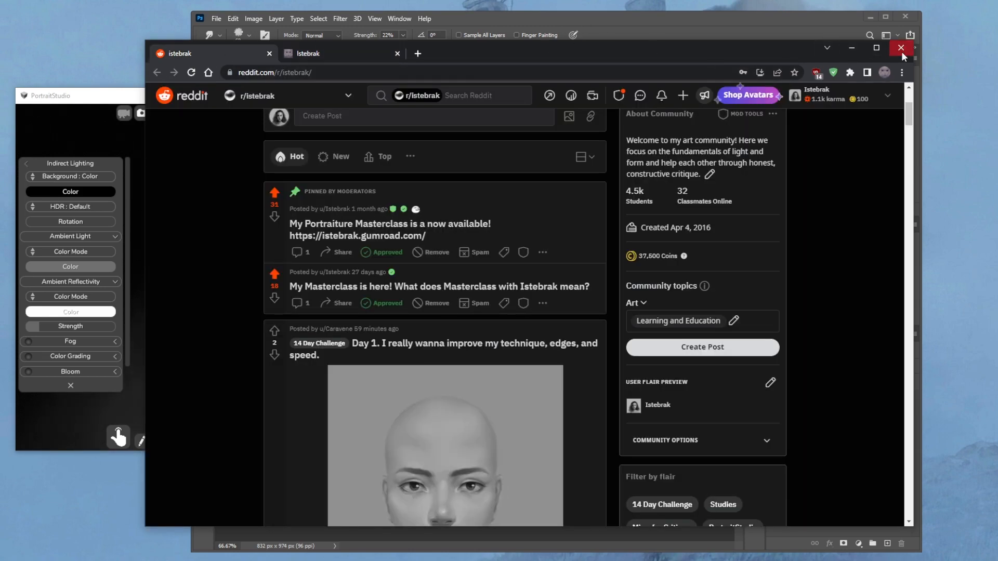
Close the browser to reveal the man-and-demon painting in Photoshop
click(900, 48)
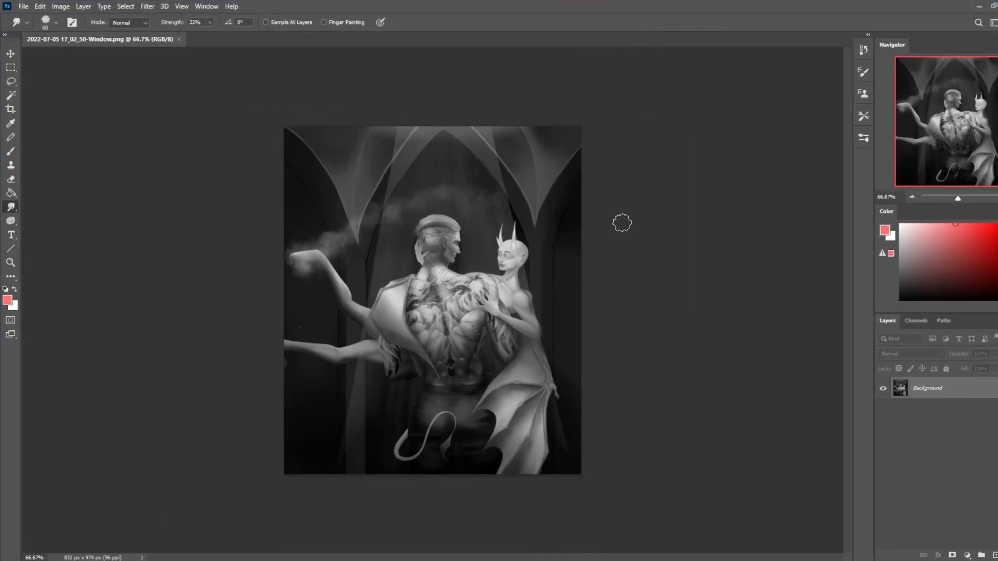
mouse_move(609, 255)
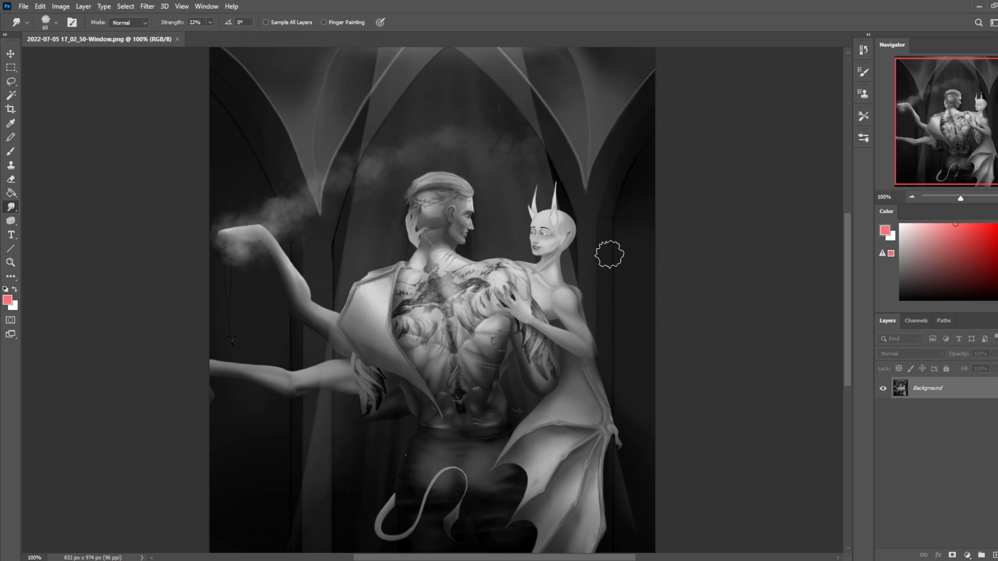
mouse_move(609, 254)
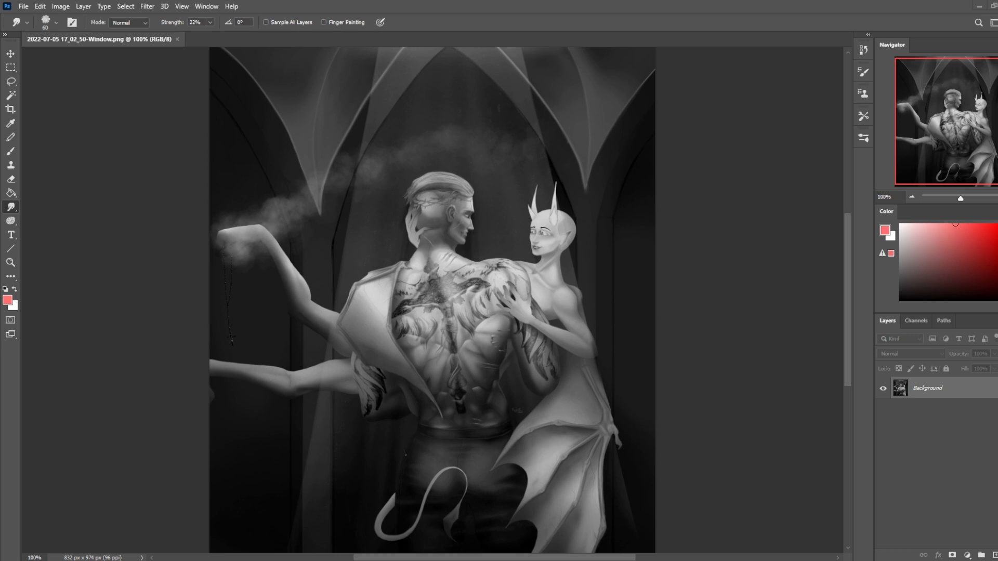
mouse_move(751, 285)
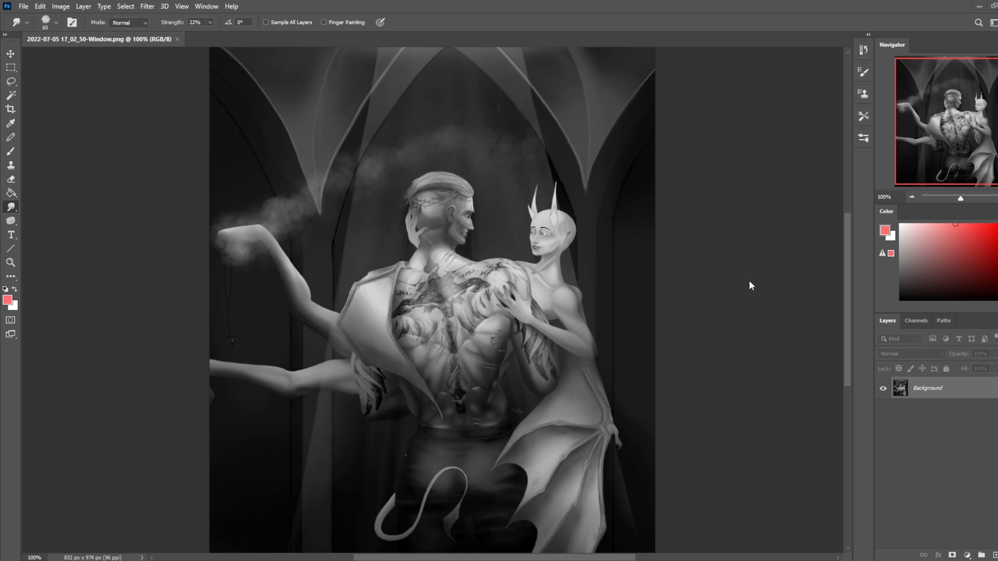
mouse_move(735, 276)
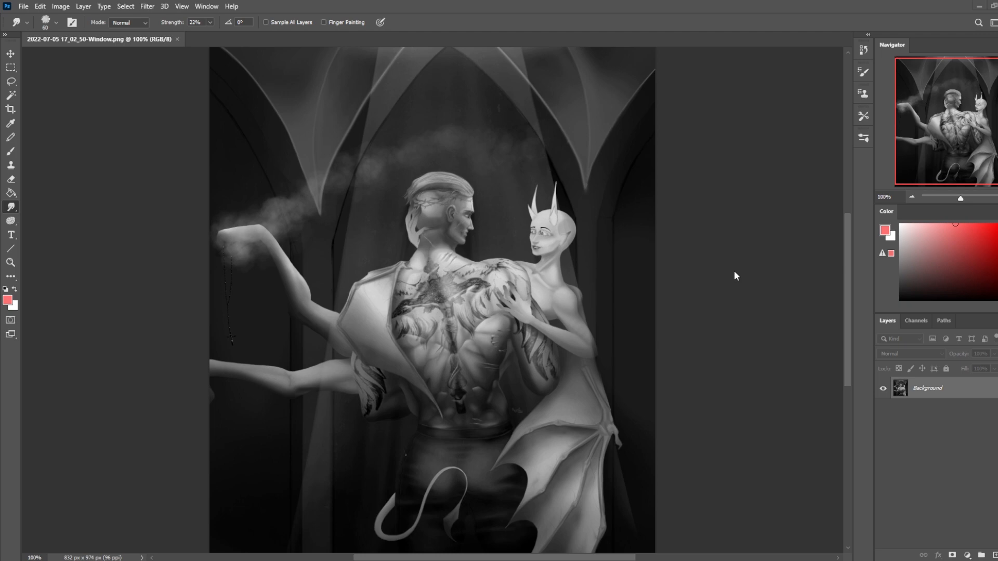
mouse_move(589, 287)
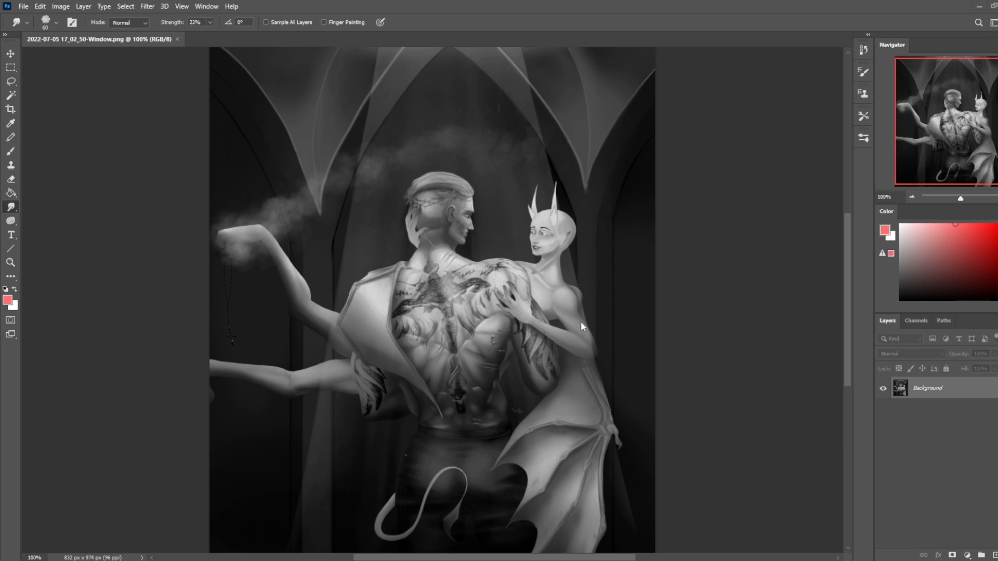
mouse_move(586, 309)
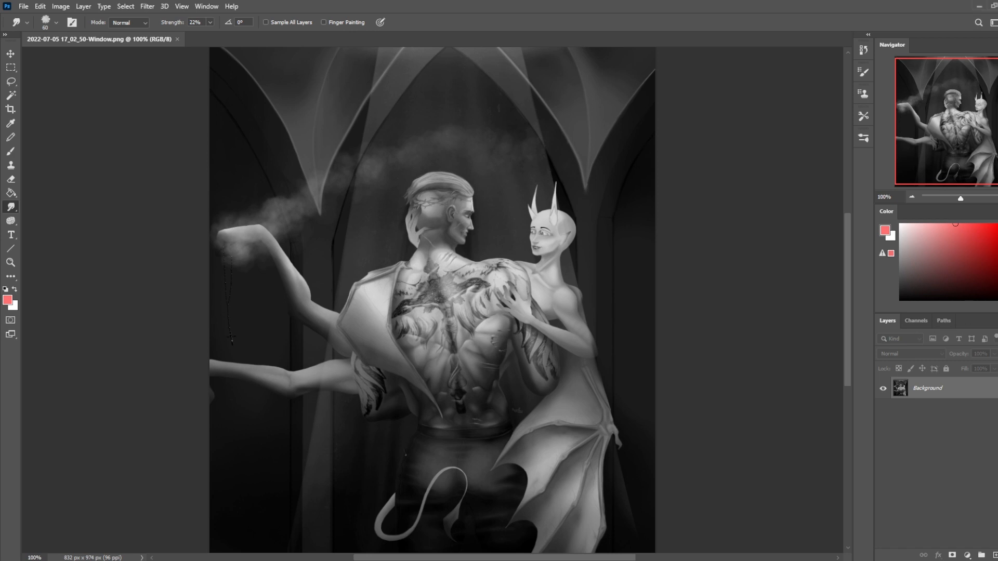
mouse_move(726, 262)
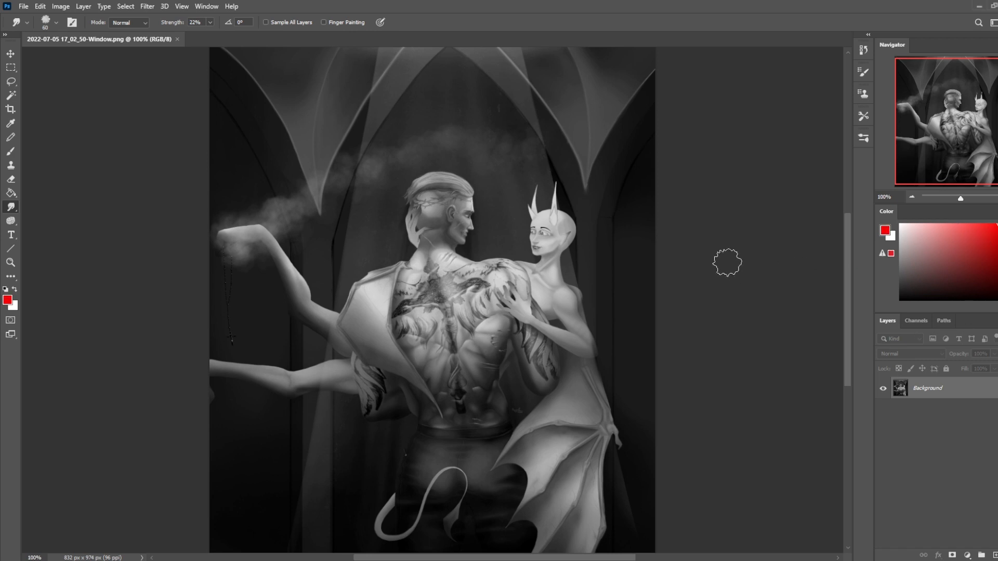
Pick a pure bright red as the foreground paint colour
click(10, 151)
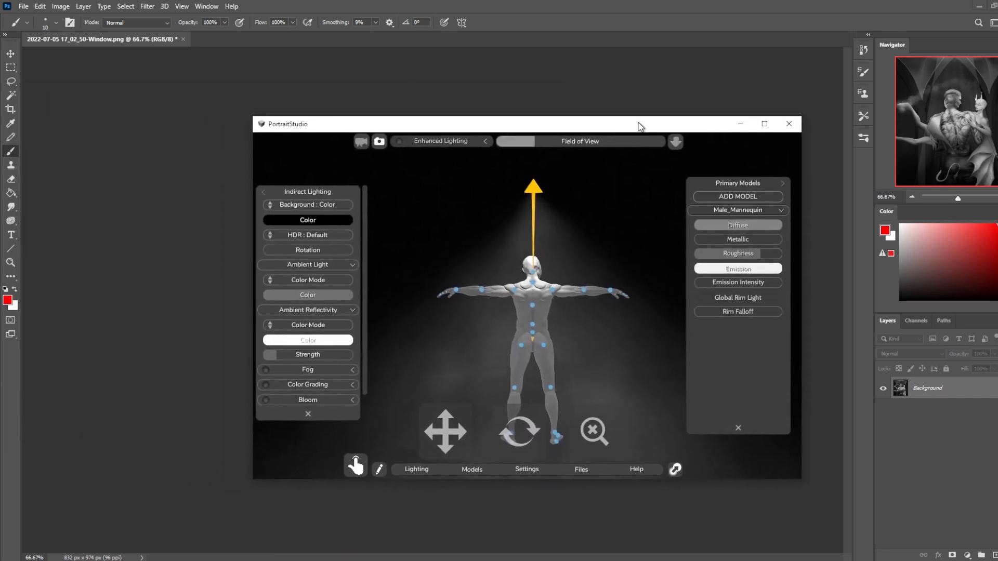
Maximize PortraitStudio to study the top spotlight, then minimize it back to Photoshop
click(762, 124)
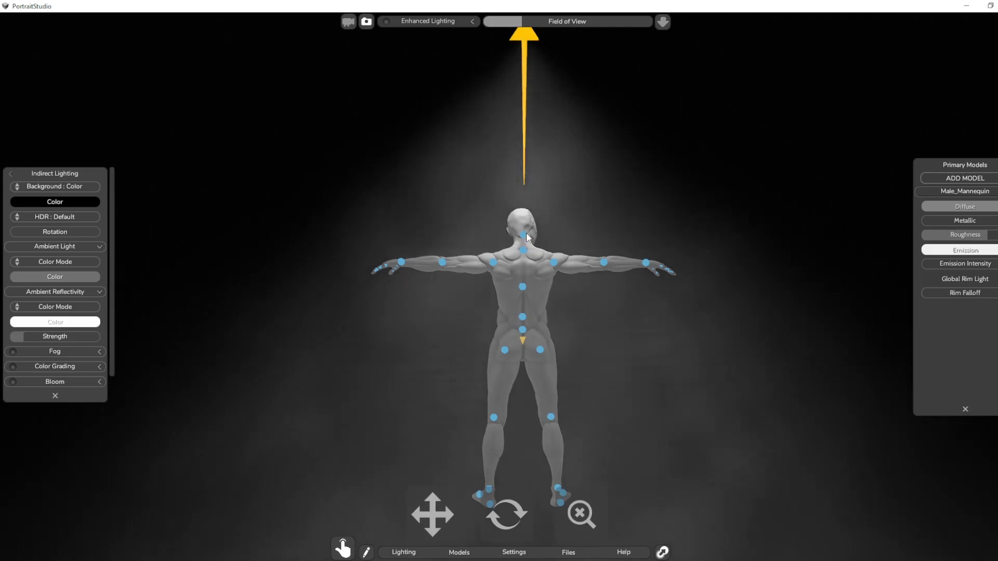
click(524, 237)
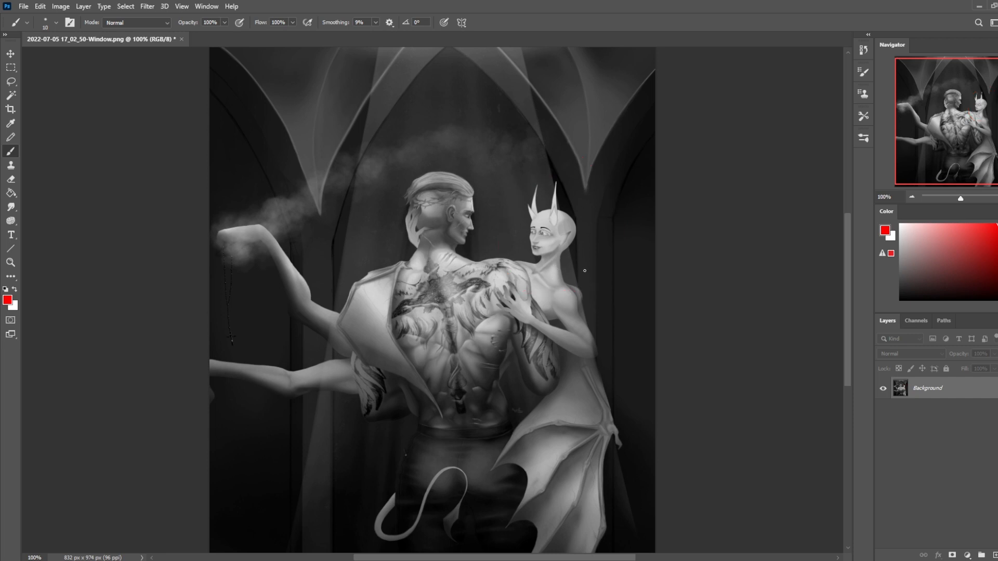
Drag on the canvas while the original greyscale painting stays unchanged
drag(394, 127, 420, 242)
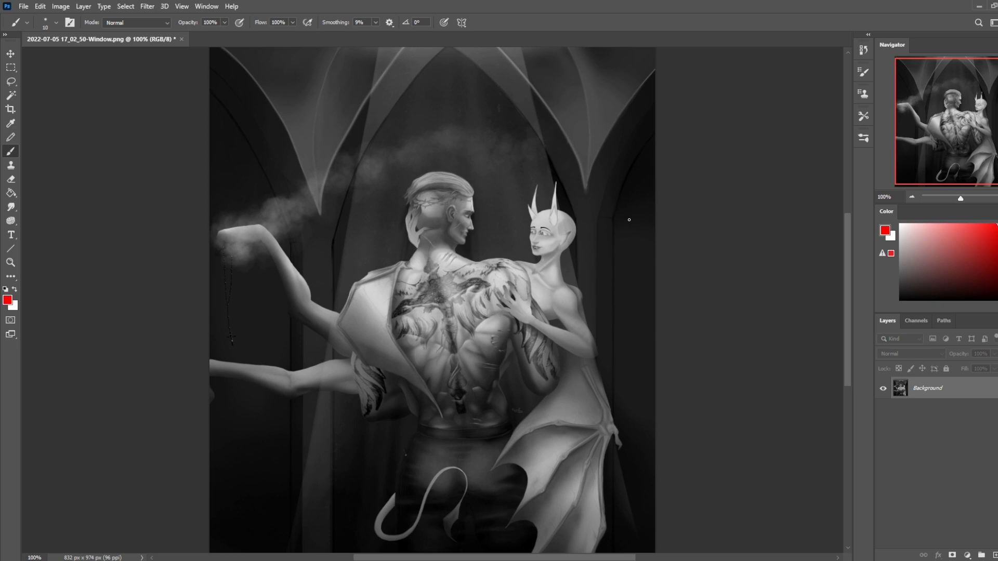
mouse_move(735, 388)
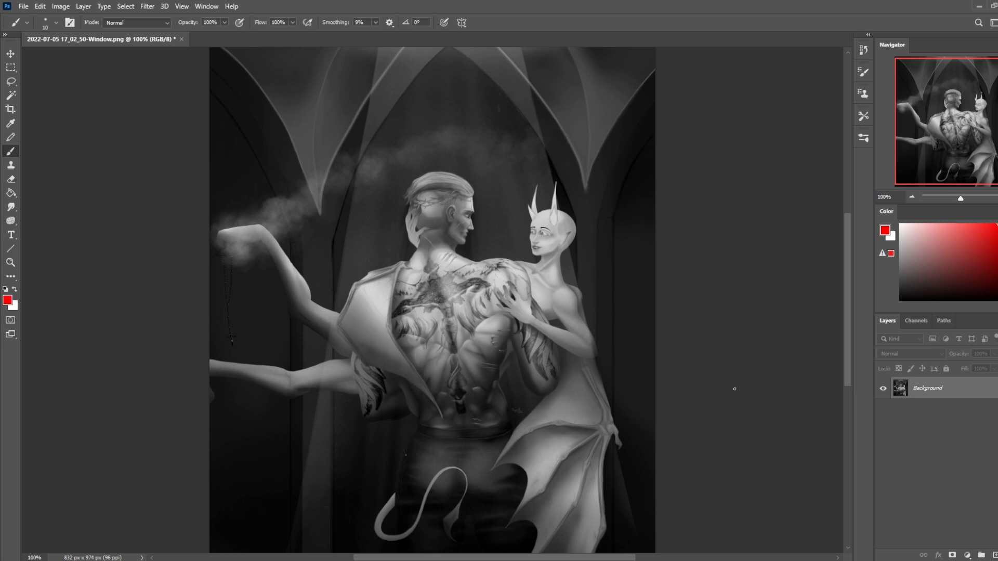
mouse_move(756, 417)
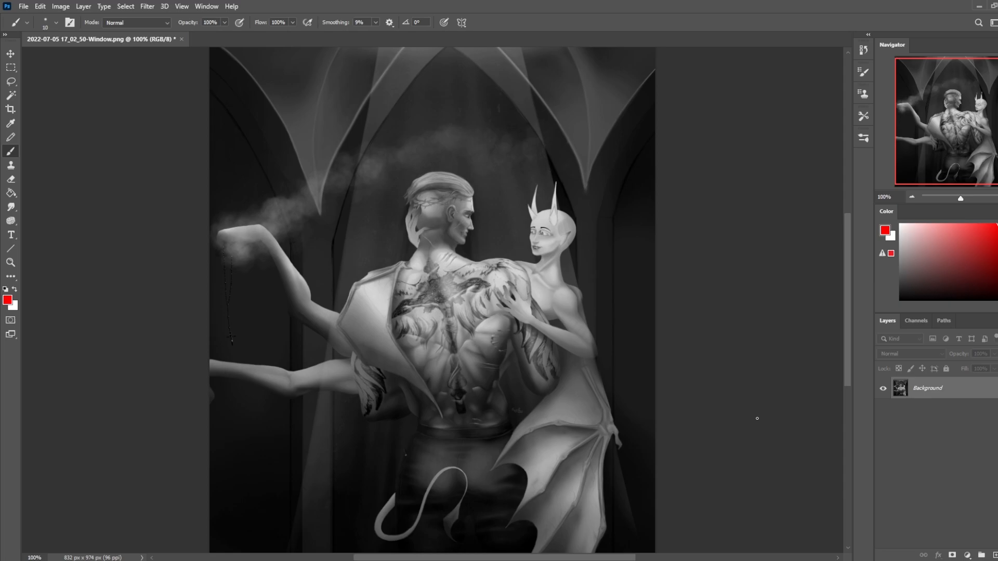
Apply the Liquify warp to the man's head layer and position it
click(147, 6)
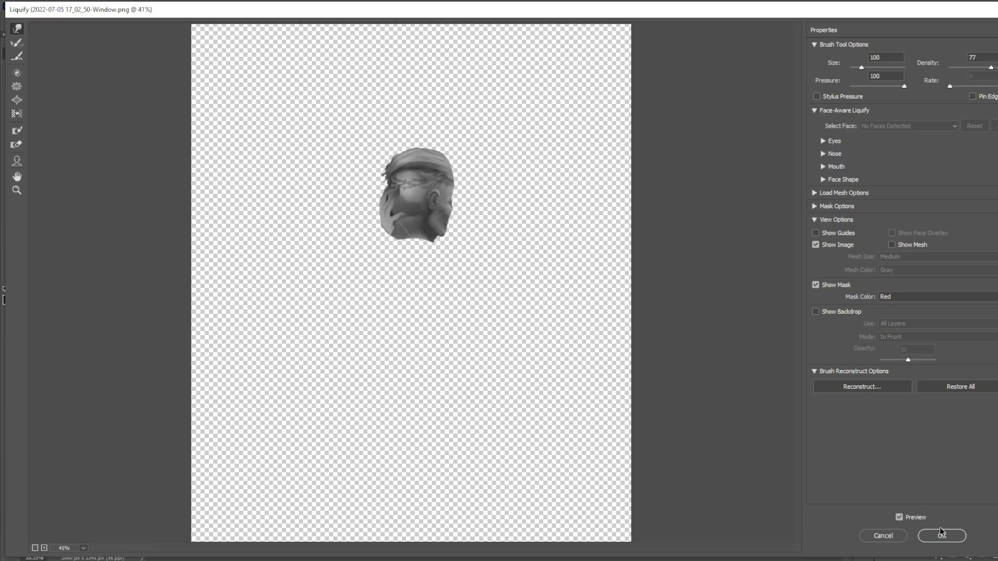
click(941, 535)
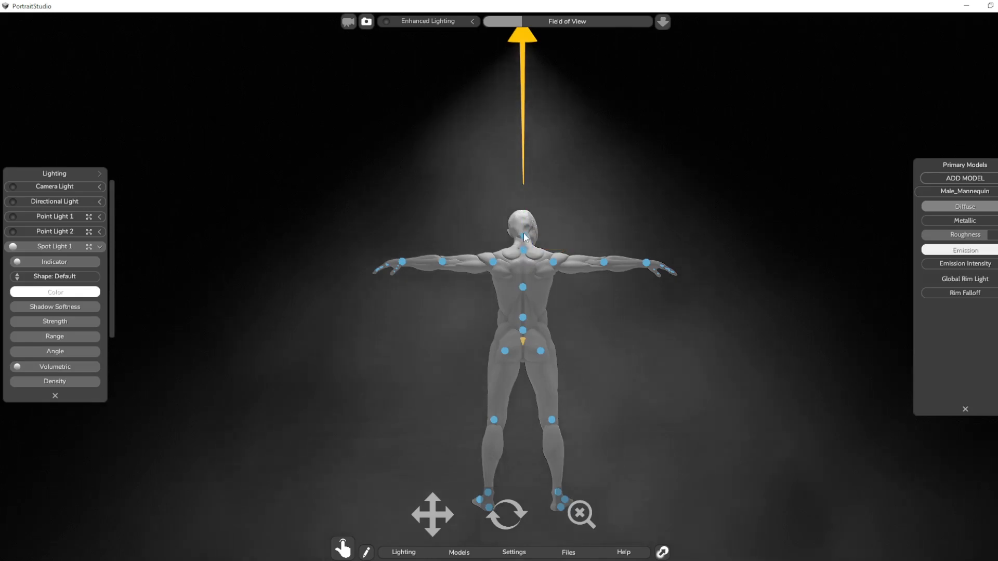
click(522, 219)
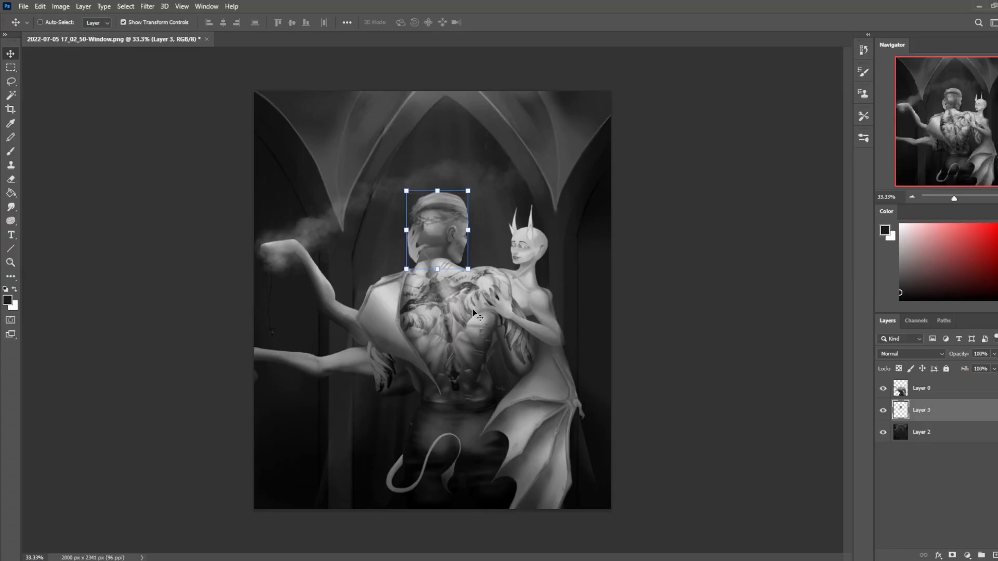
mouse_move(156, 12)
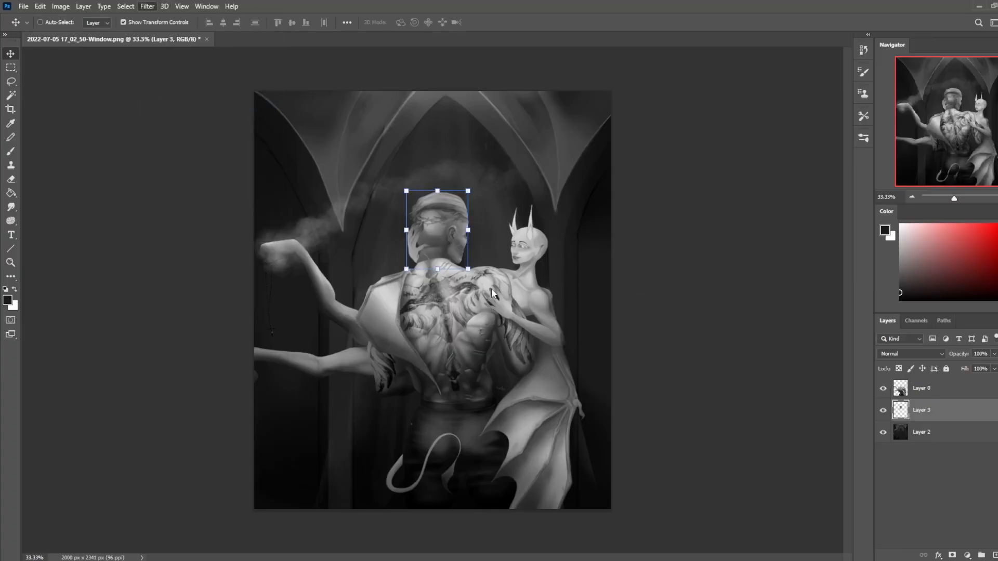
Run a second Liquify pass to round the man's head outline and apply it
click(147, 6)
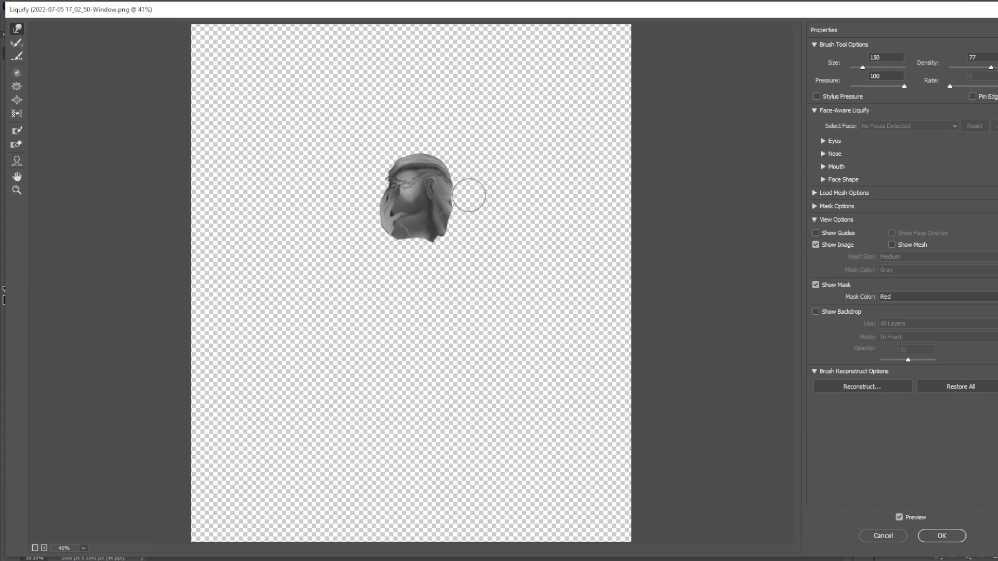
mouse_move(458, 247)
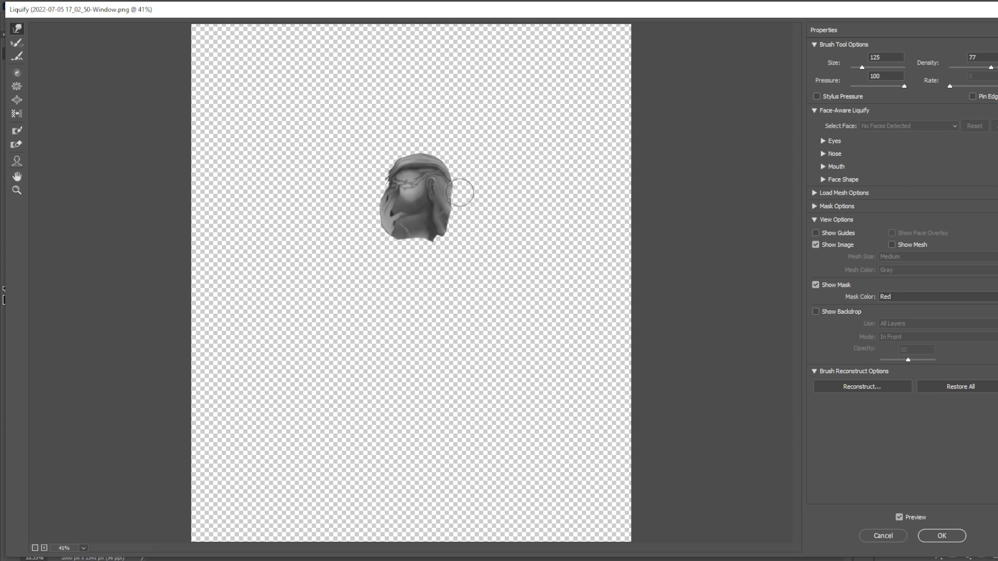
mouse_move(464, 189)
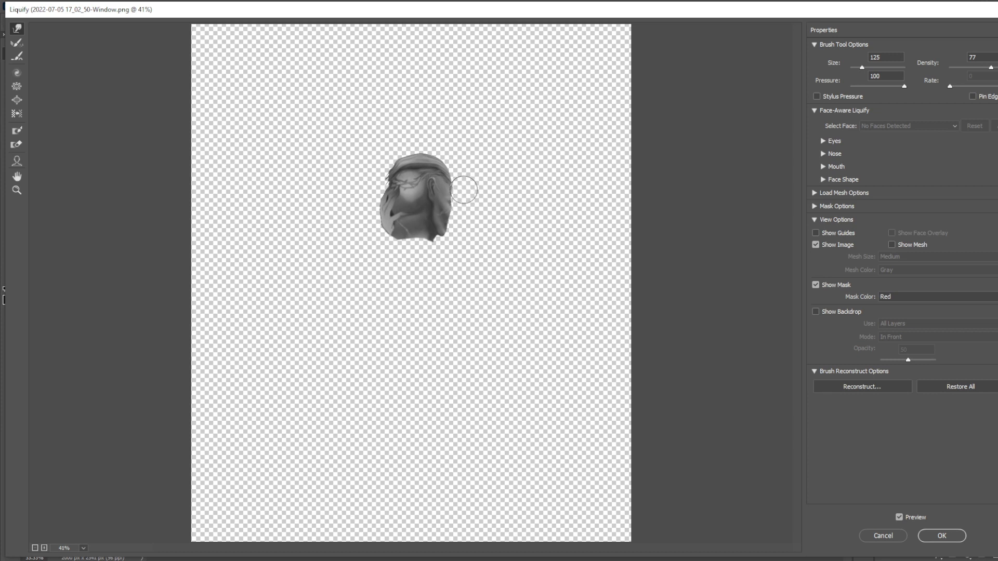
click(941, 535)
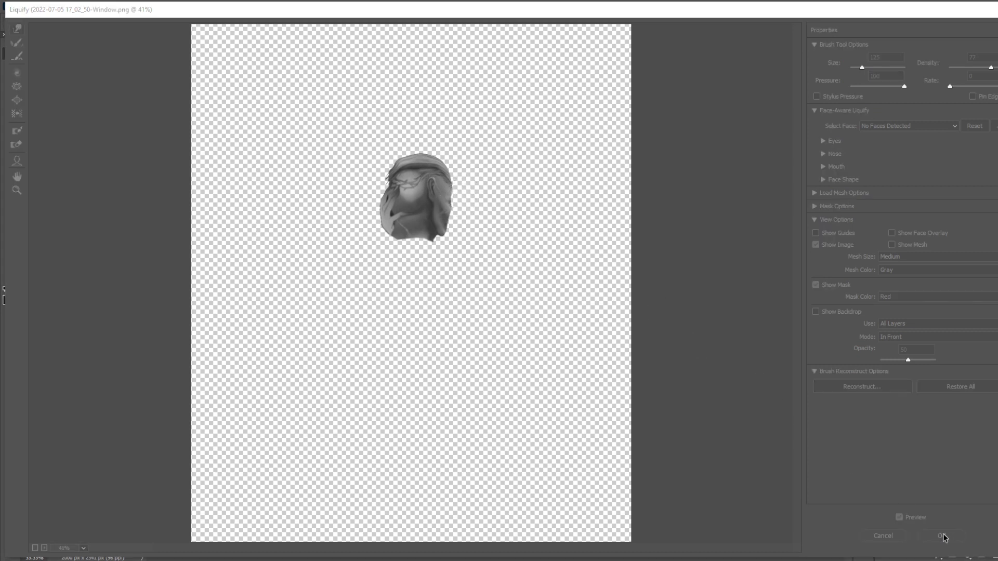
Scale the man's head layer up to about 106% with Free Transform and commit
click(942, 536)
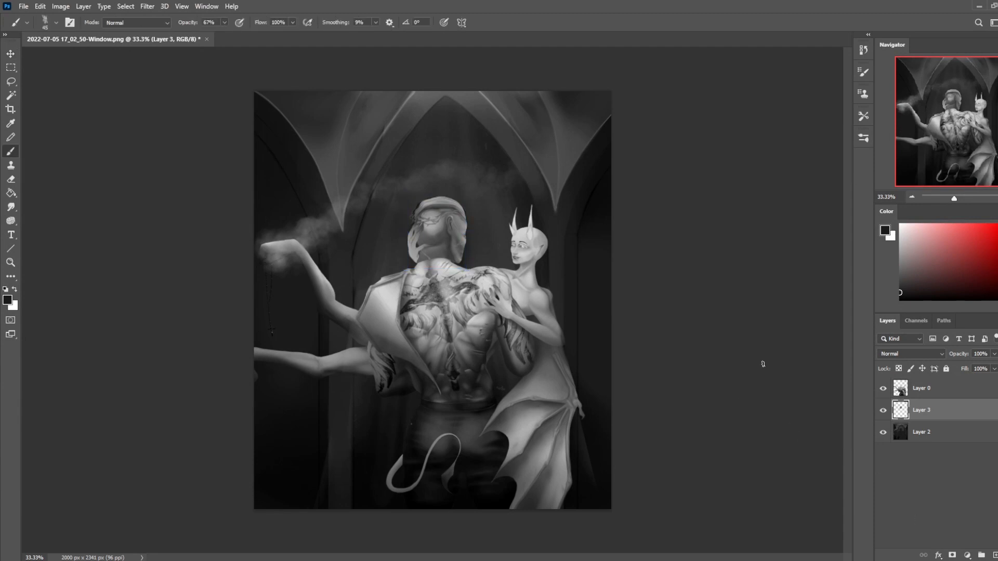
click(883, 410)
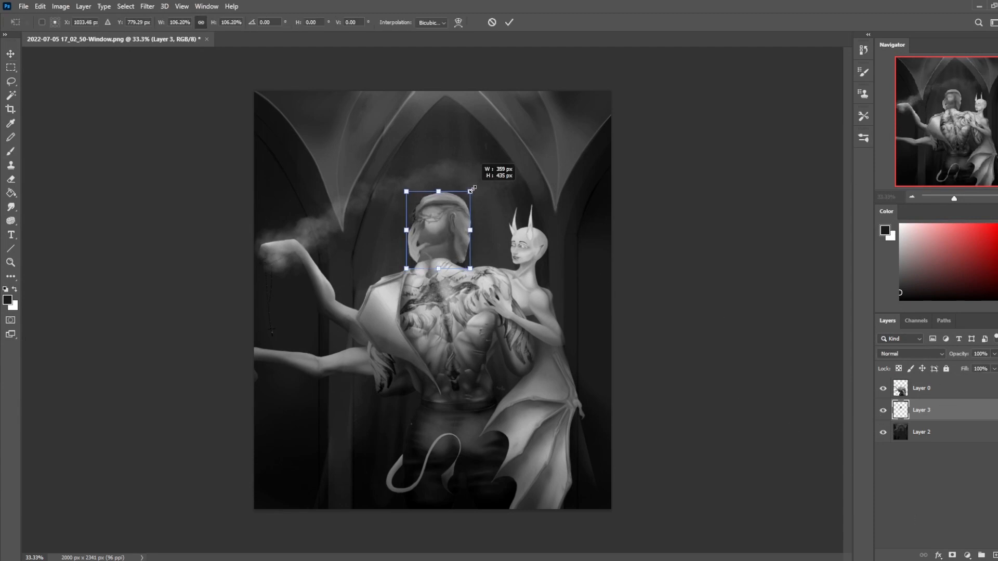
click(508, 23)
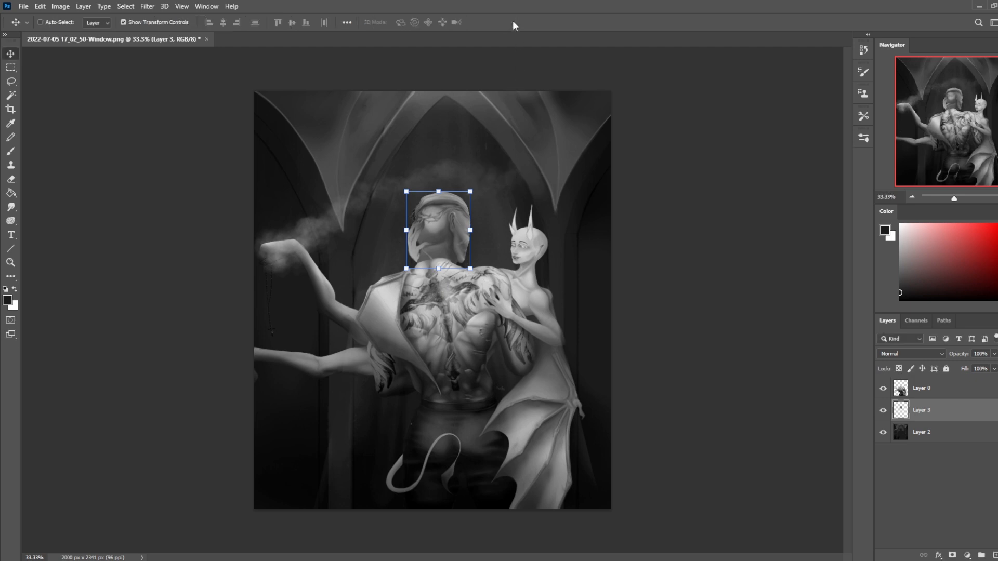
click(11, 151)
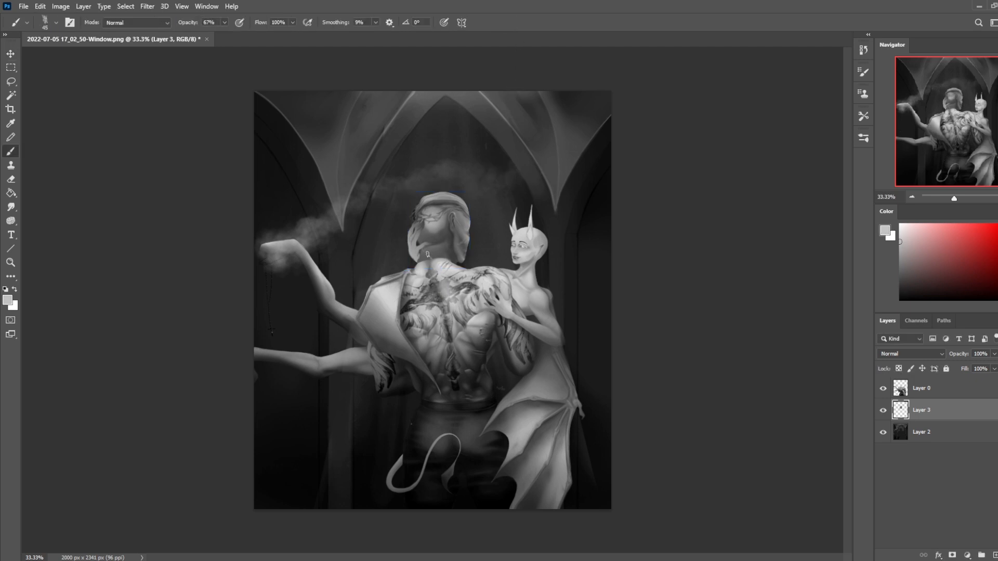
click(436, 249)
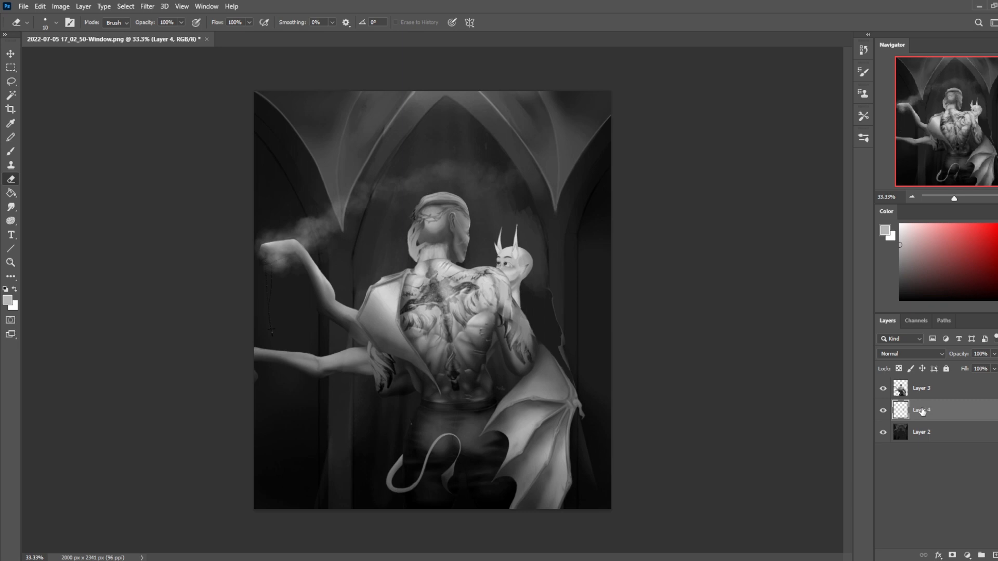
Select the woman's head layer to repaint it as a rear view
click(921, 388)
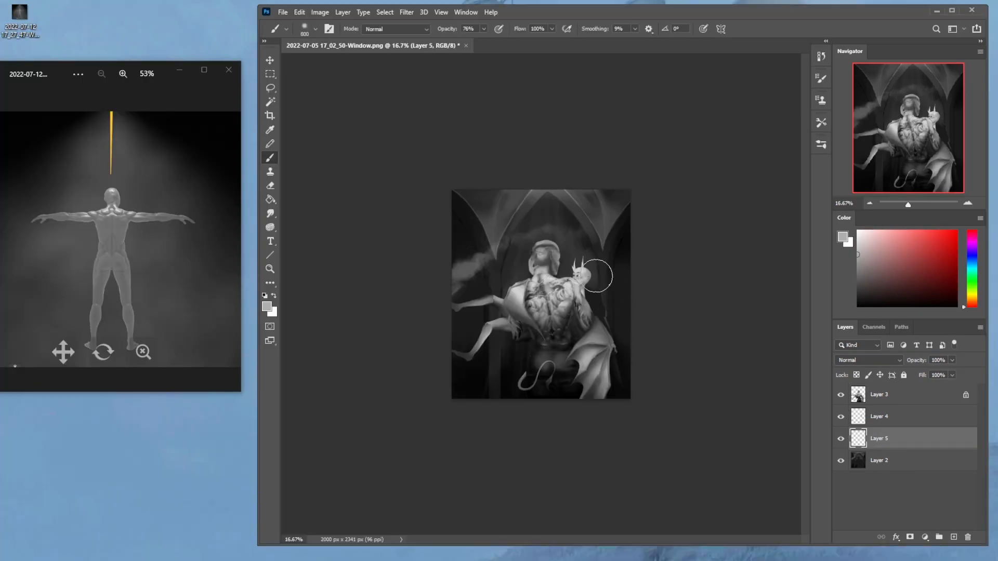
mouse_move(579, 235)
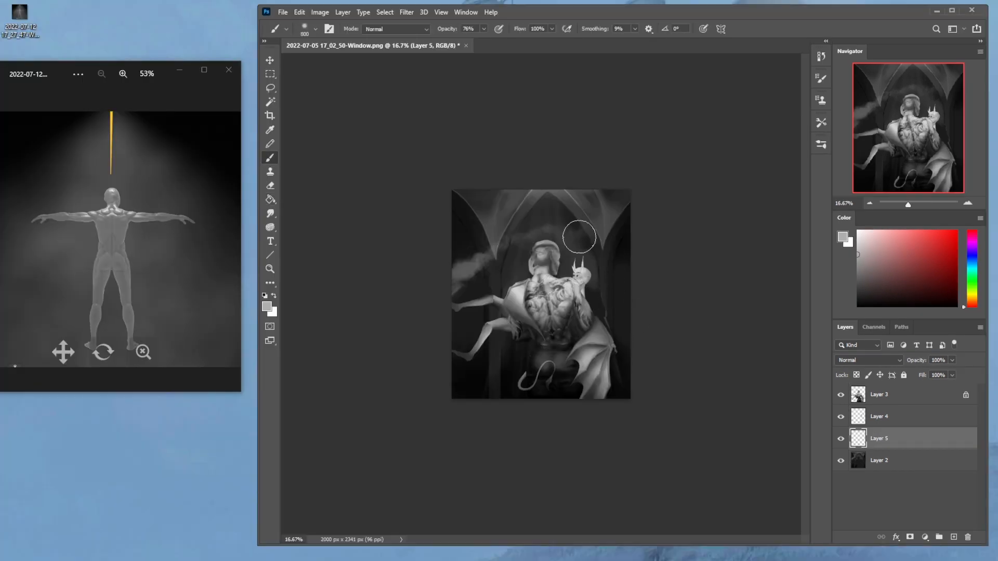
Choose a large soft brush from the preset picker and paint white light from the top
click(317, 28)
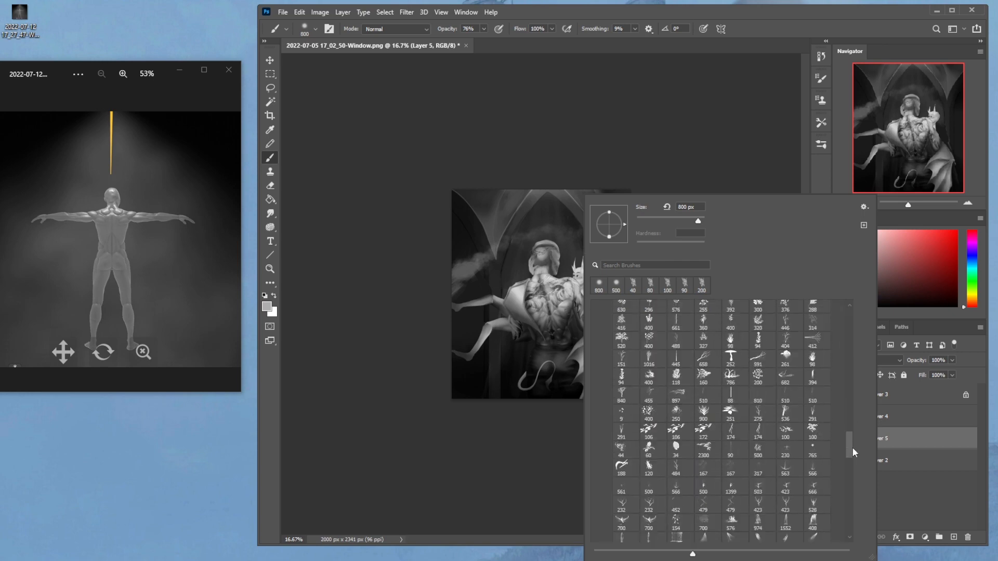
scroll(down, 3)
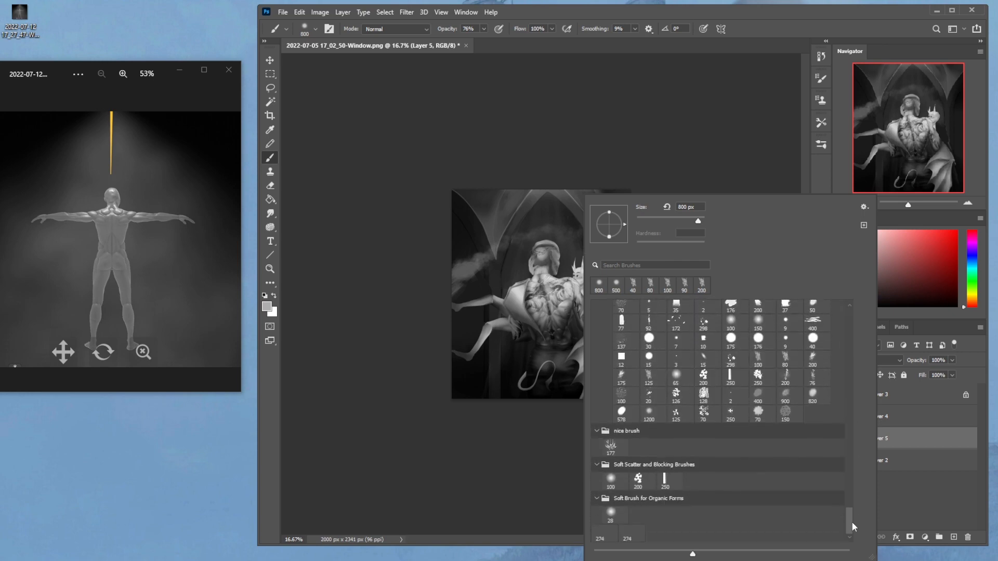
scroll(down, 3)
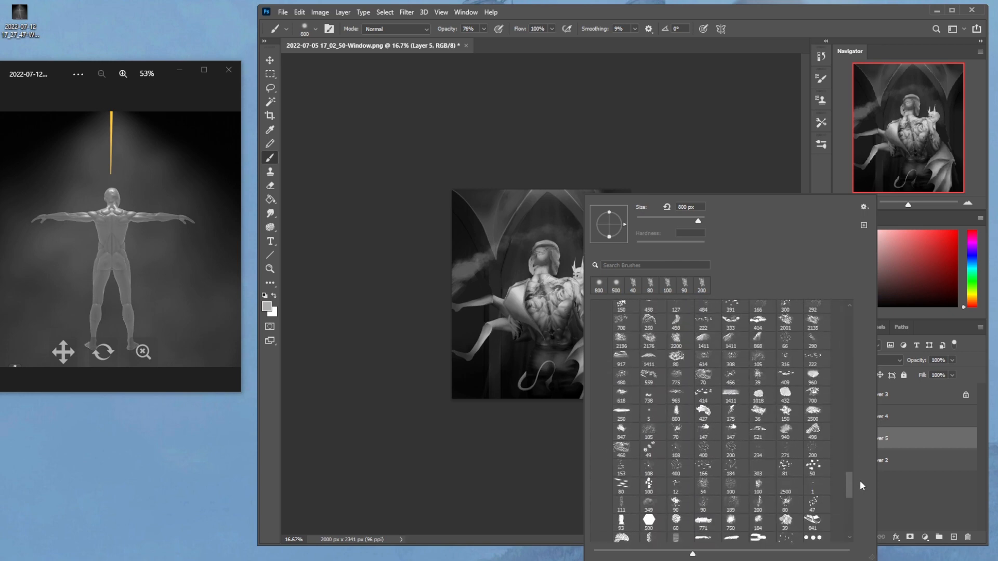
scroll(down, 3)
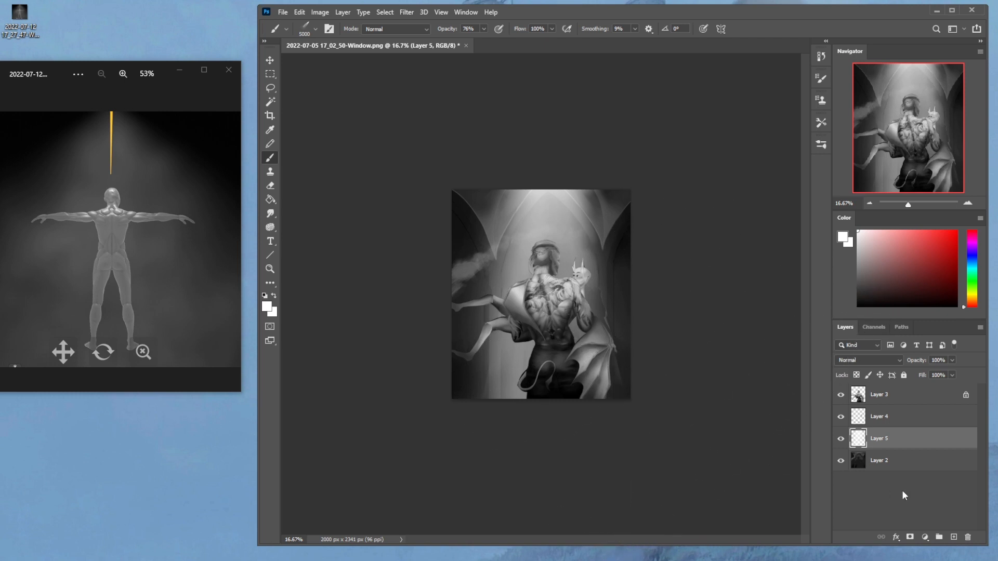
click(880, 393)
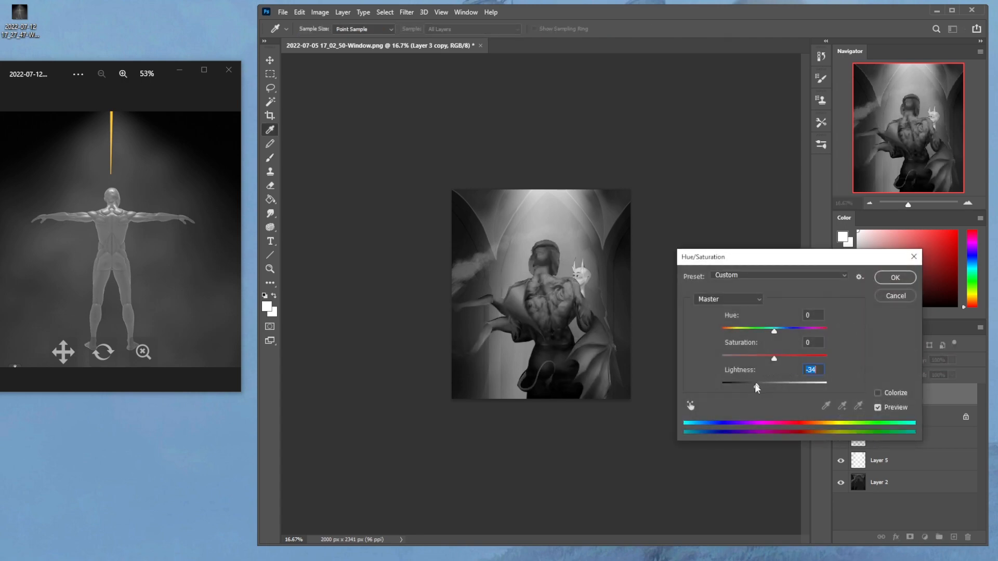
Darken the figures copy with Hue/Saturation Lightness -34, then merge the visible layers
click(893, 278)
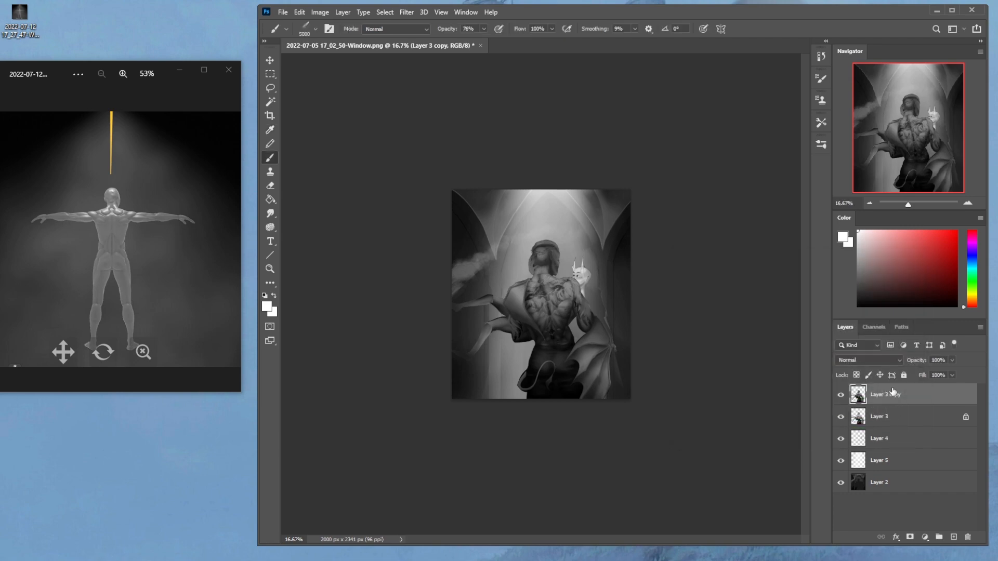
right_click(522, 293)
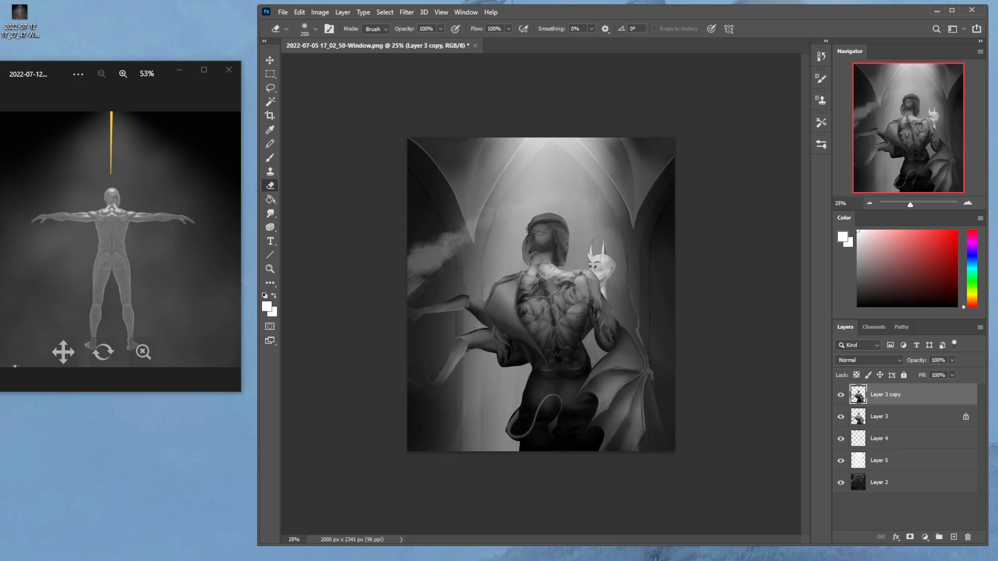
click(270, 115)
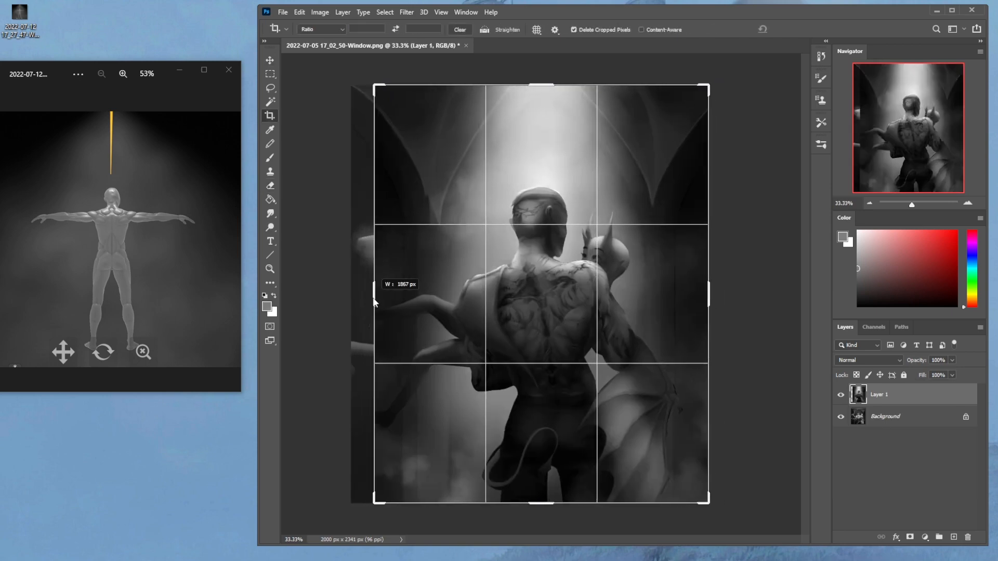
Commit the 1867 px crop and toggle Layer 1 off and on to compare
key(Return)
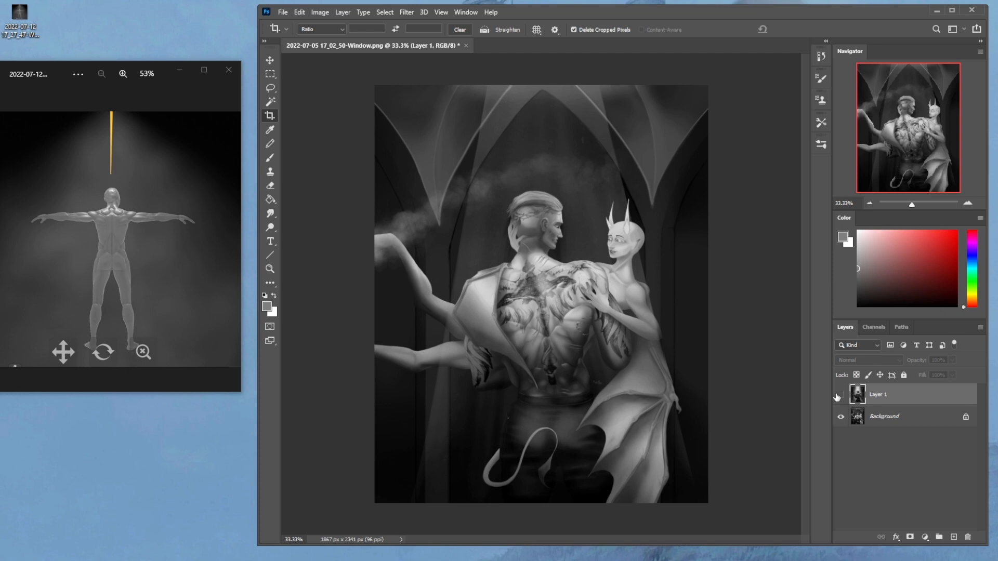
mouse_move(839, 400)
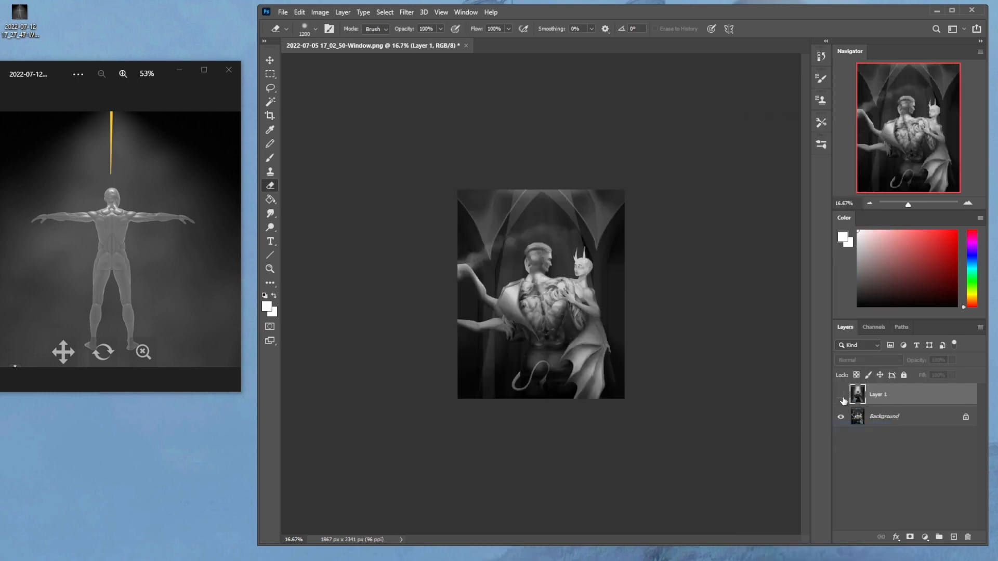
click(840, 394)
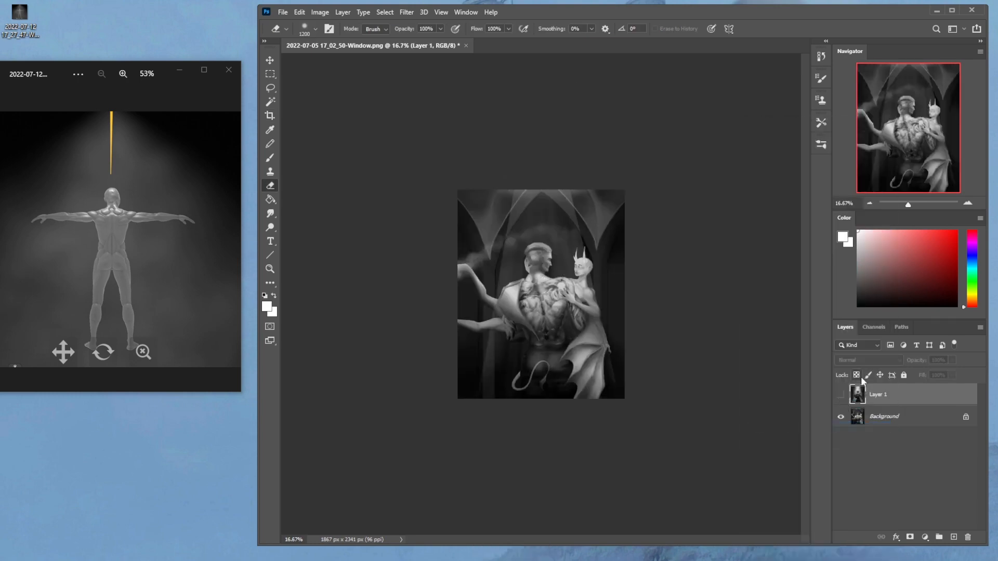
mouse_move(856, 375)
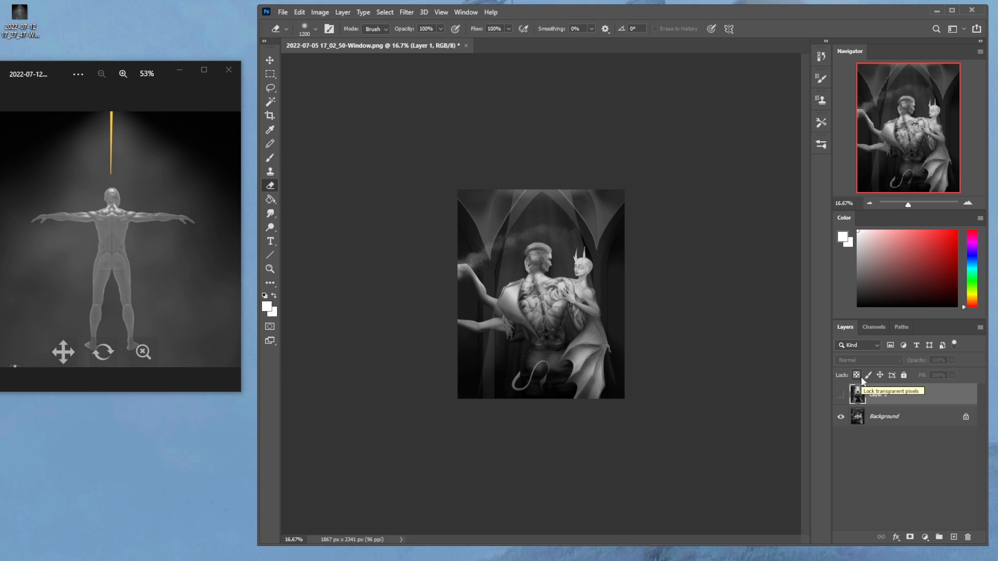
mouse_move(839, 400)
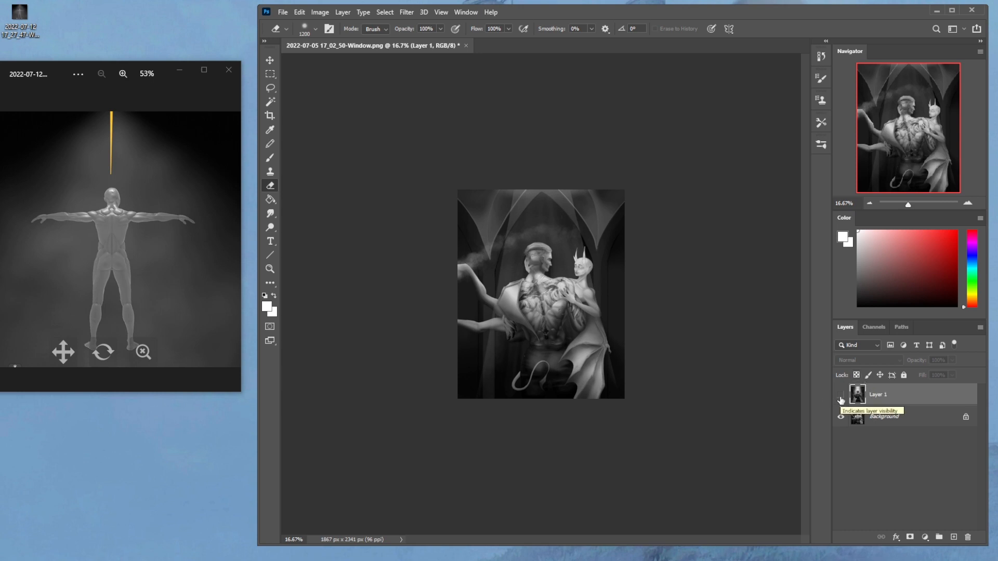
click(840, 395)
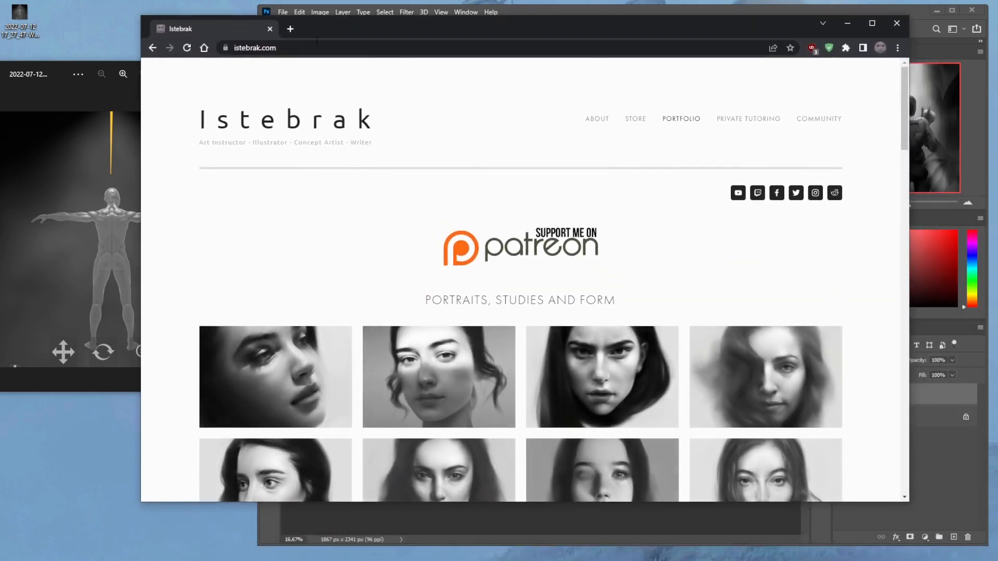
Open the r/istebrak Reddit community and scroll through its posts
click(834, 193)
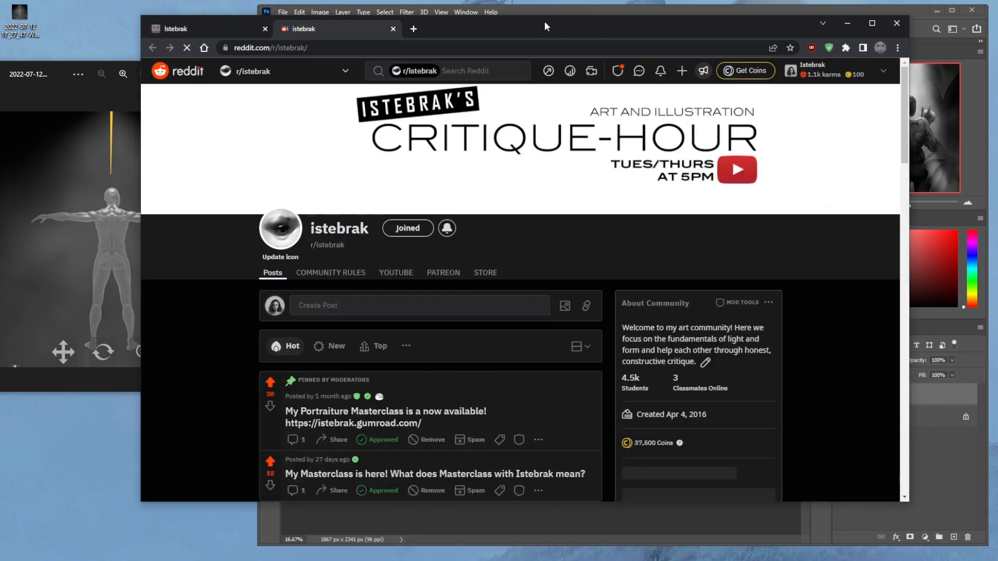
scroll(down, 3)
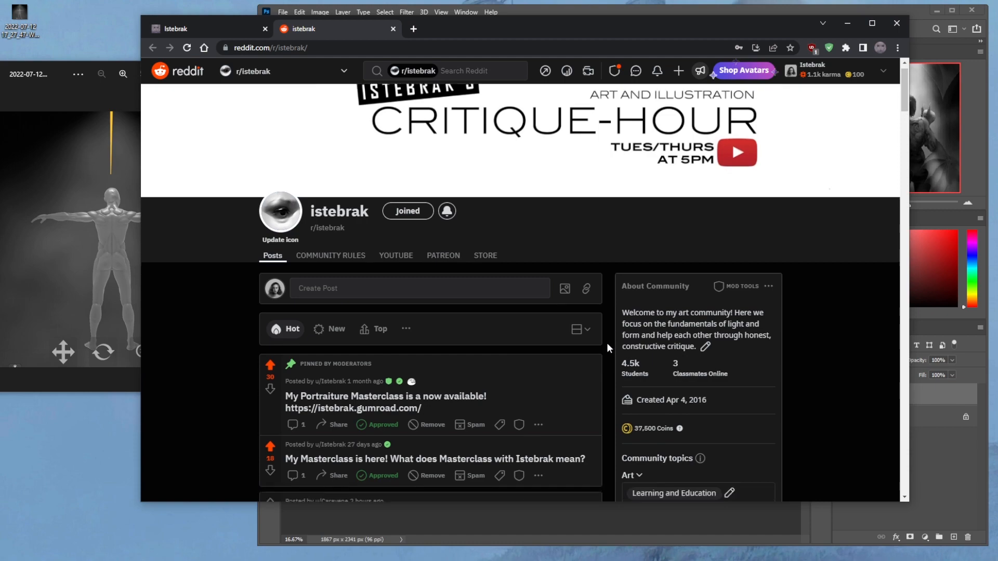
scroll(down, 3)
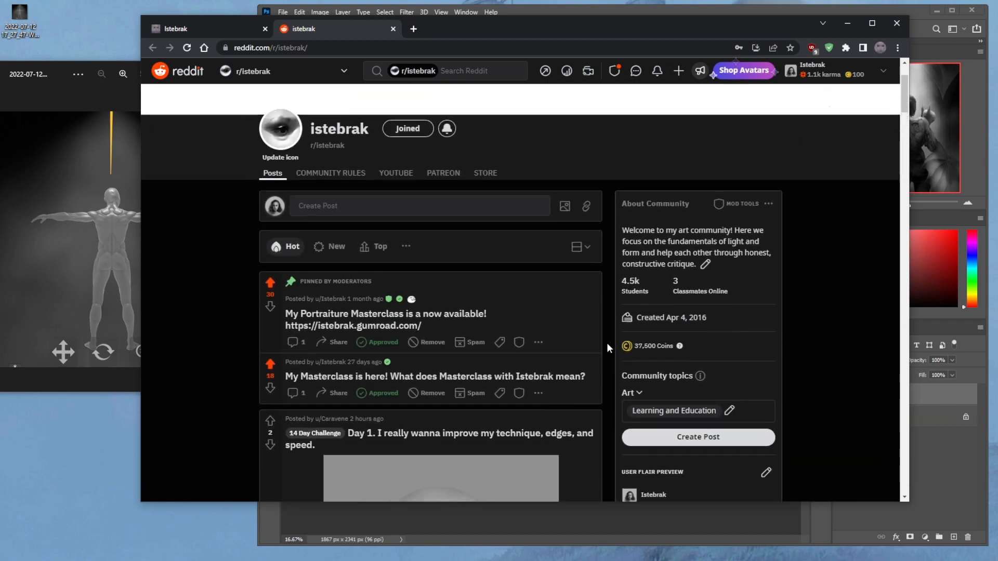
scroll(down, 3)
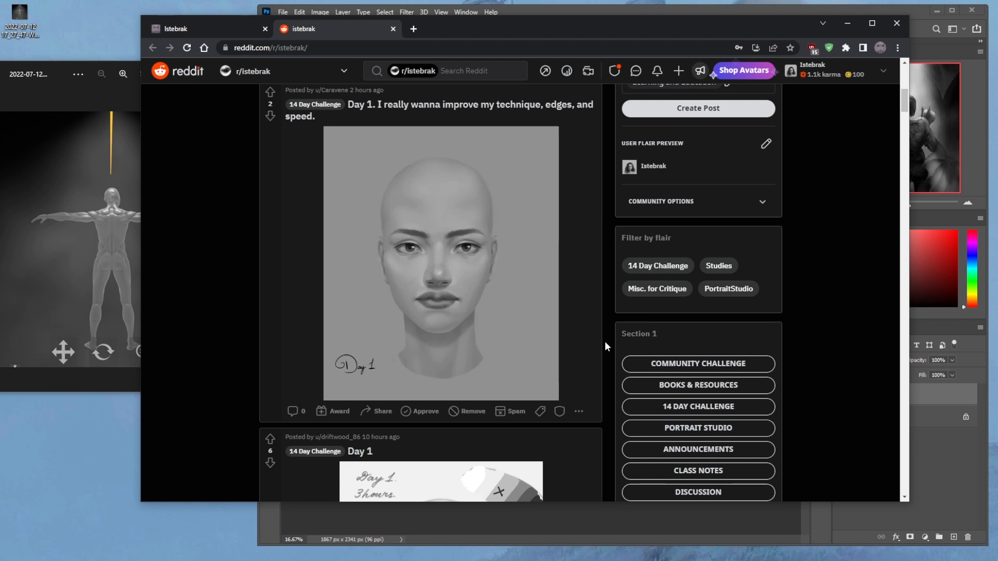
scroll(up, 3)
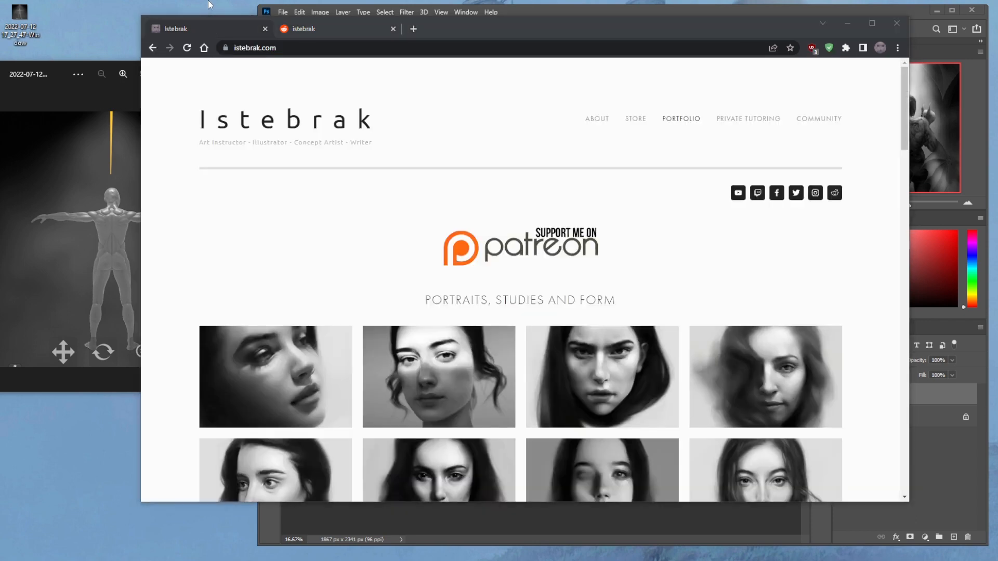
mouse_move(518, 262)
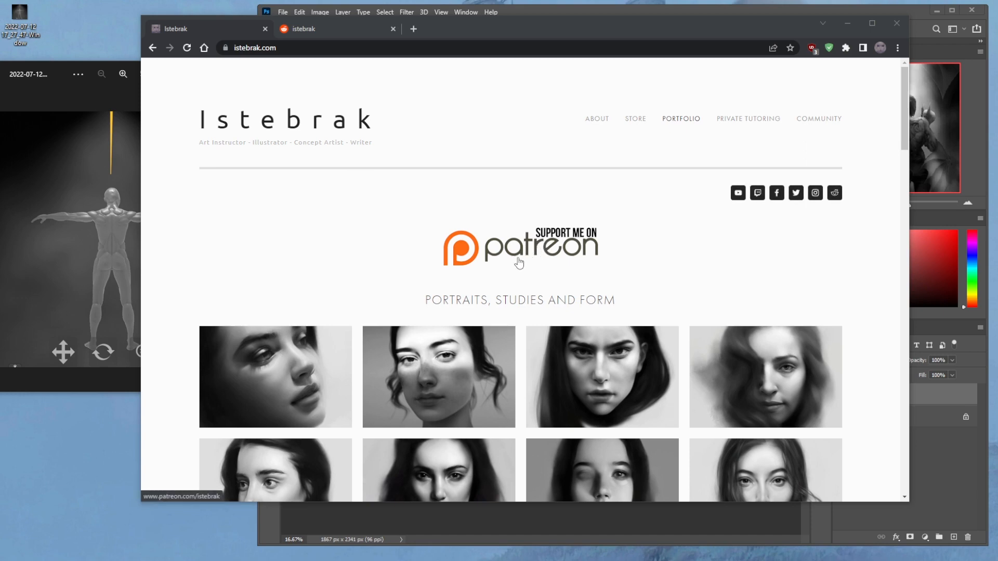
mouse_move(534, 259)
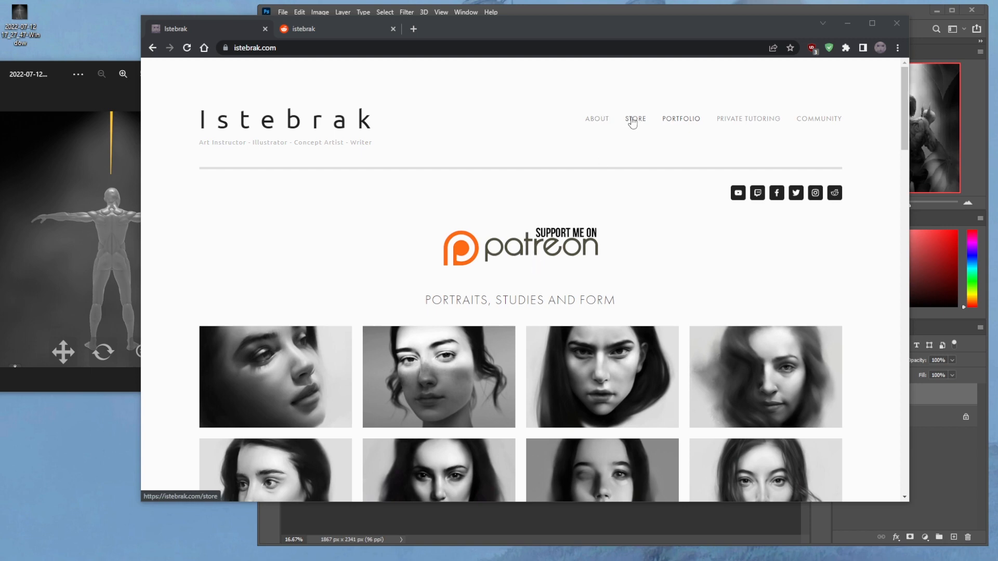
Visit the Istebrak store page, go back home, then return and browse the store
click(634, 119)
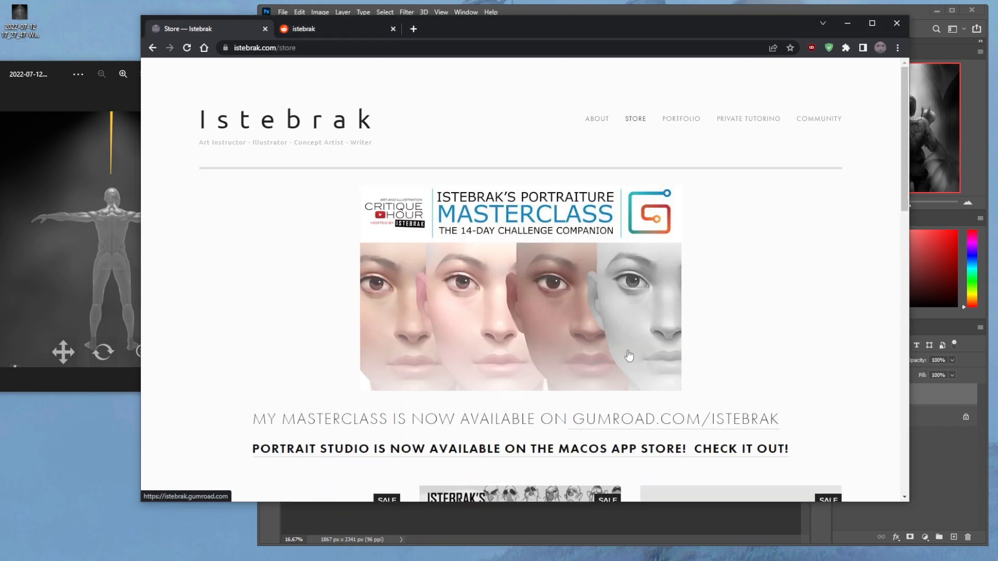
mouse_move(516, 302)
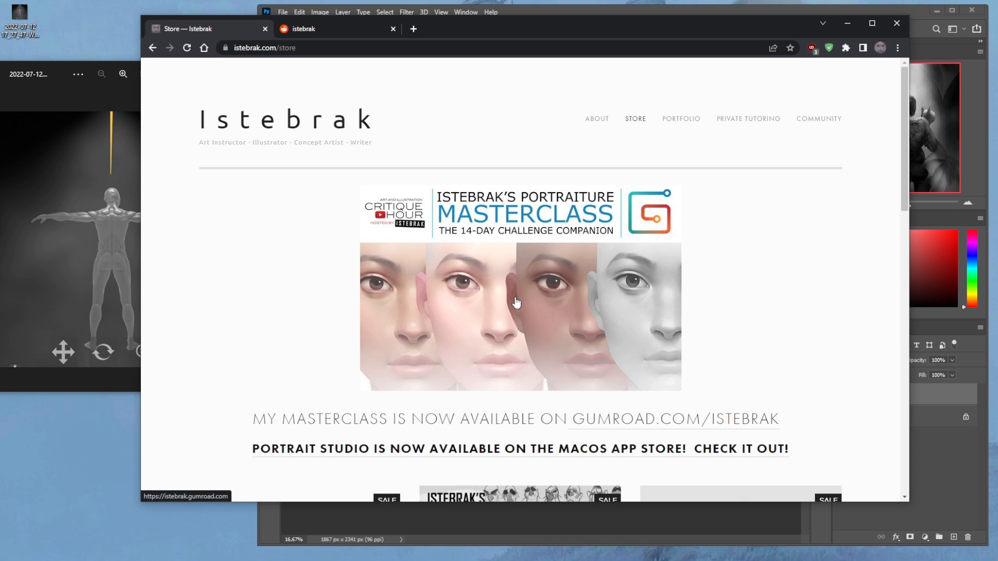
click(680, 118)
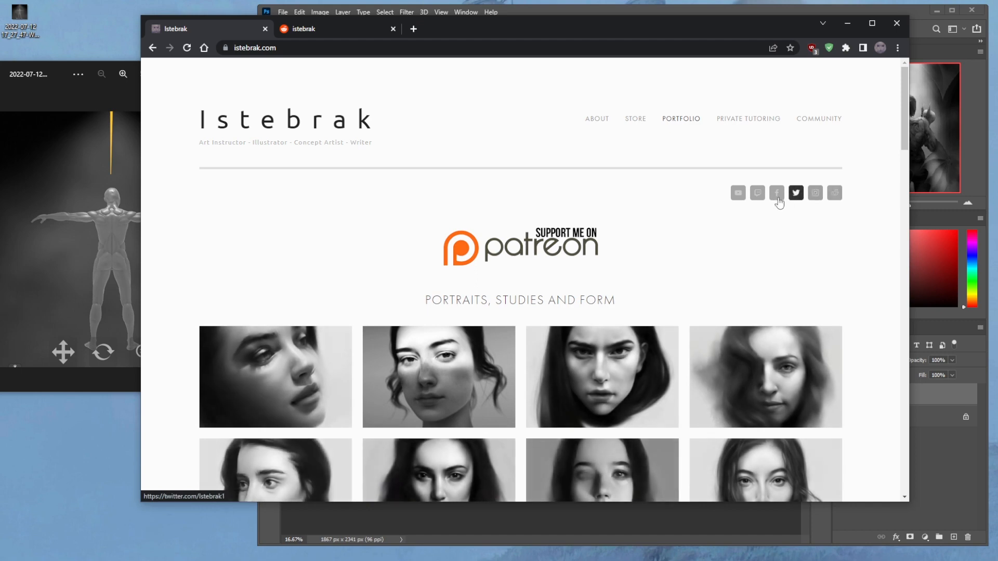
mouse_move(814, 198)
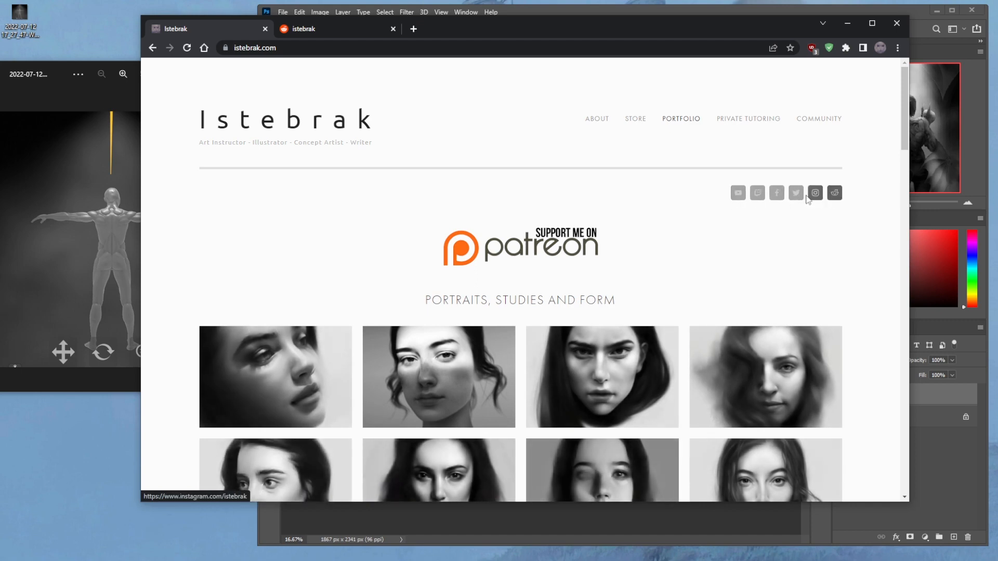
mouse_move(834, 193)
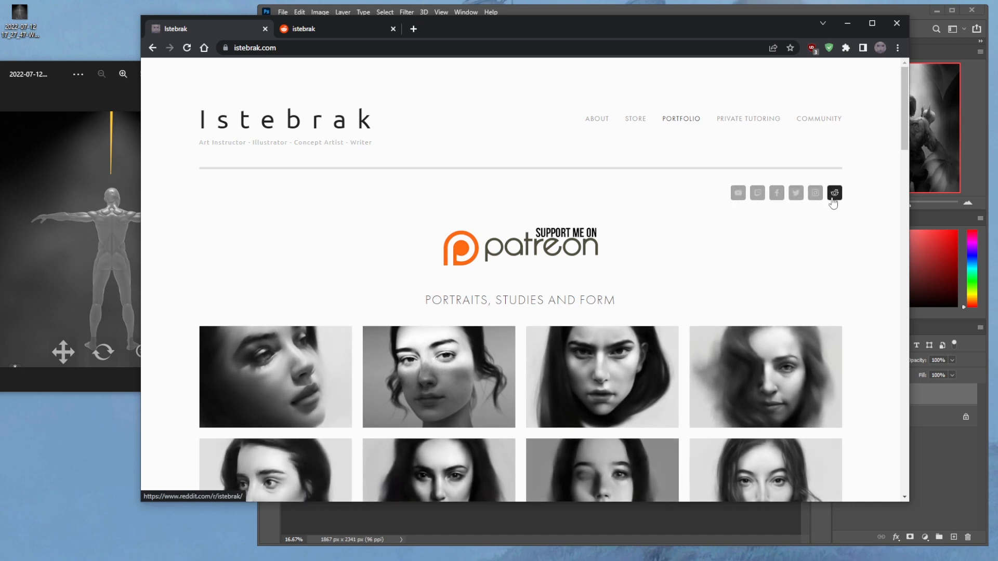
mouse_move(794, 192)
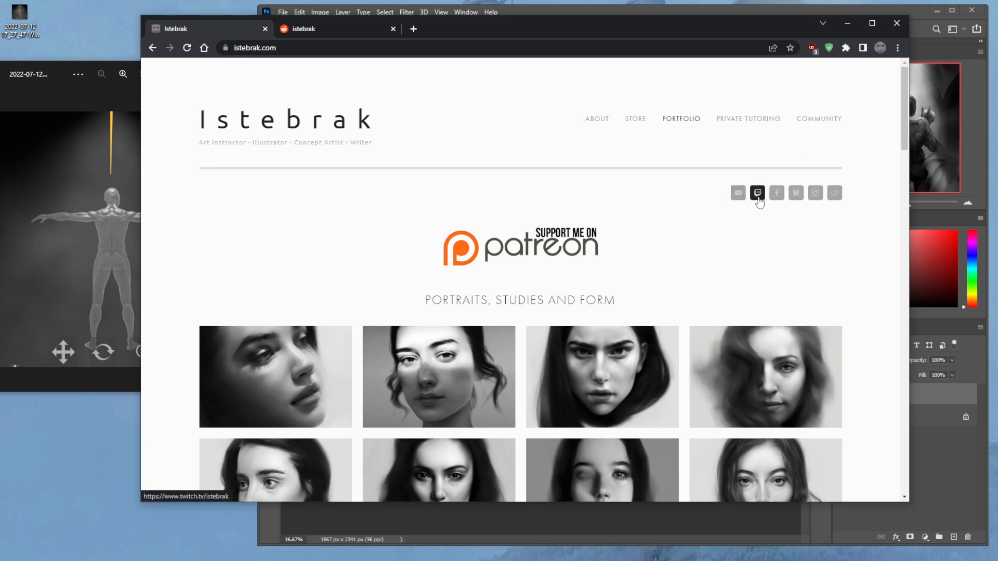
mouse_move(737, 193)
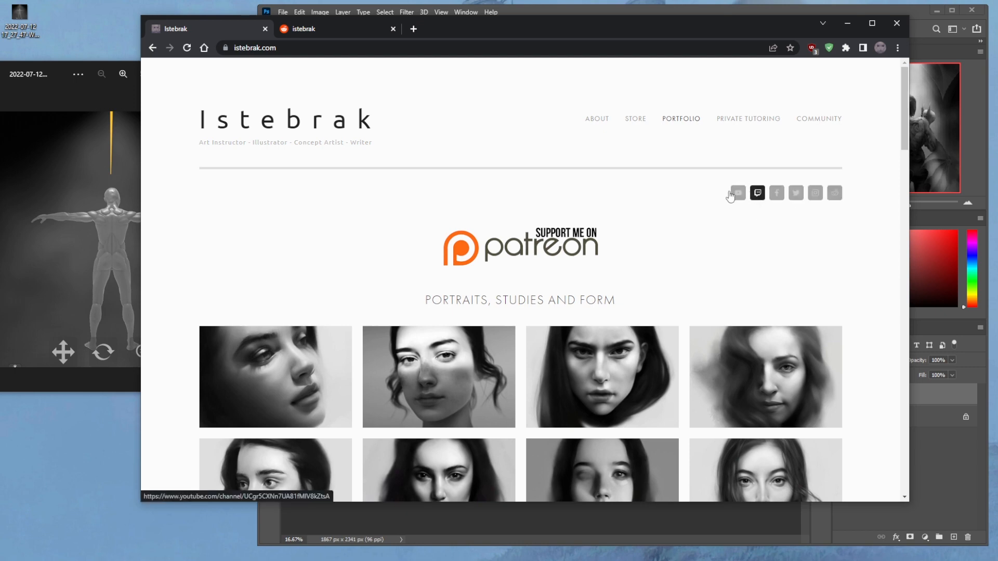
mouse_move(152, 47)
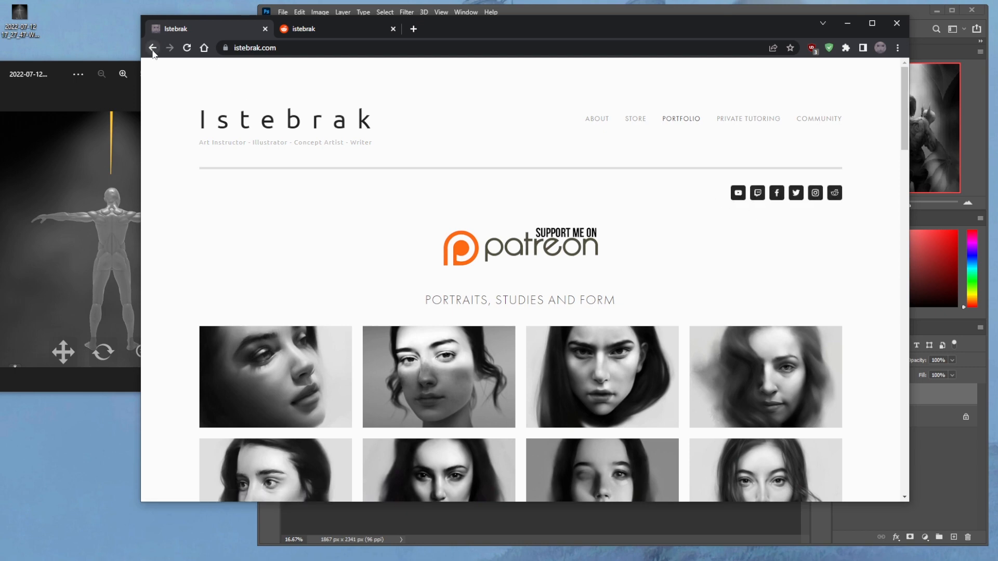
click(634, 118)
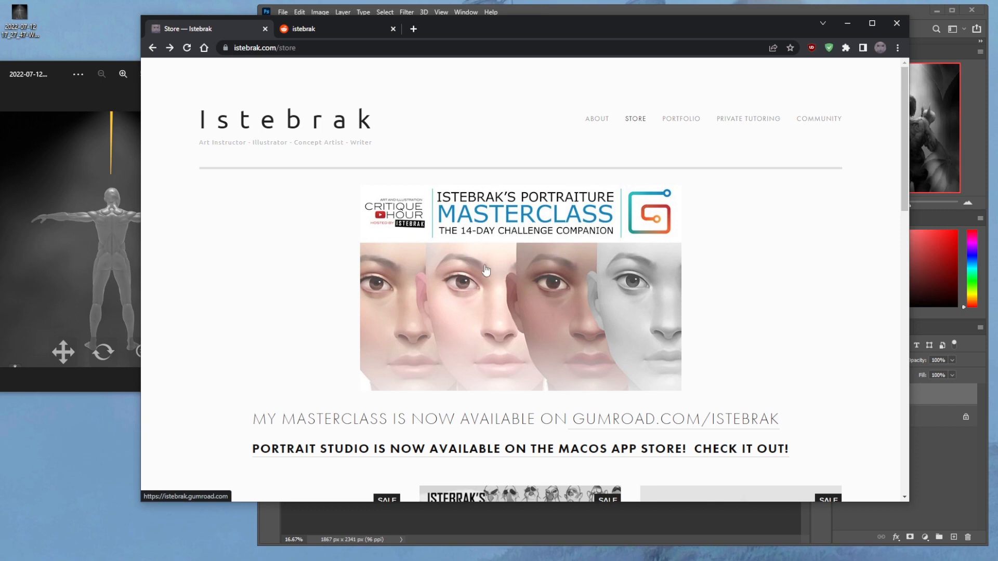
mouse_move(521, 303)
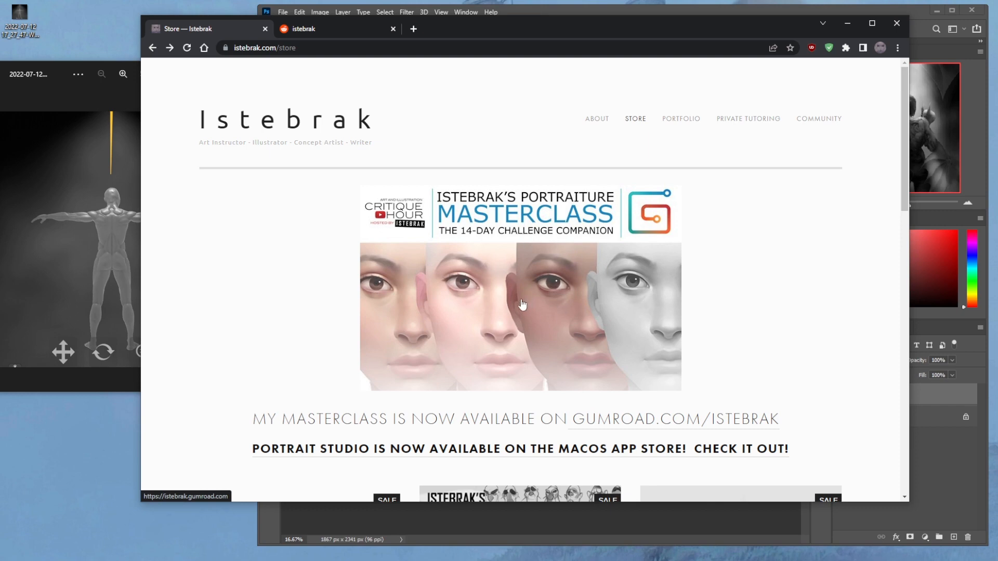
scroll(down, 3)
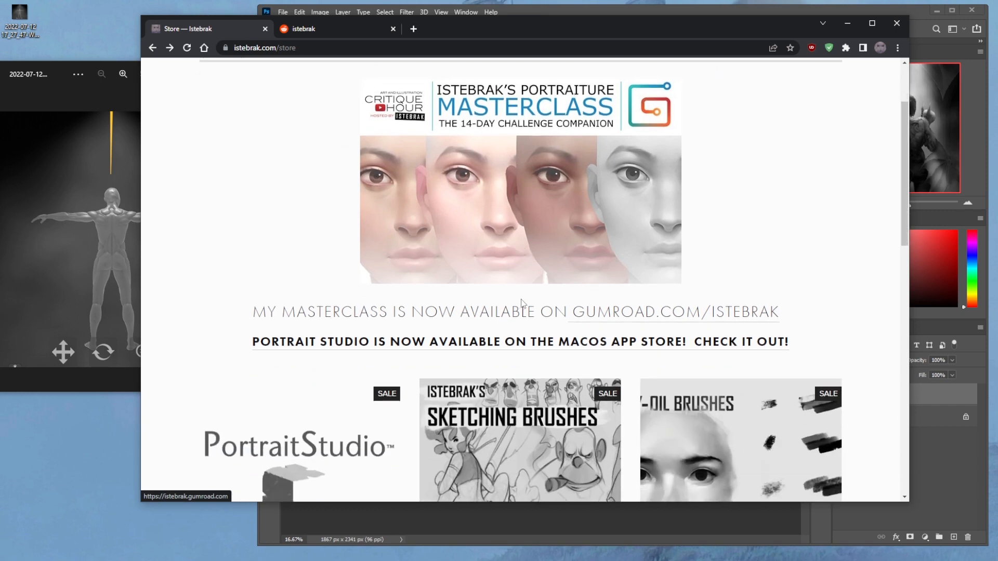
mouse_move(477, 172)
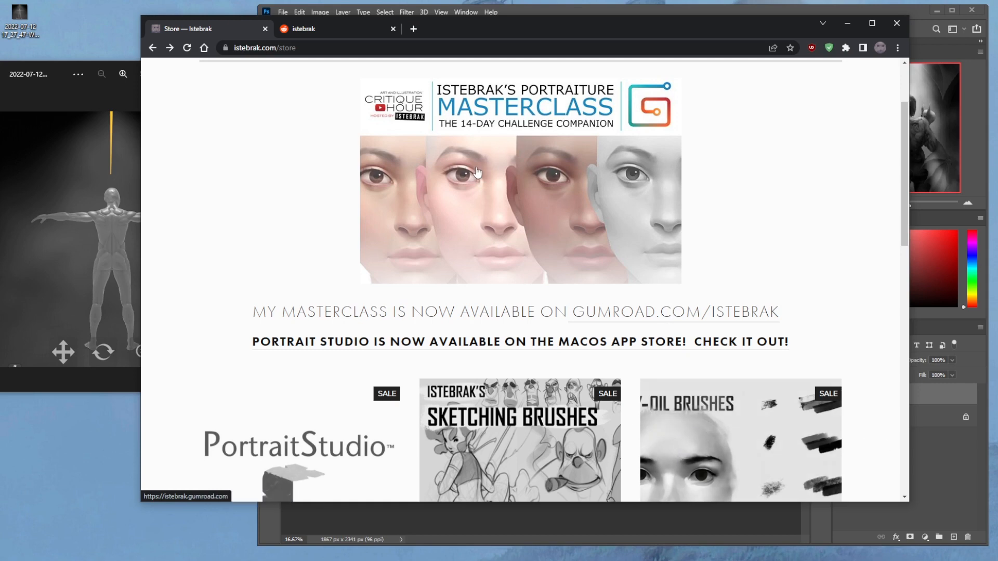
scroll(up, 3)
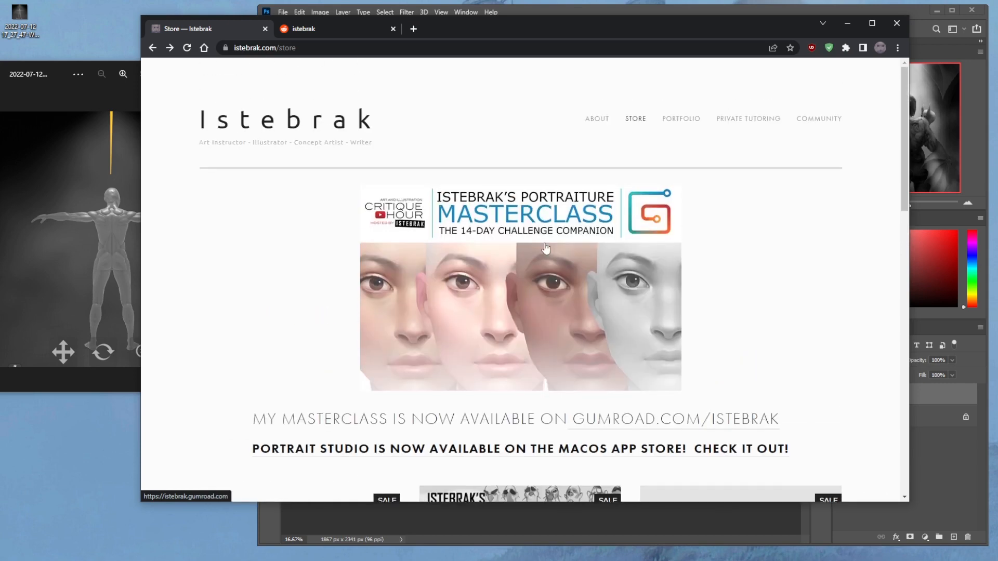
mouse_move(523, 305)
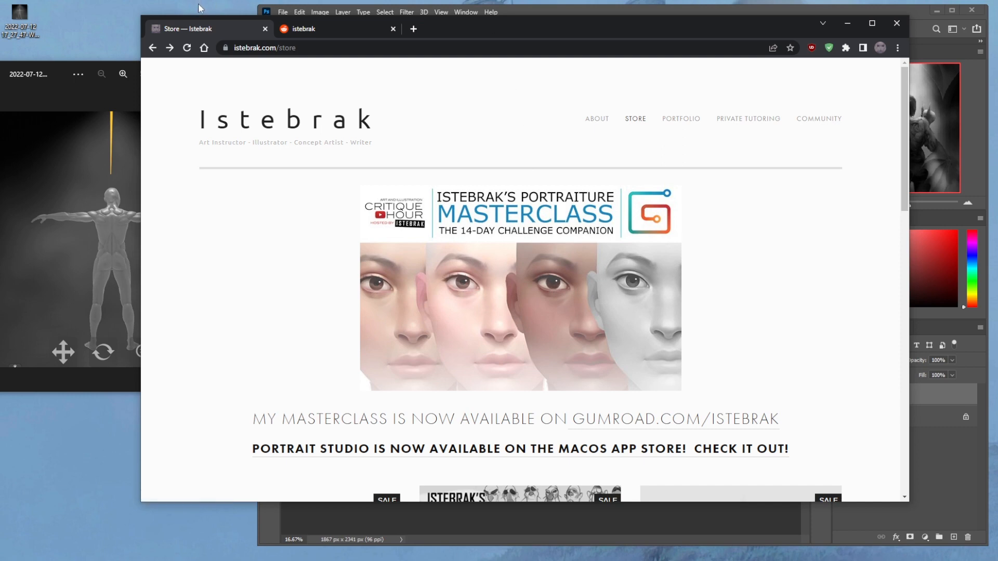
mouse_move(662, 14)
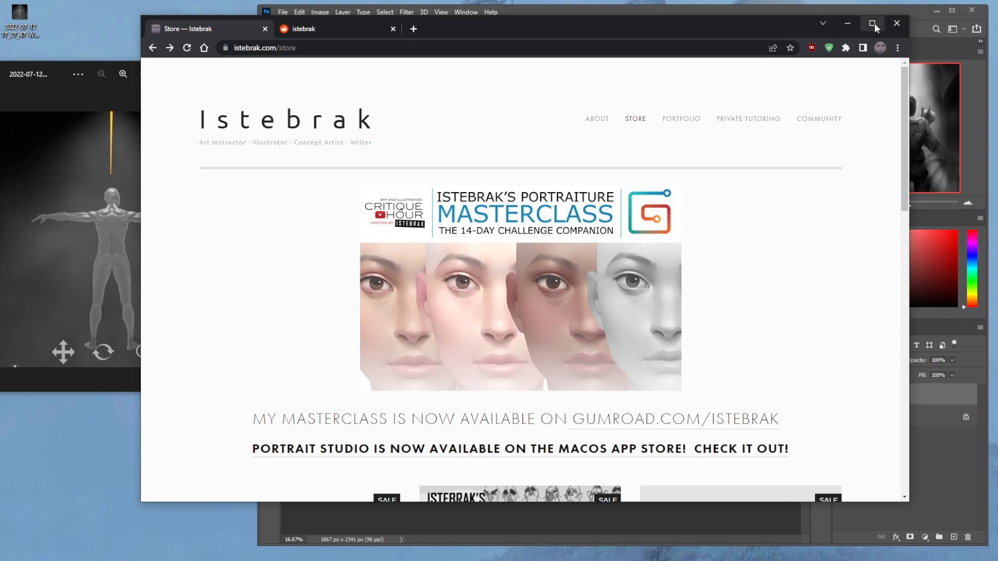
mouse_move(873, 24)
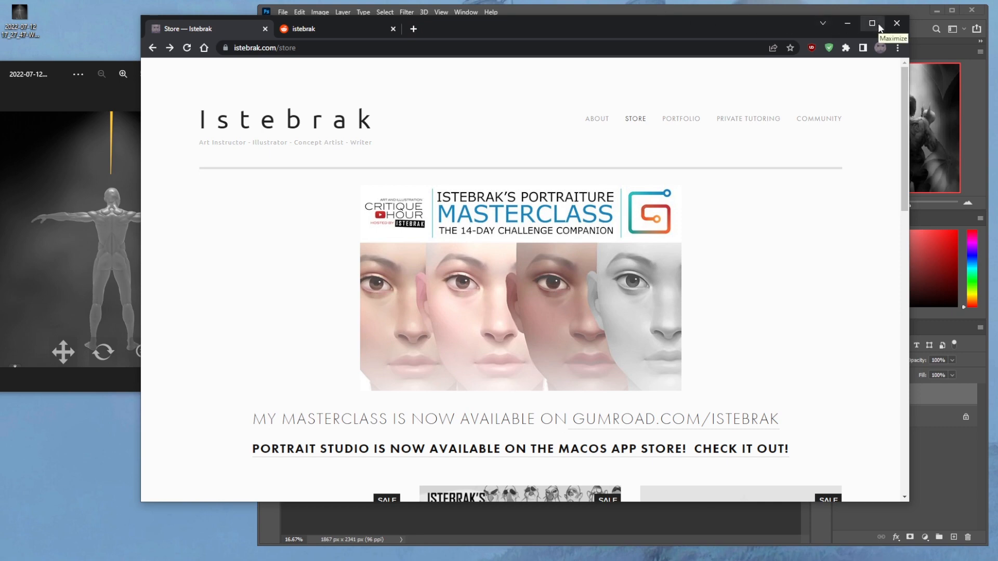
mouse_move(865, 35)
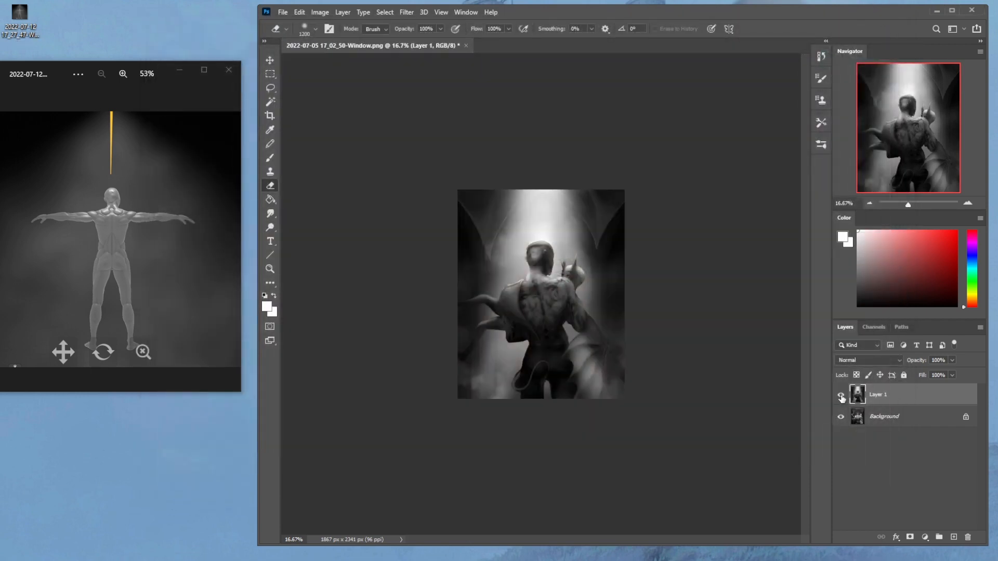
mouse_move(842, 398)
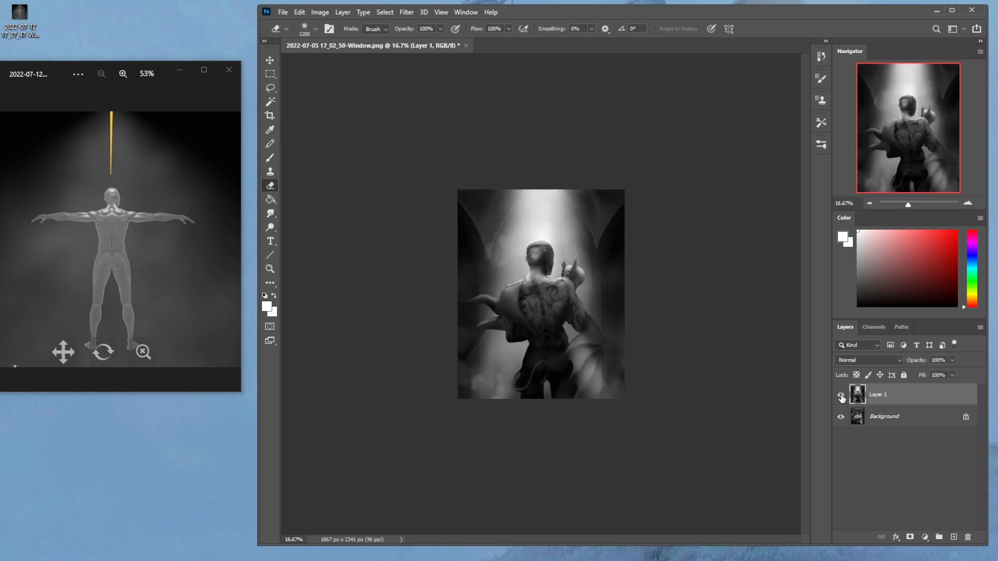
Toggle Layer 1's visibility to compare the spotlit painting with the Background original
click(840, 394)
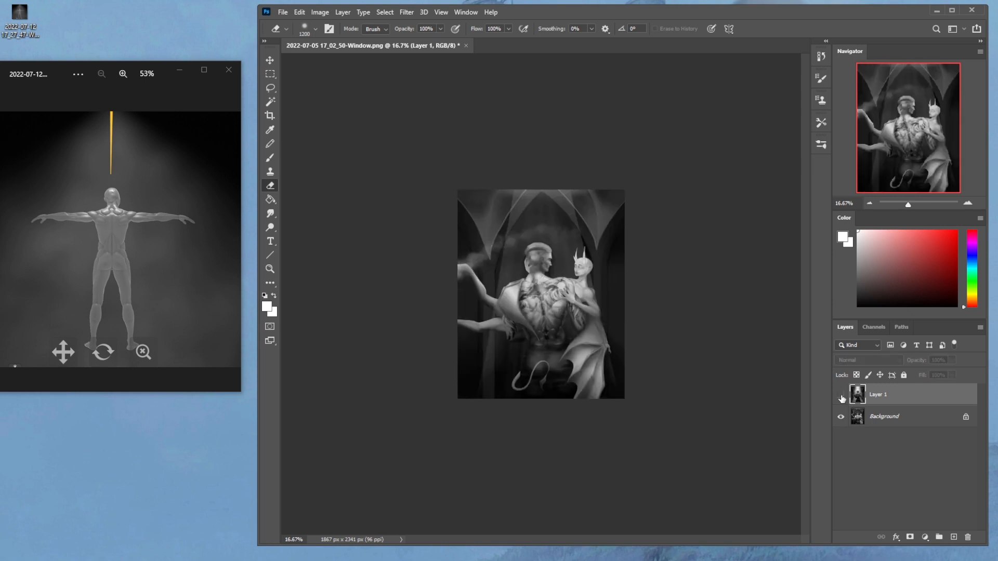
click(840, 398)
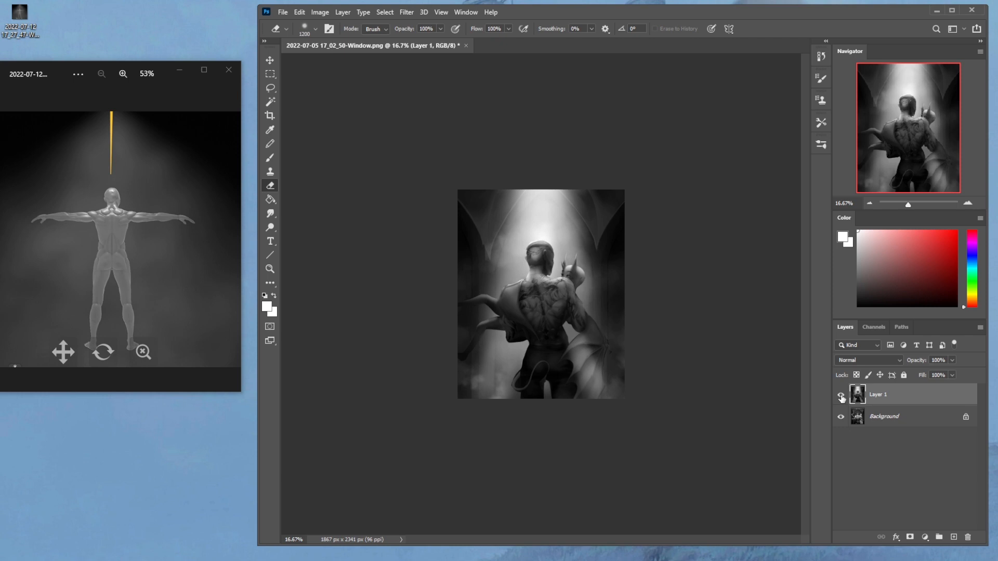
click(840, 398)
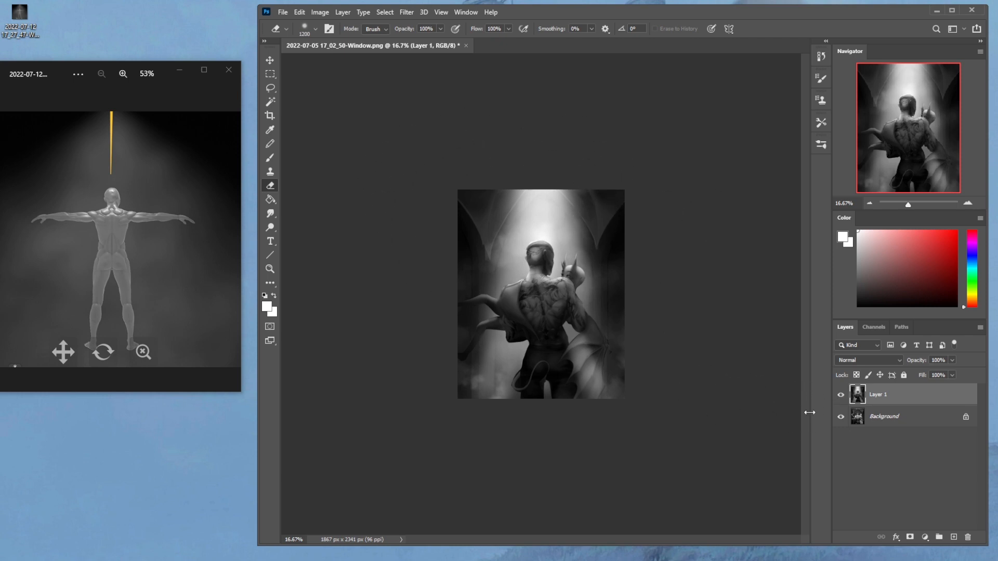
Choose Flatten Image from Layer 1's context menu
right_click(878, 394)
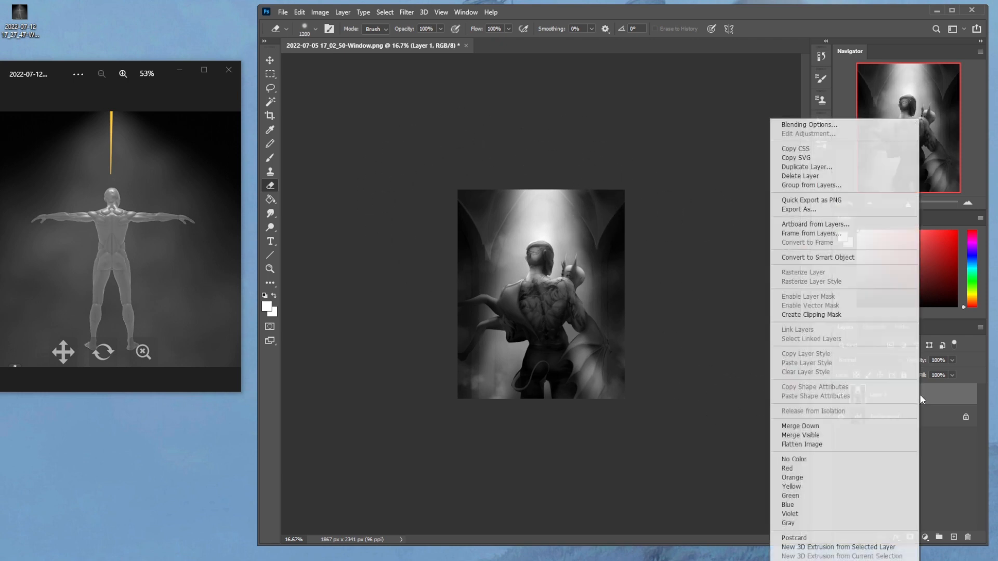
click(801, 445)
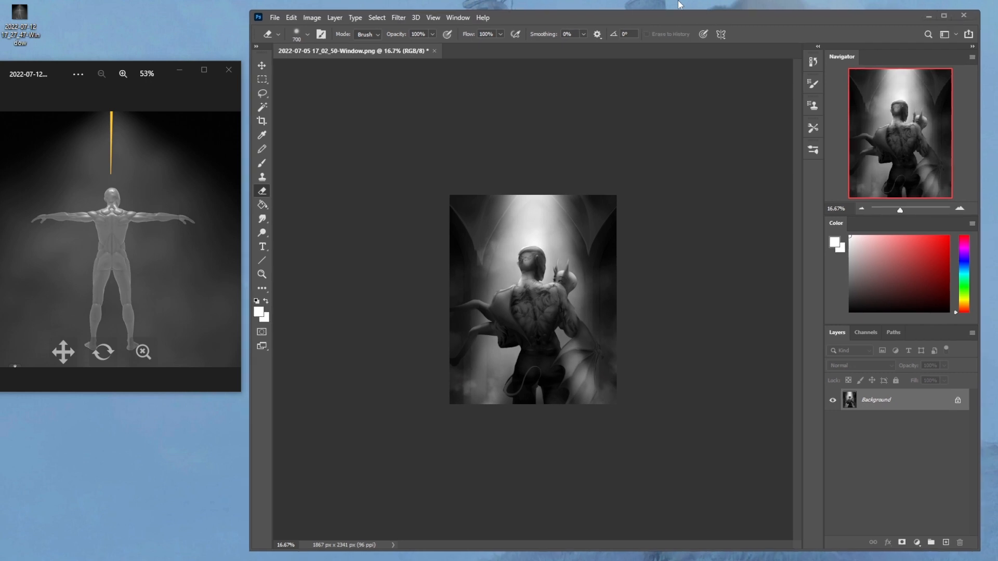
mouse_move(570, 250)
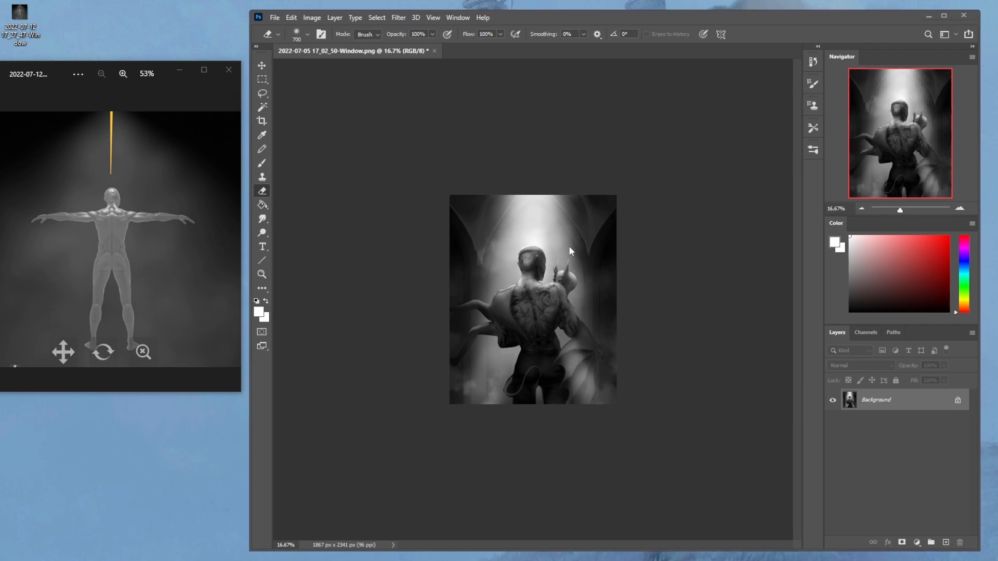